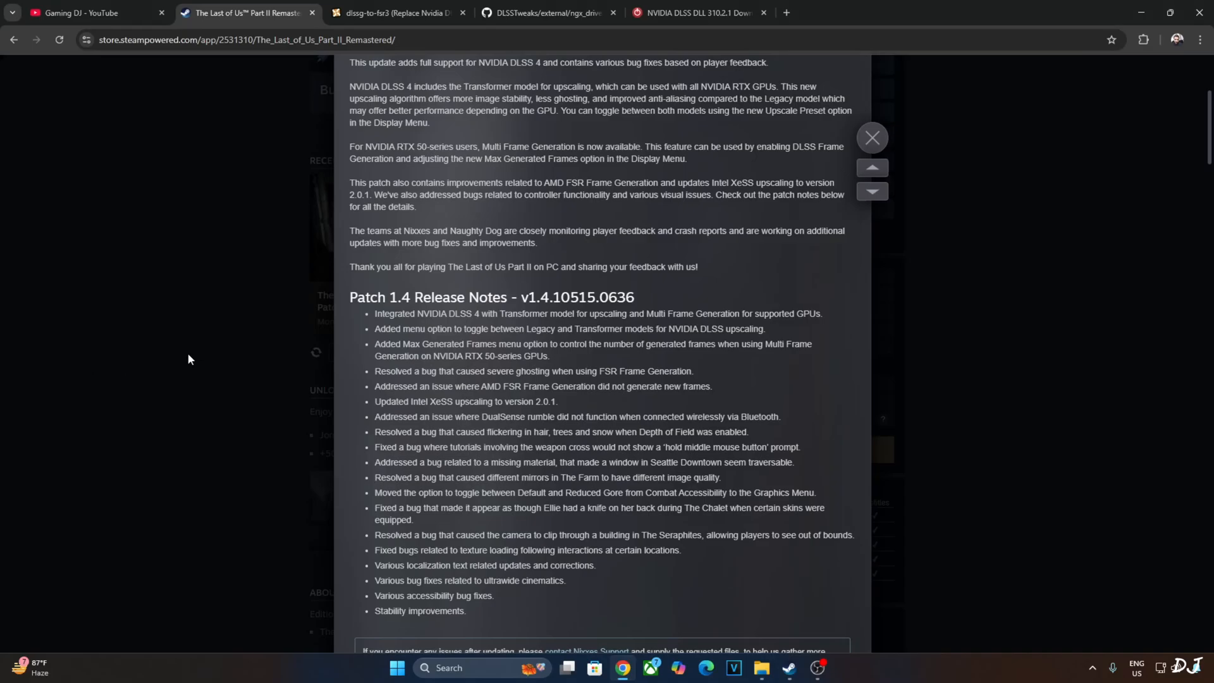
mouse_move(301, 281)
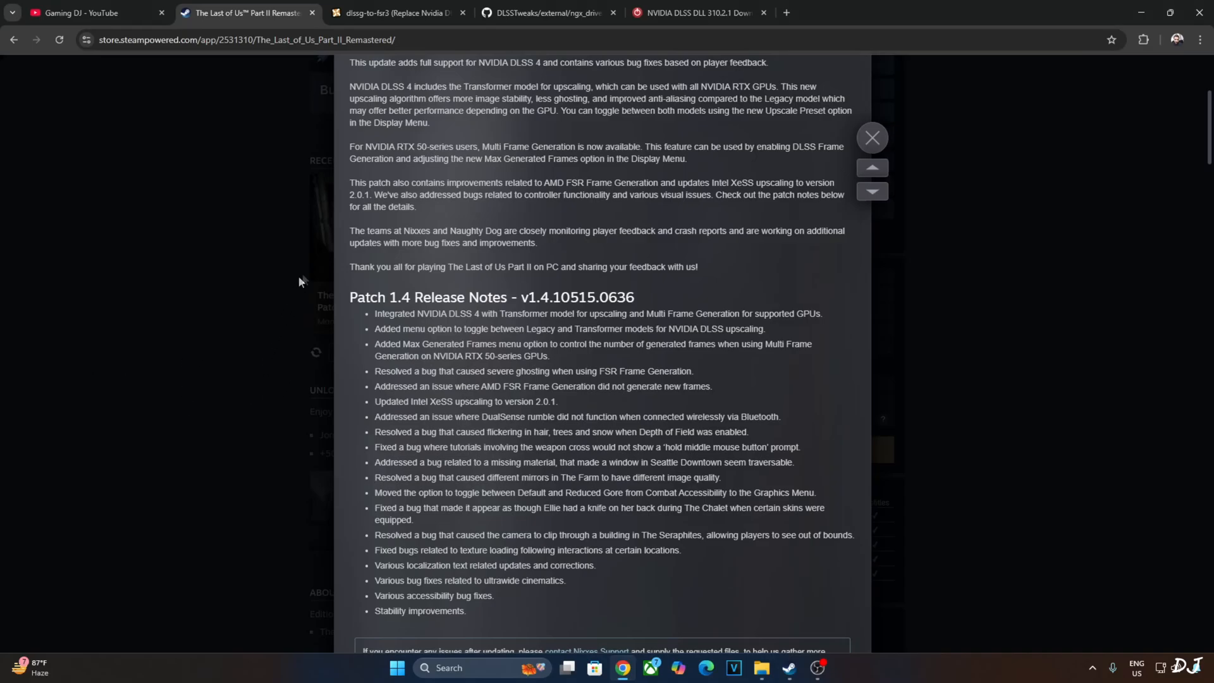
mouse_move(246, 355)
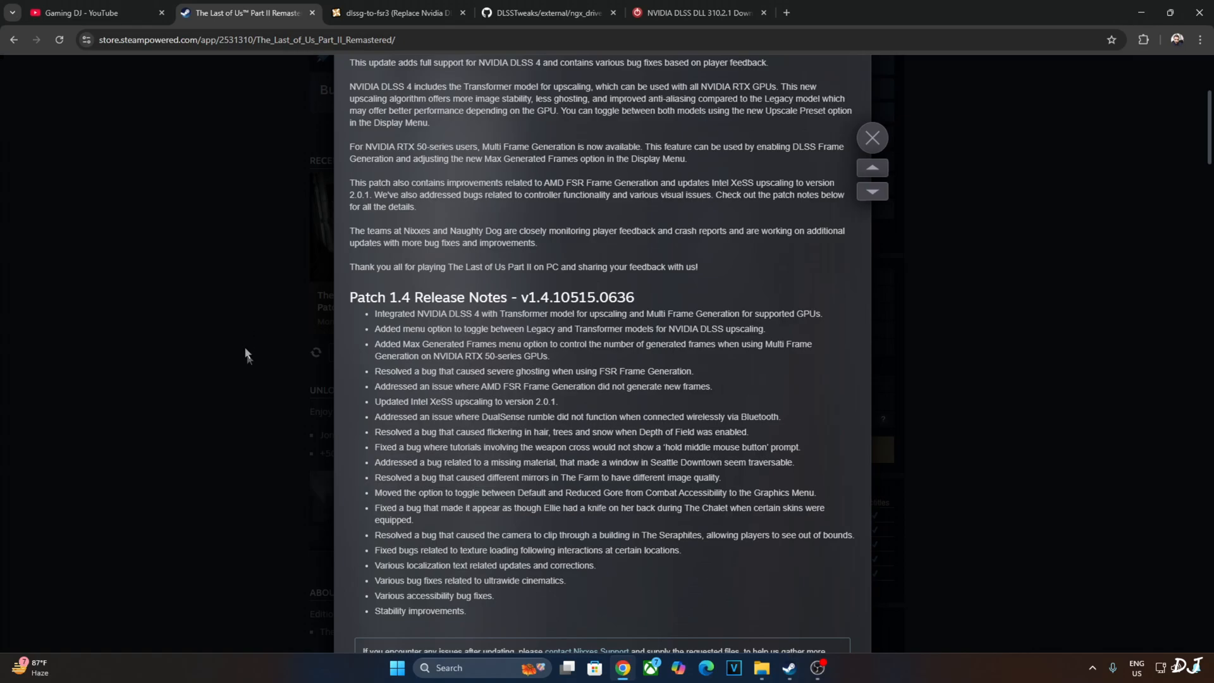
mouse_move(369, 454)
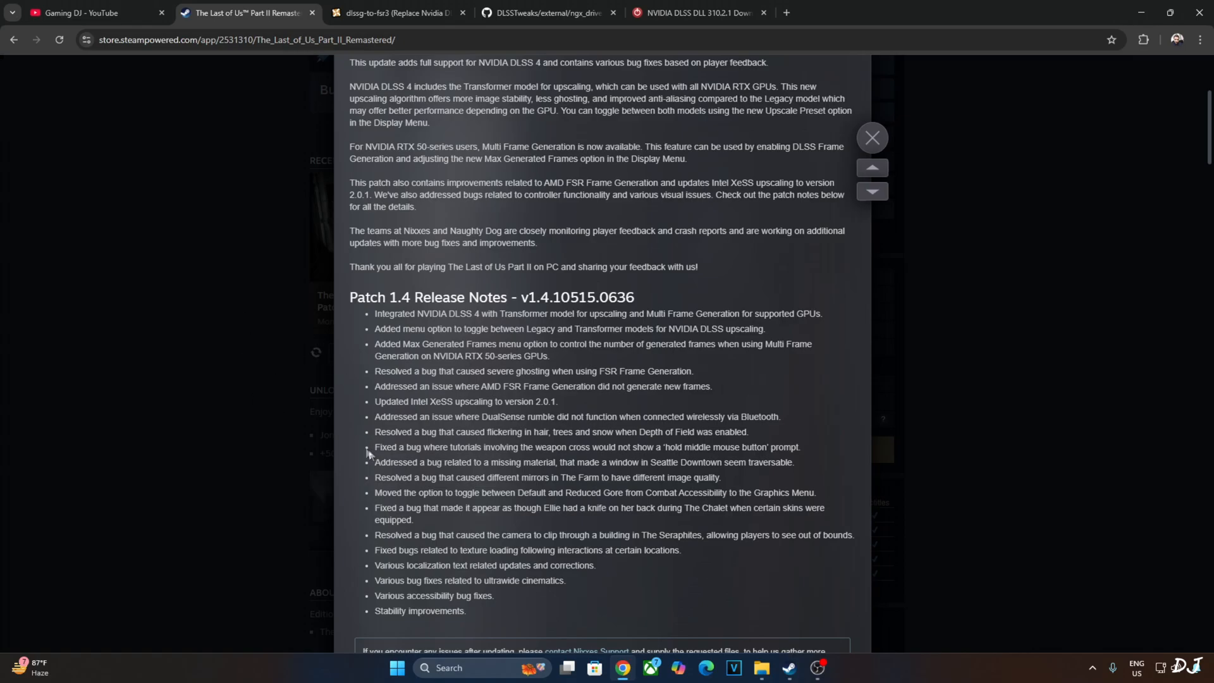
mouse_move(251, 344)
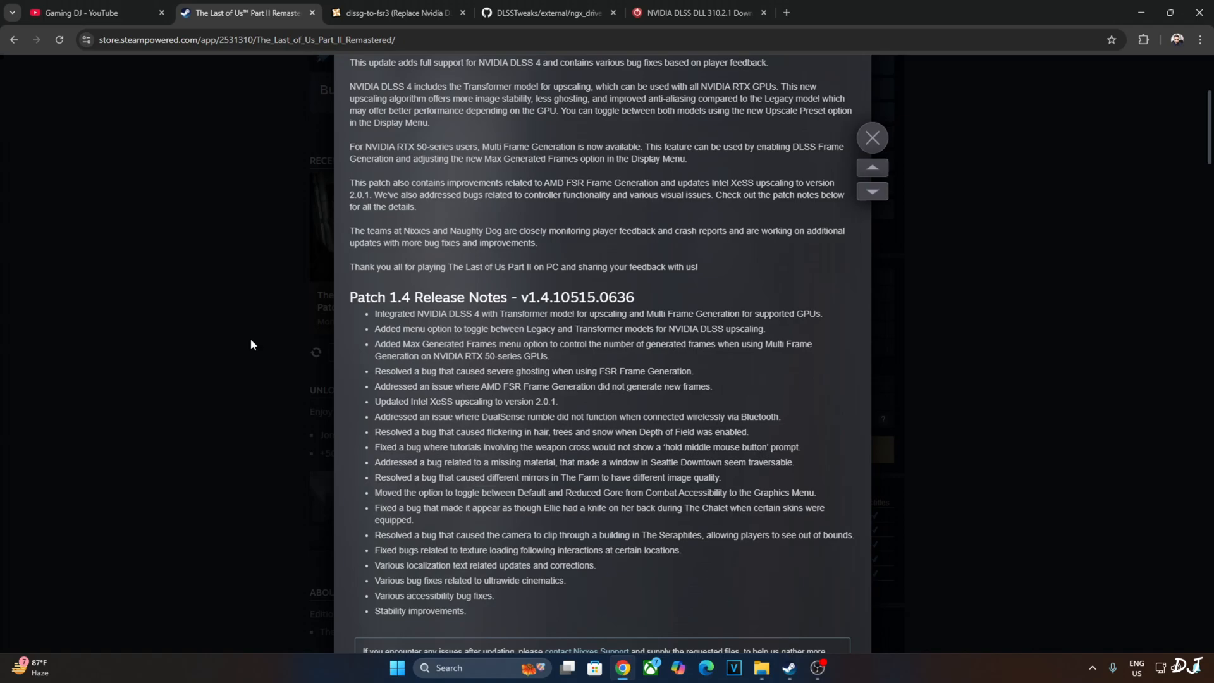
mouse_move(757, 388)
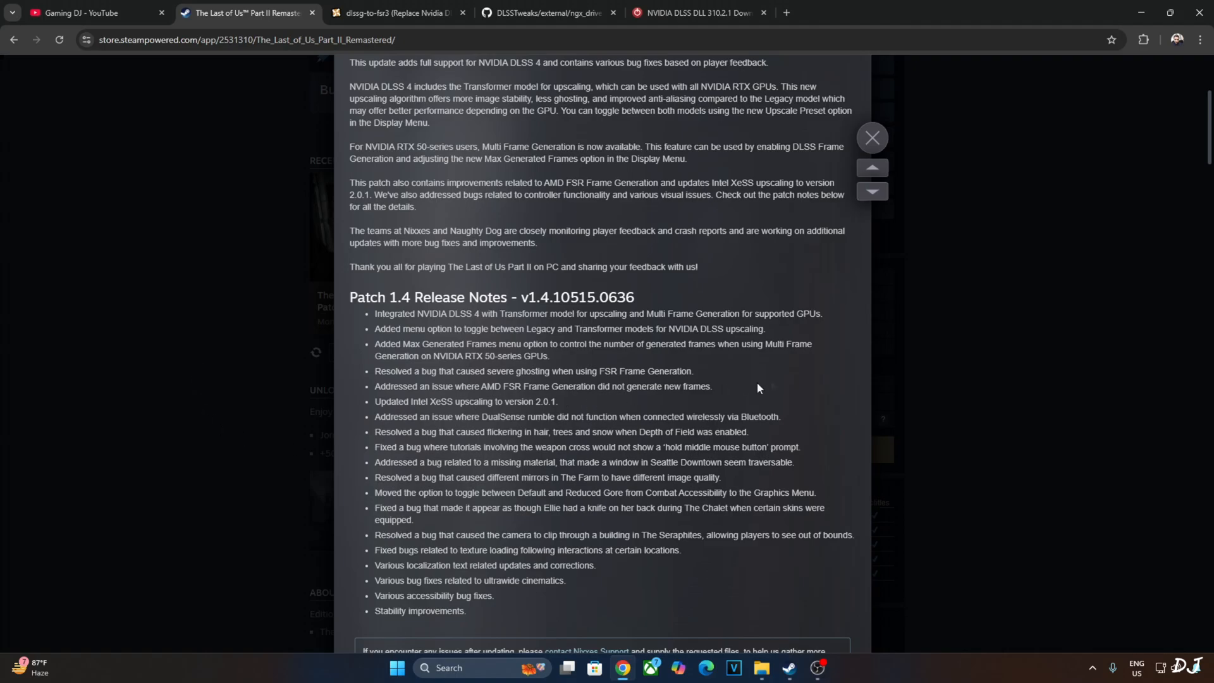
mouse_move(789, 385)
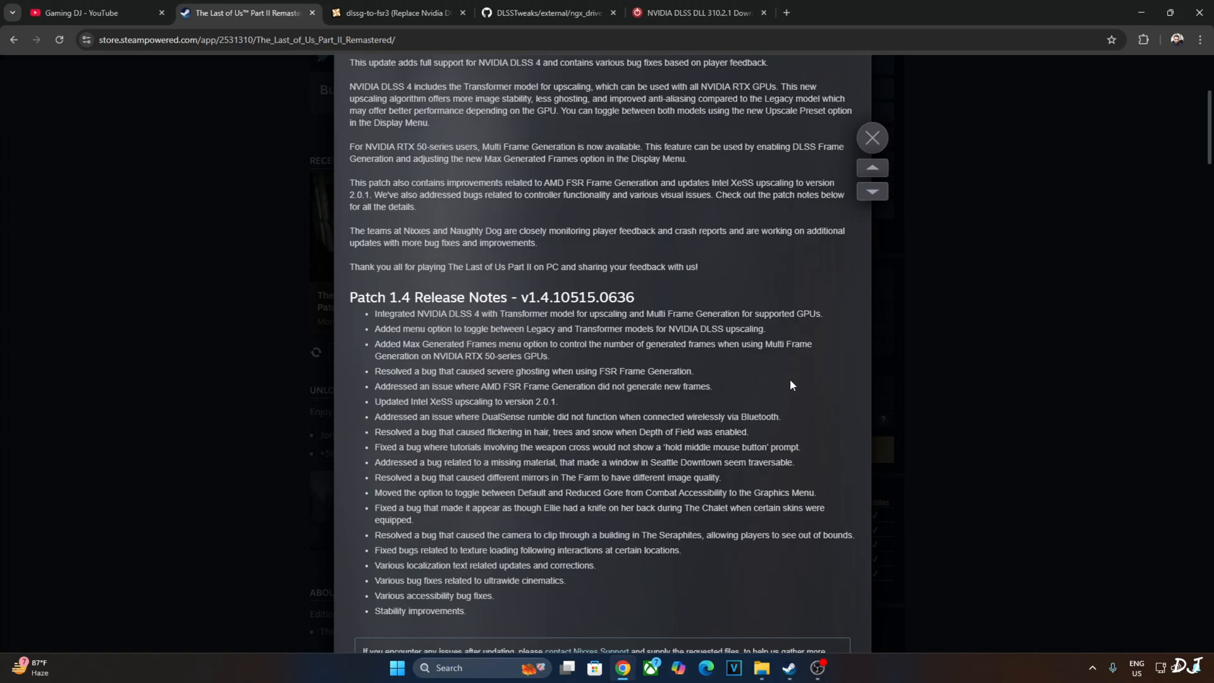
mouse_move(698, 408)
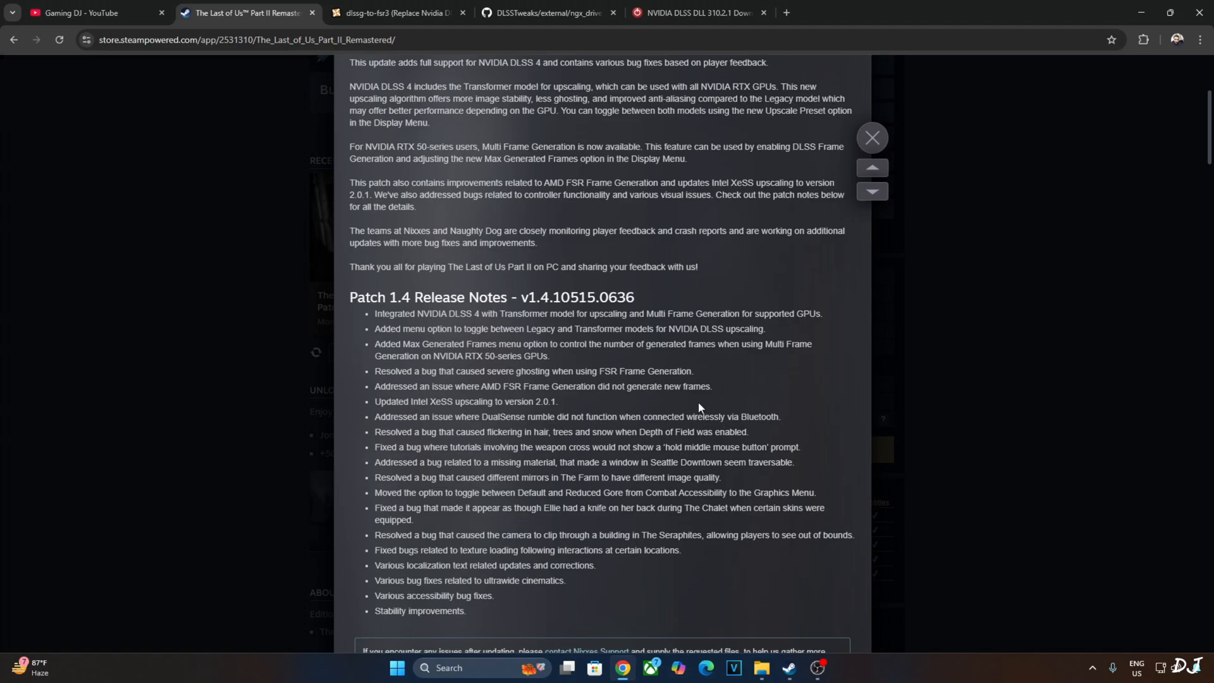
mouse_move(416, 428)
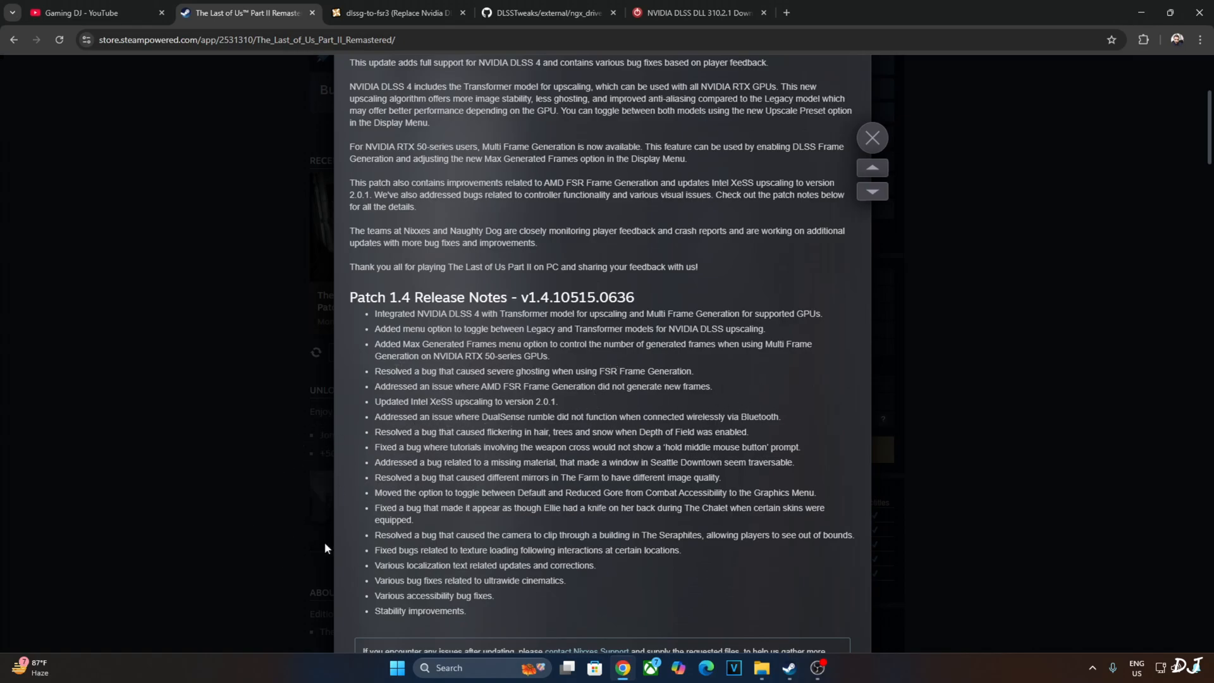
mouse_move(550, 579)
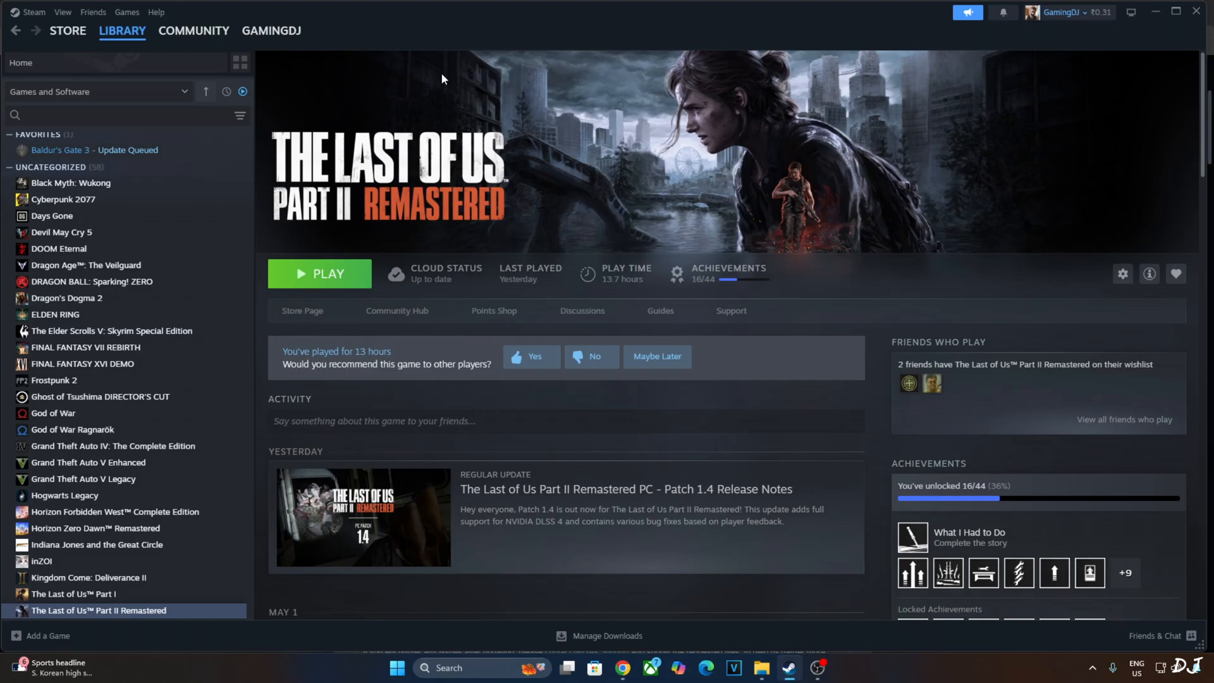
mouse_move(448, 106)
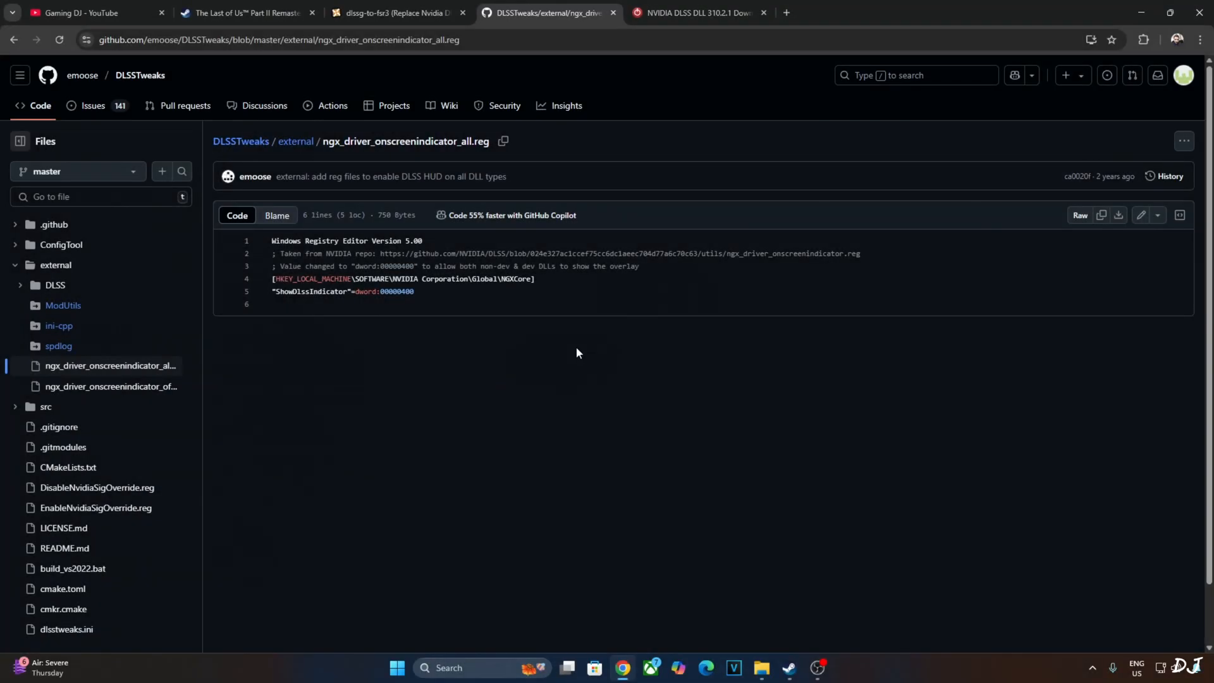
mouse_move(281, 586)
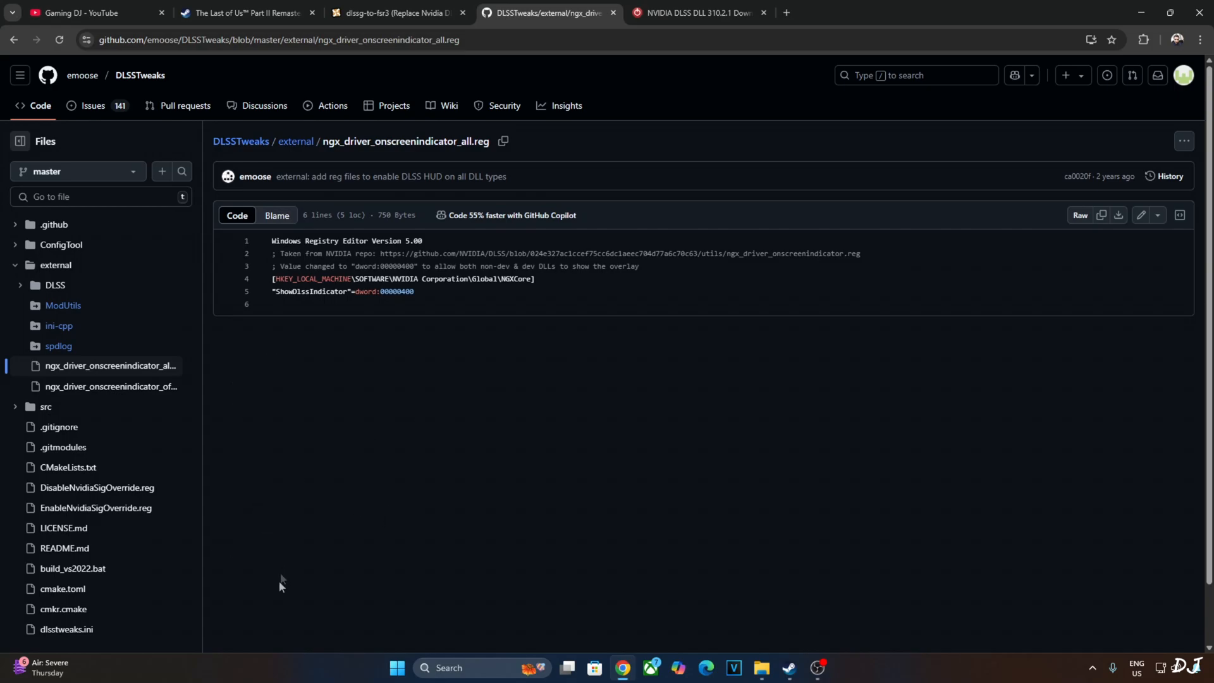
mouse_move(394, 473)
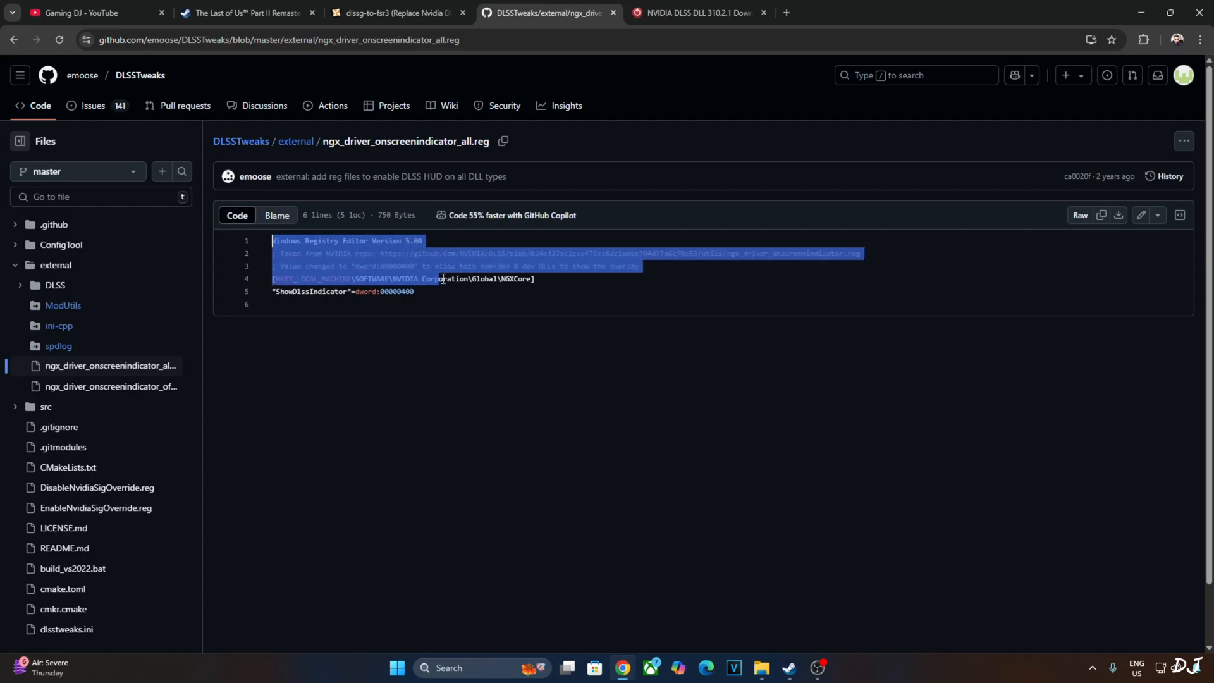
- Copy the selected on-screen DLSS indicator registry text from the GitHub file
right_click(441, 279)
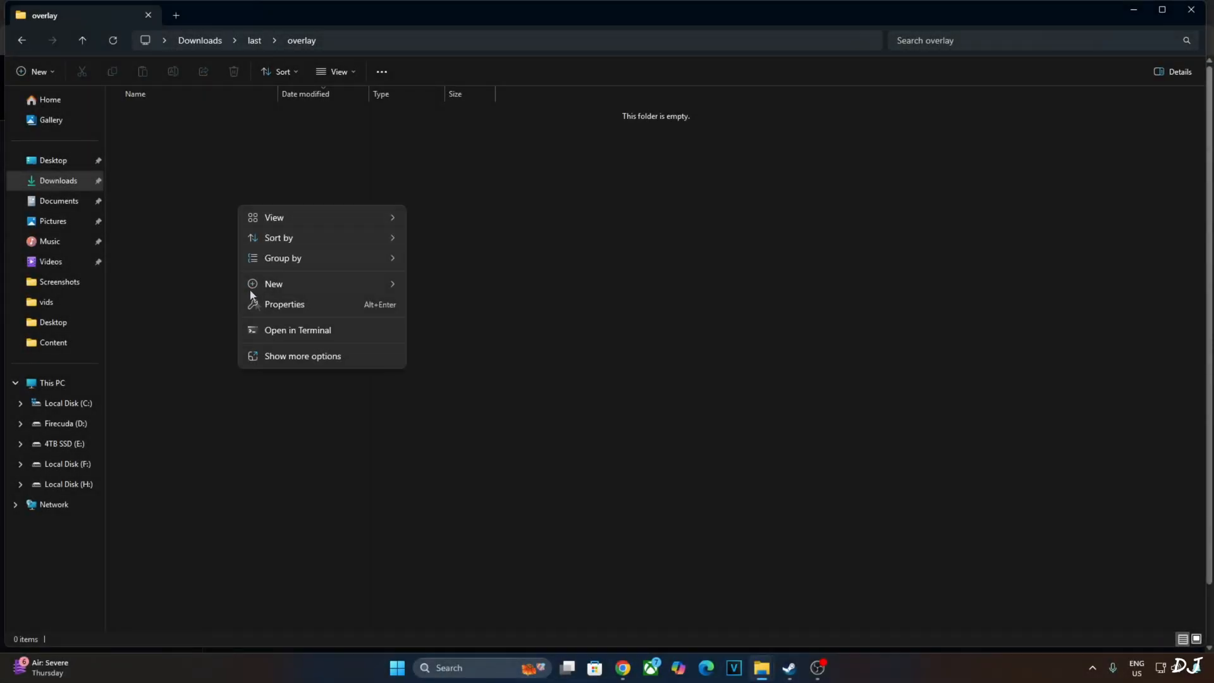
- Create overlay.reg in the overlay folder holding the pasted DLSS indicator registry entry
click(273, 283)
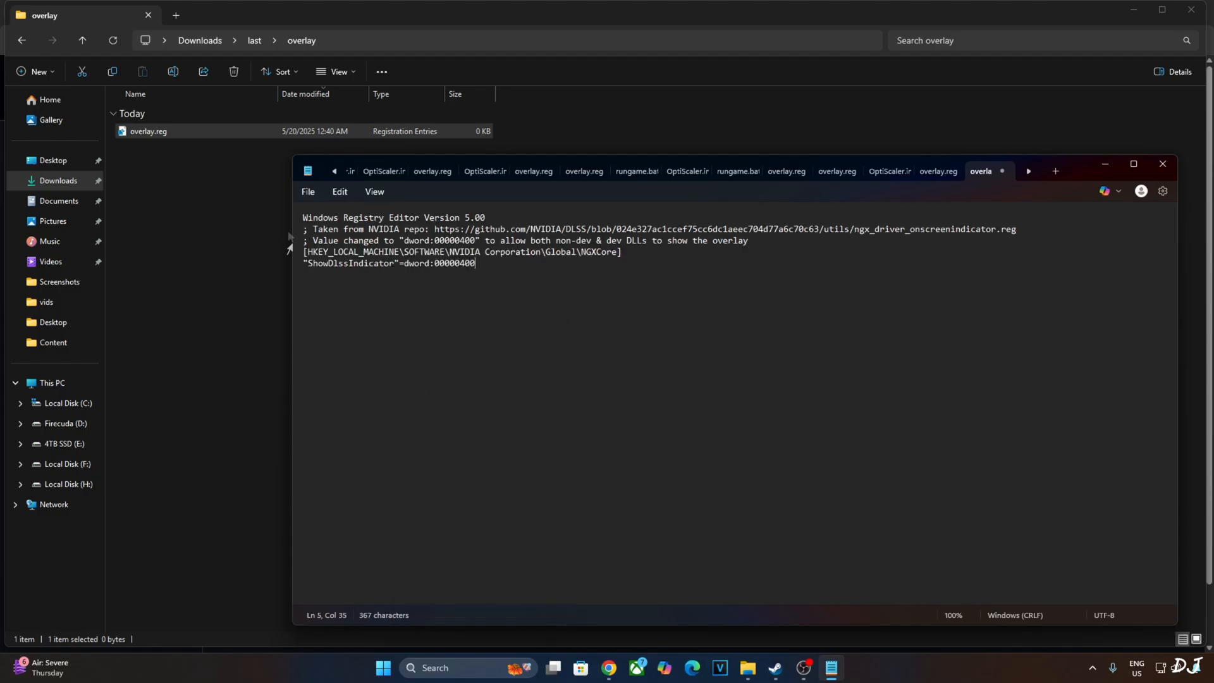
mouse_move(1129, 202)
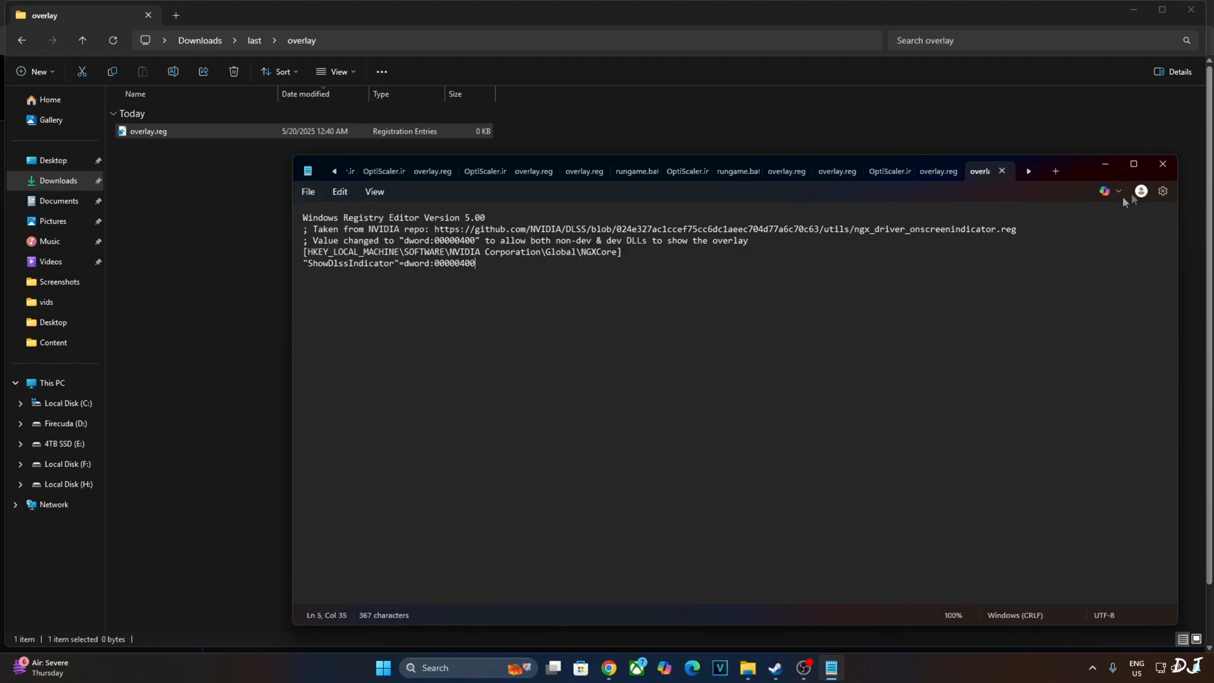
click(148, 130)
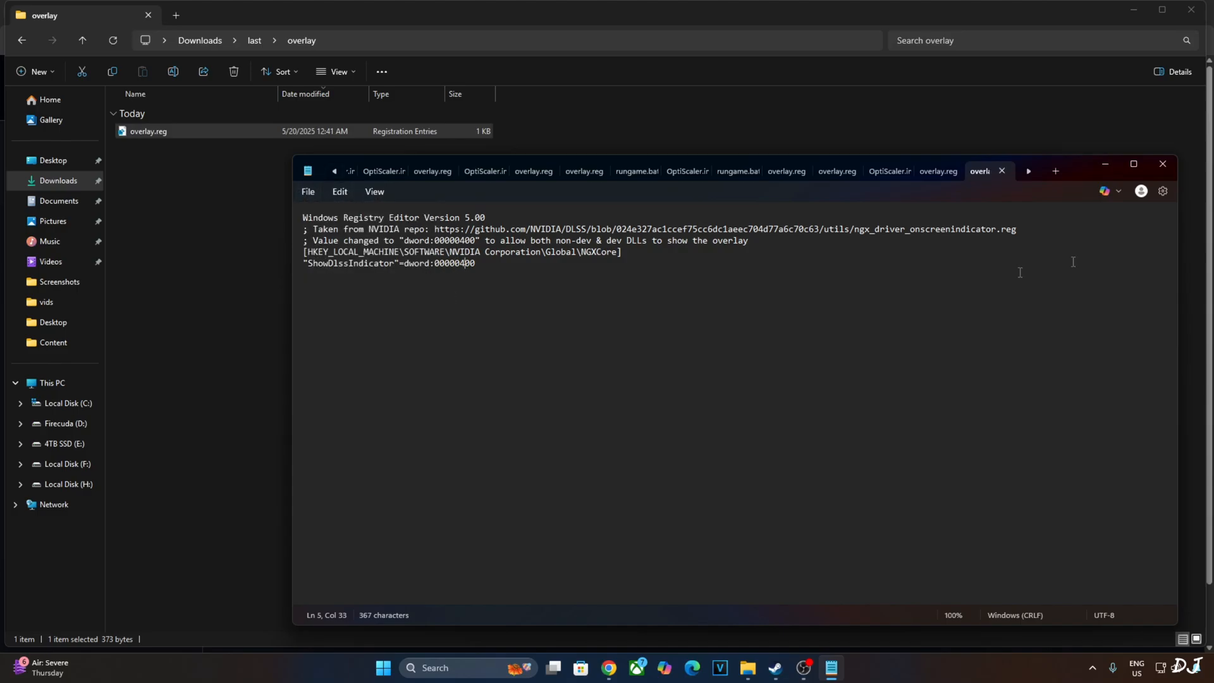
- Merge overlay.reg into the registry, dismiss the success message and return to Steam
right_click(147, 130)
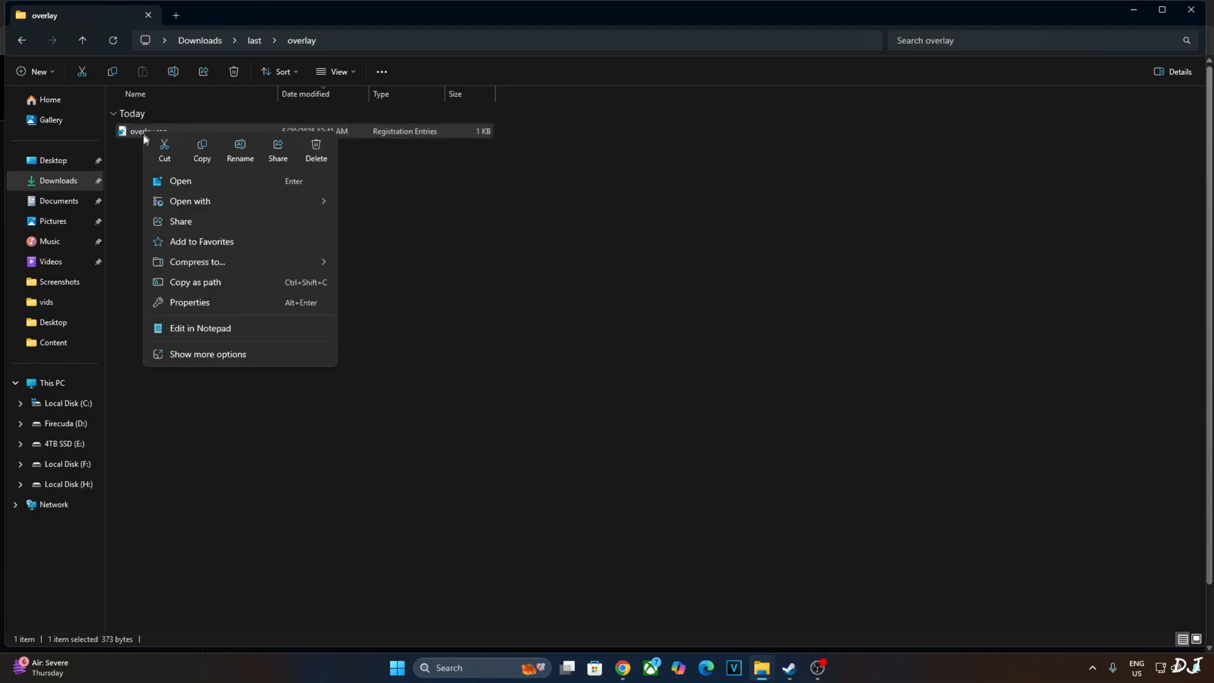
click(181, 181)
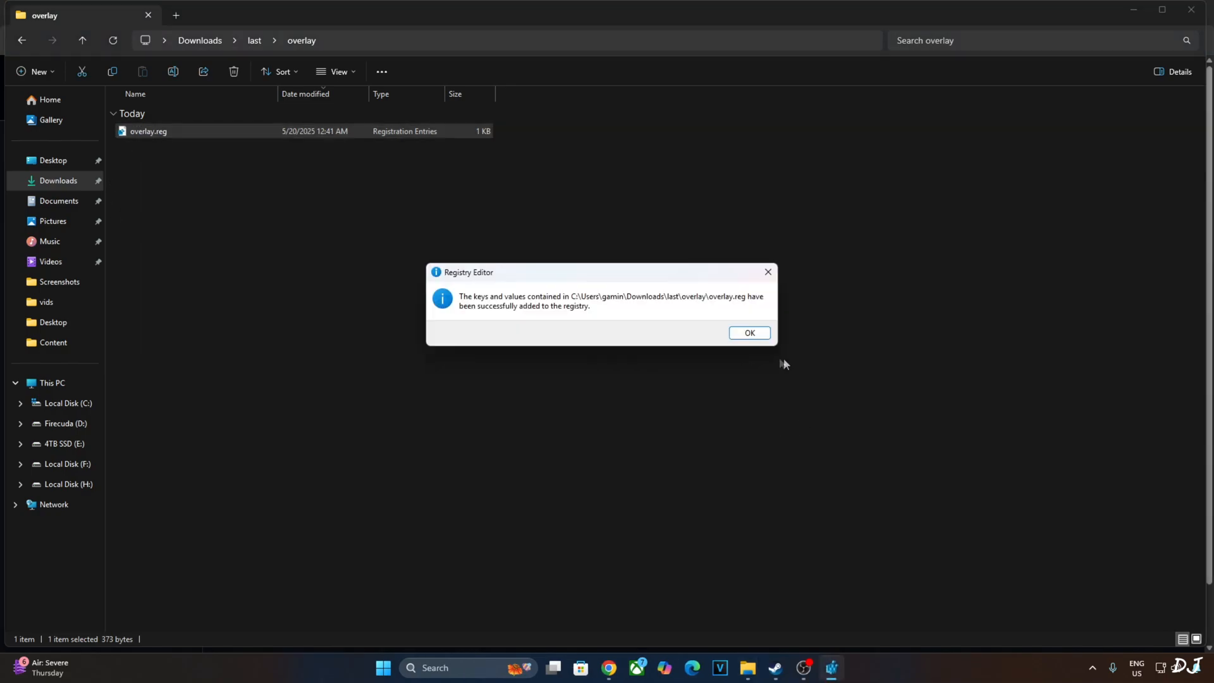
click(747, 333)
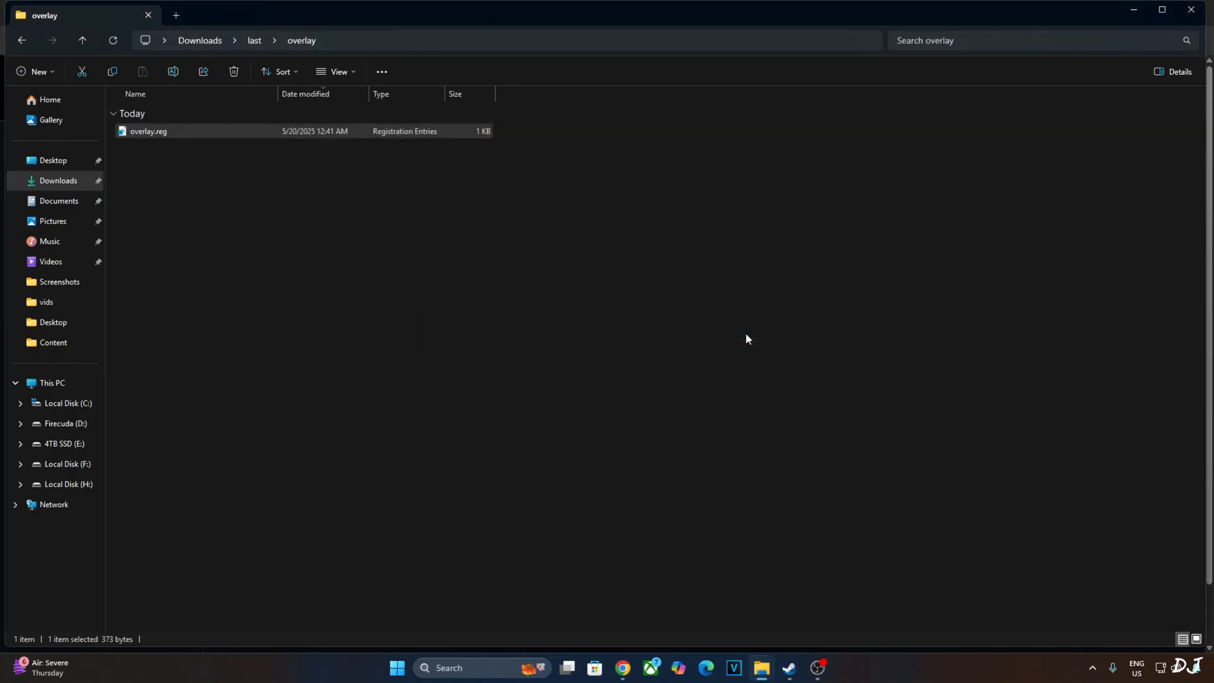
click(788, 672)
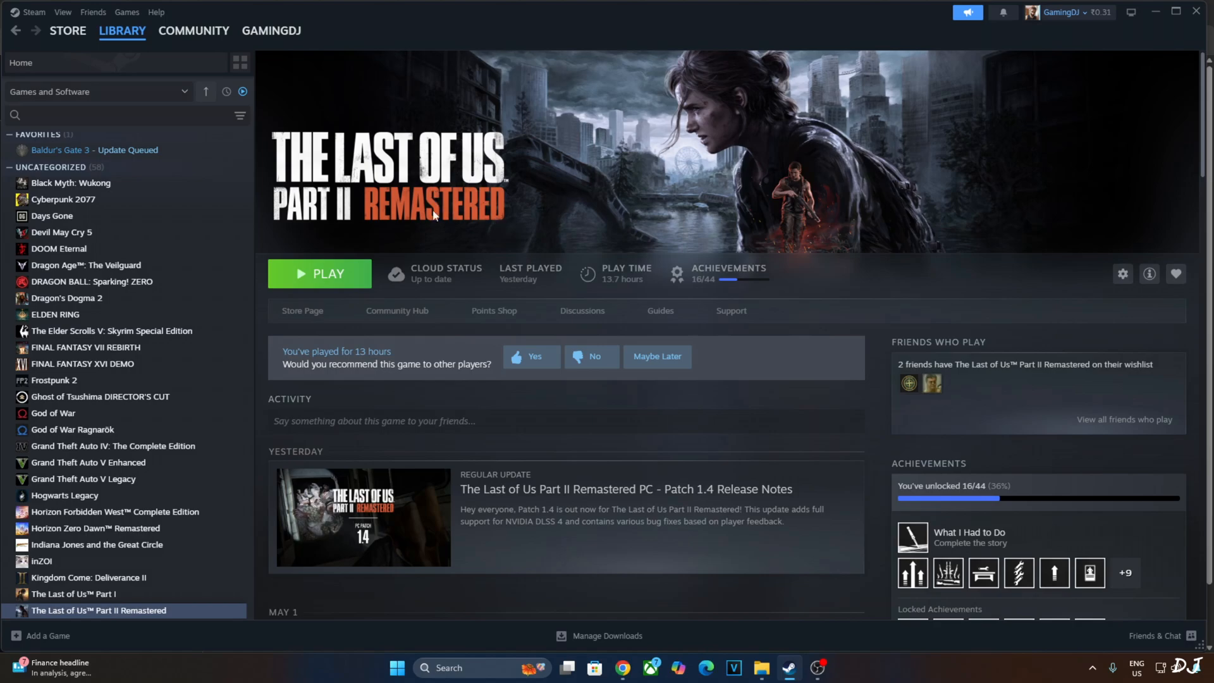
- Launch the game and keep Transformer as the upscale preset in the setup's Display settings
click(319, 273)
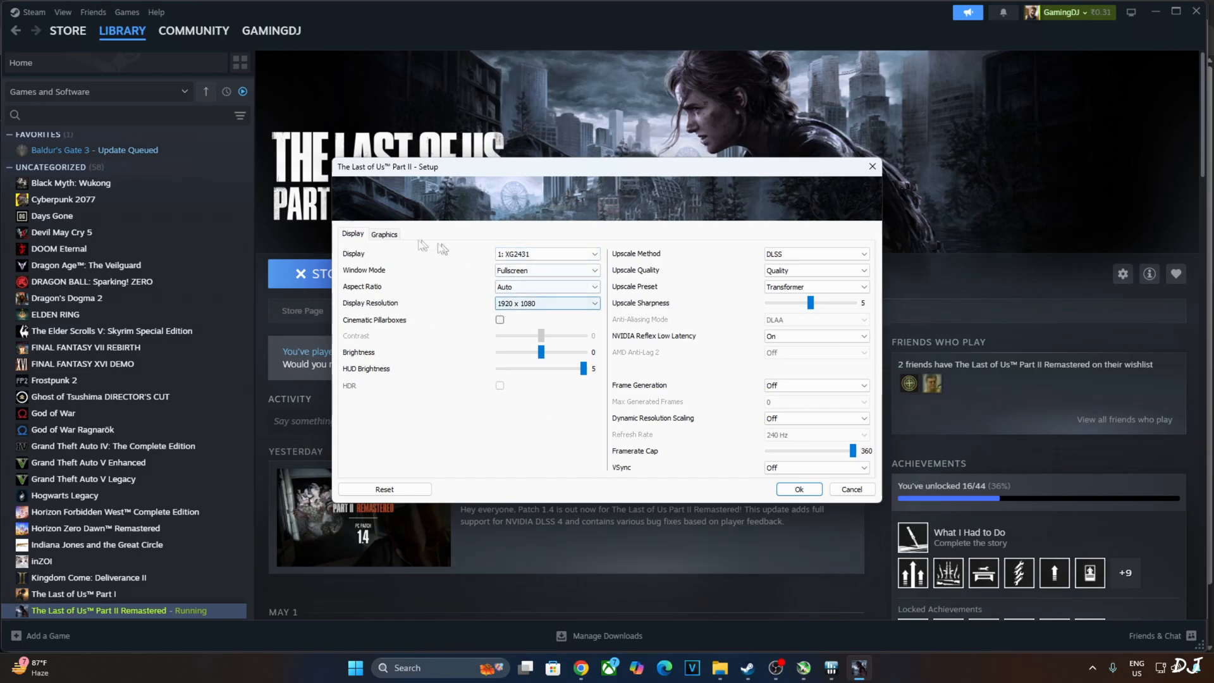
mouse_move(813, 244)
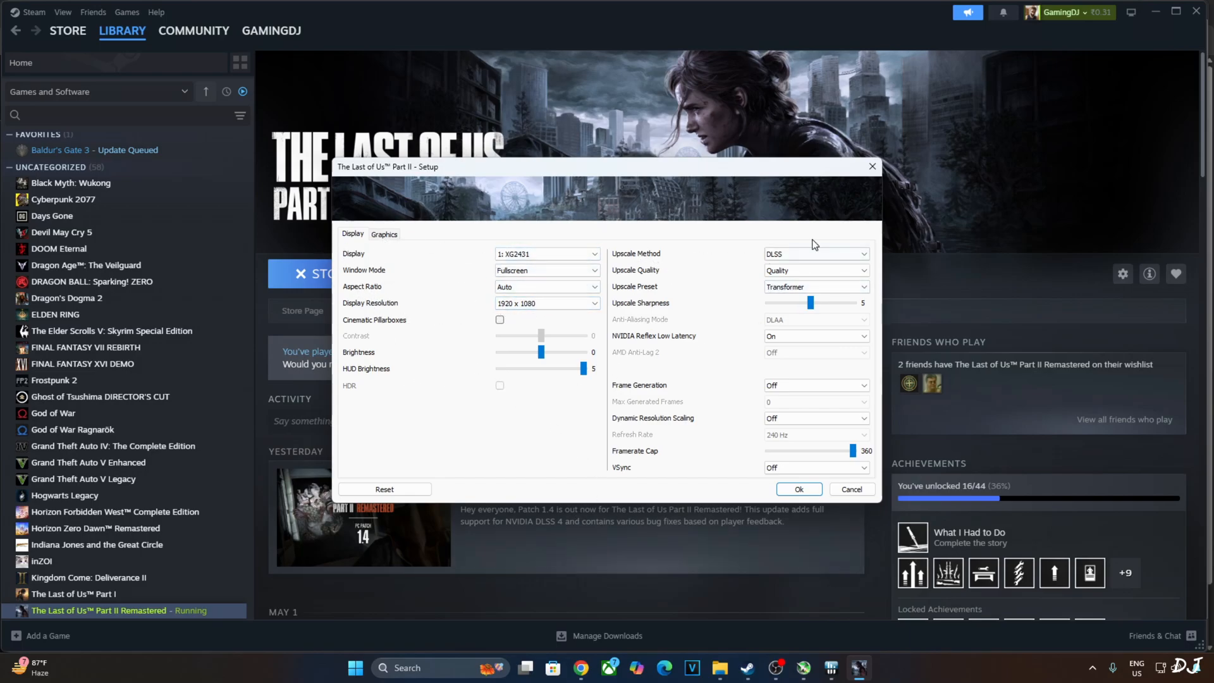
click(815, 270)
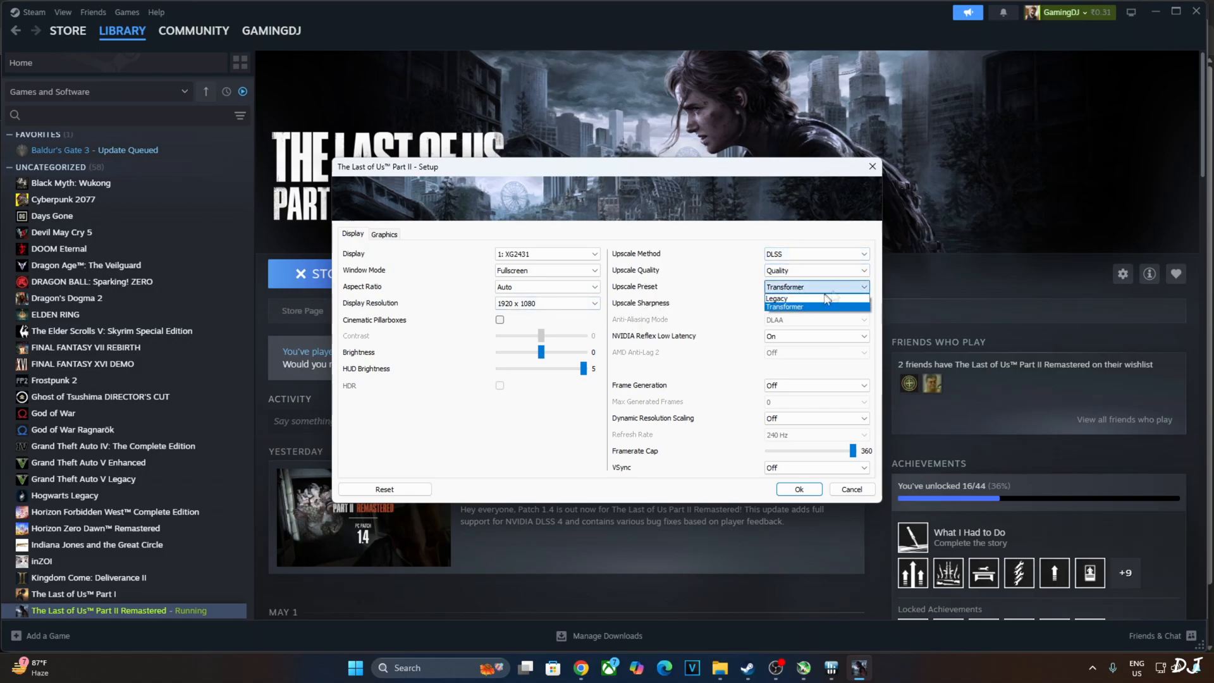
click(784, 306)
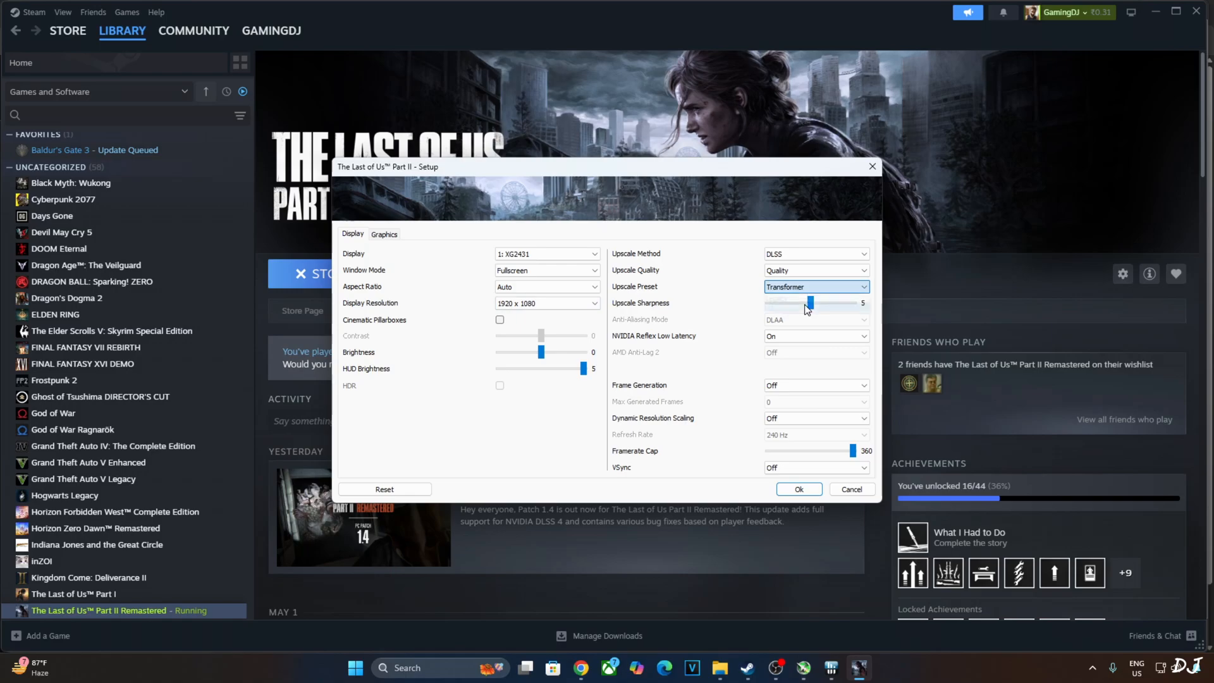
click(814, 287)
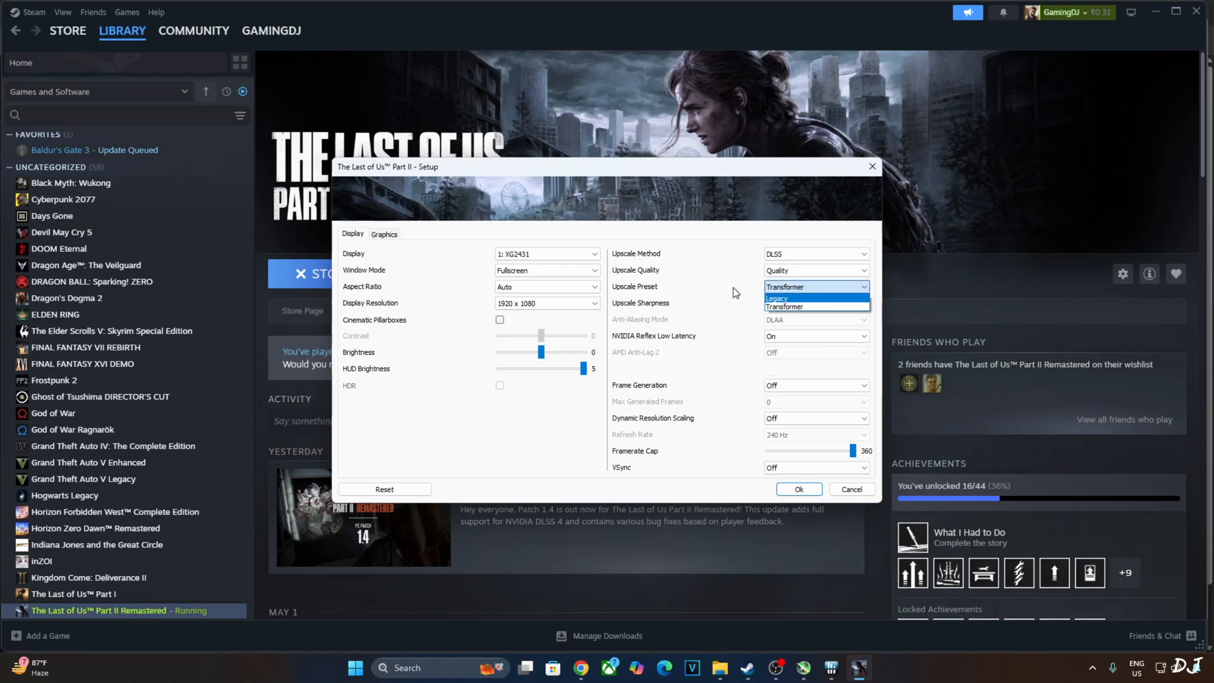
click(783, 306)
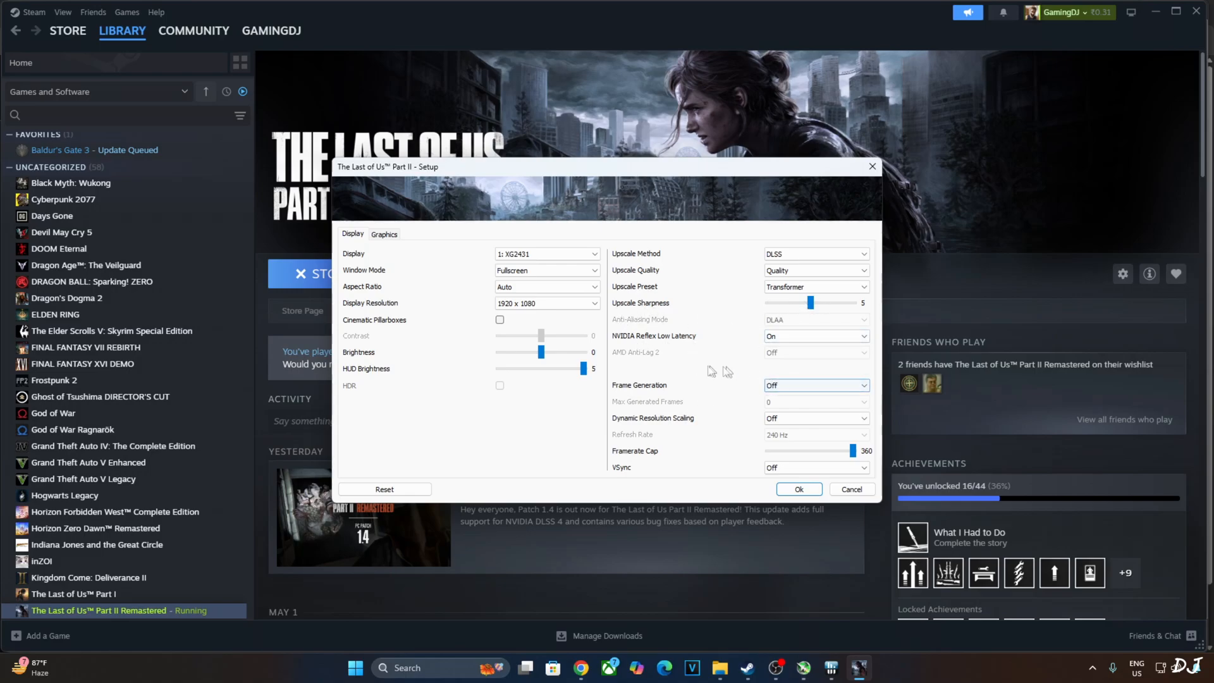
mouse_move(626, 480)
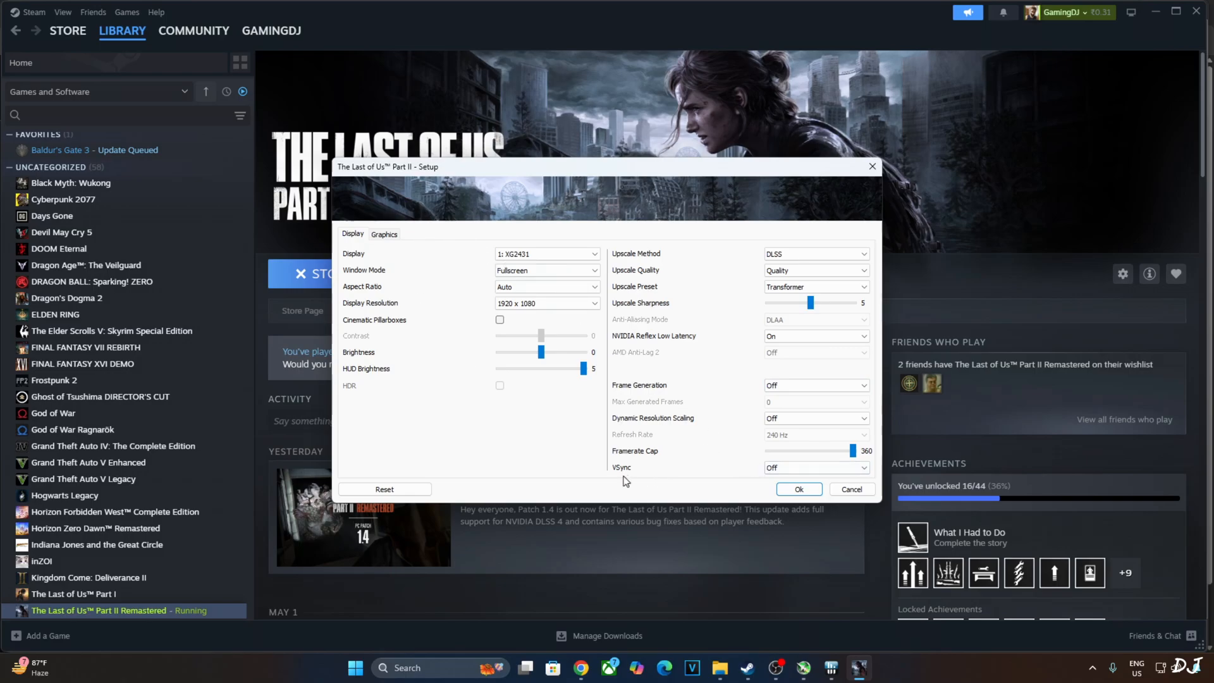
- Review the launcher's Graphics settings and accept them to start the game
click(384, 234)
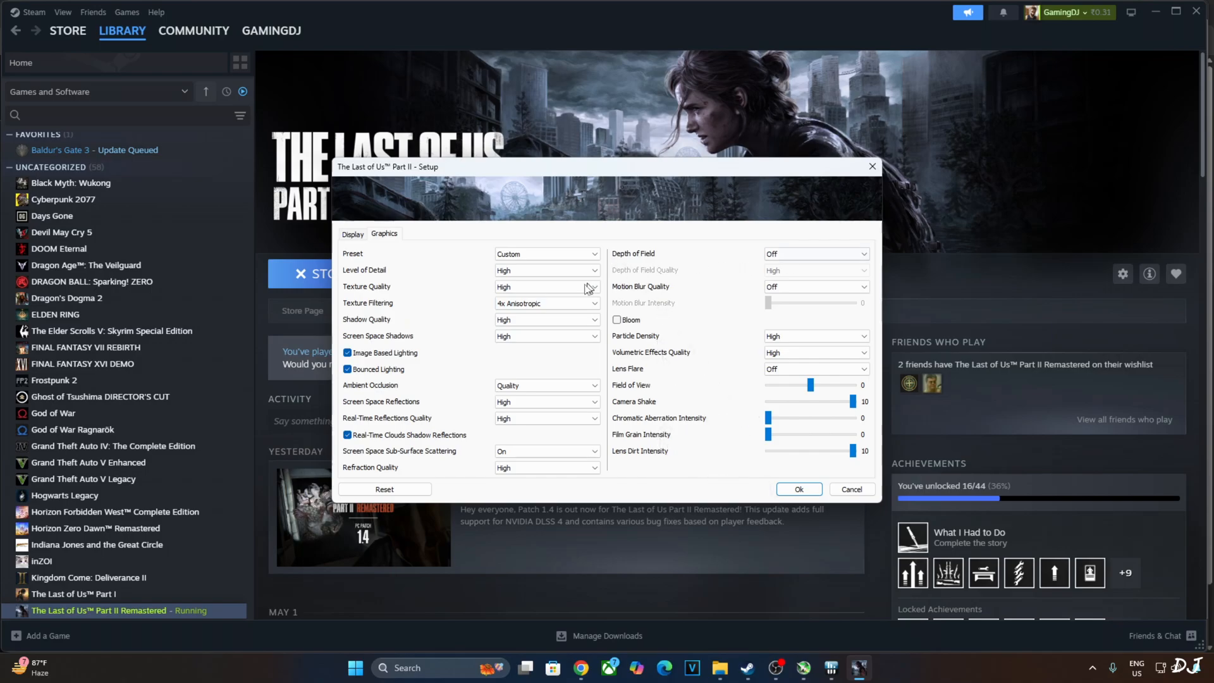
mouse_move(658, 395)
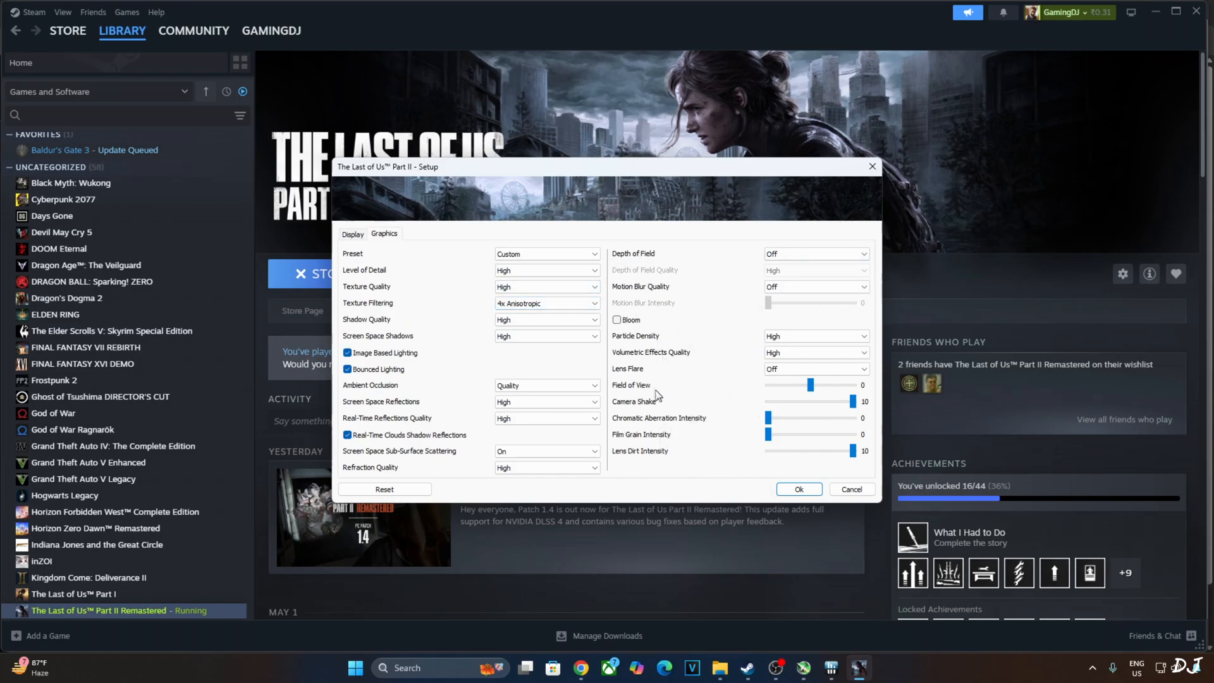
mouse_move(685, 449)
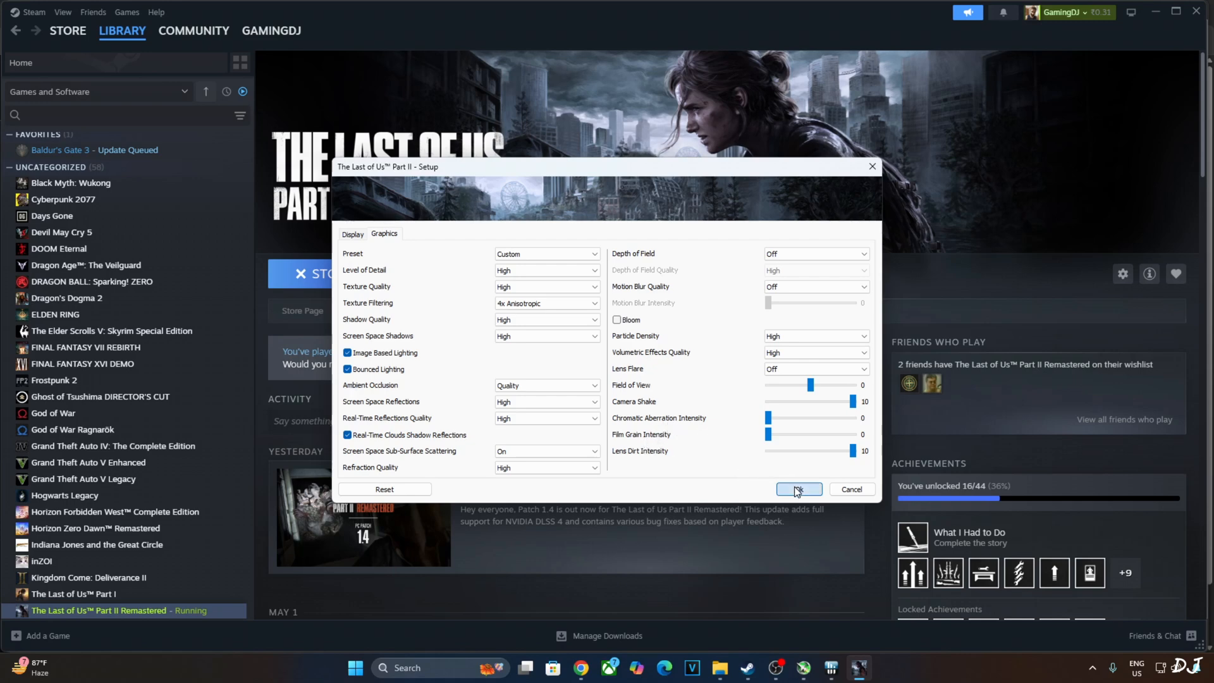
click(798, 488)
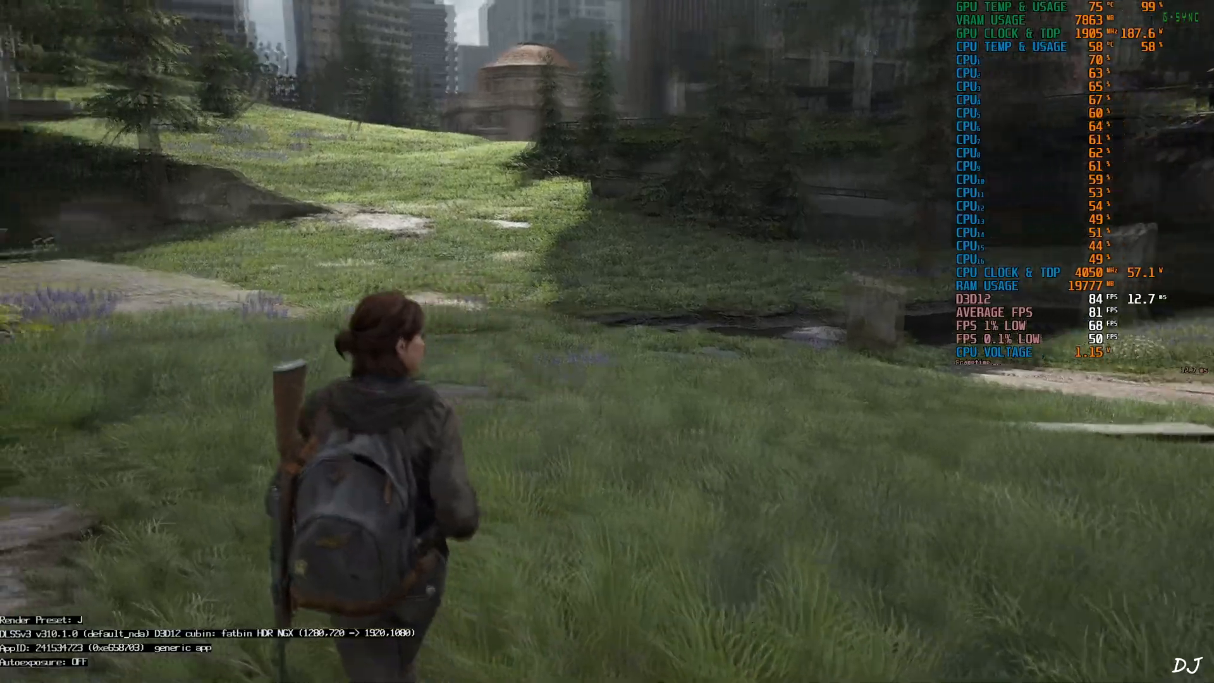
- Bring up the in-game display options showing the Transformer upscale preset and frame generation
key(w)
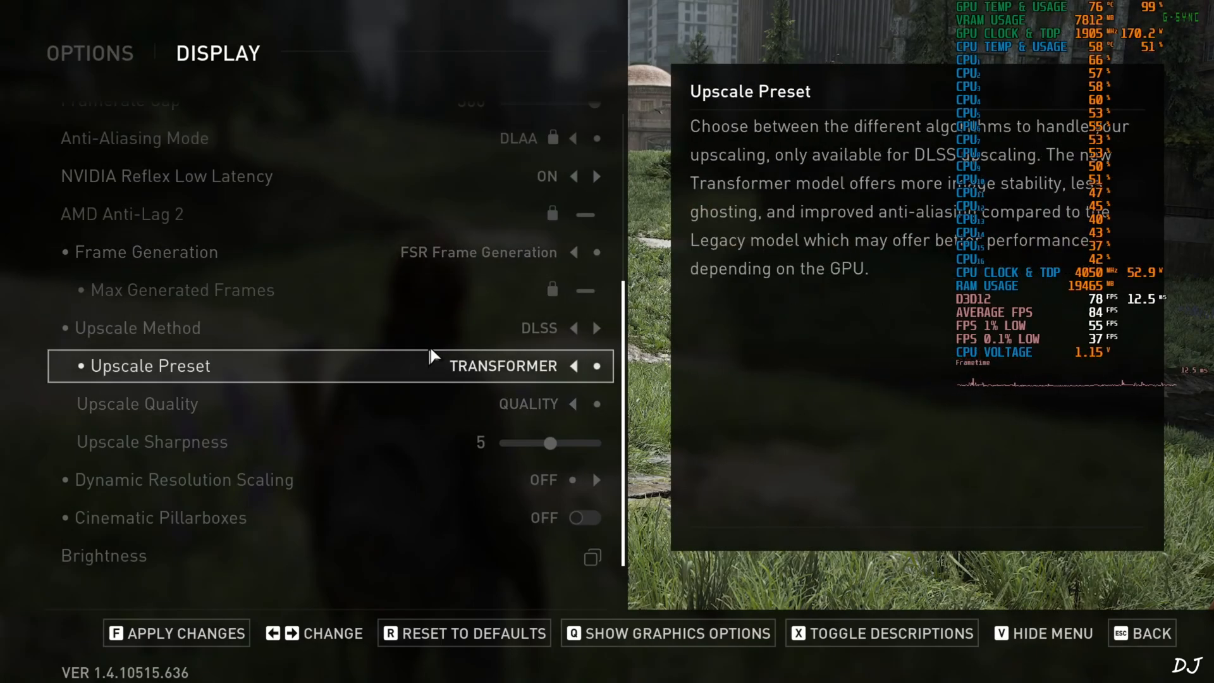
- Leave the display settings, answer the unapplied-changes prompt and switch to the browser
key(Escape)
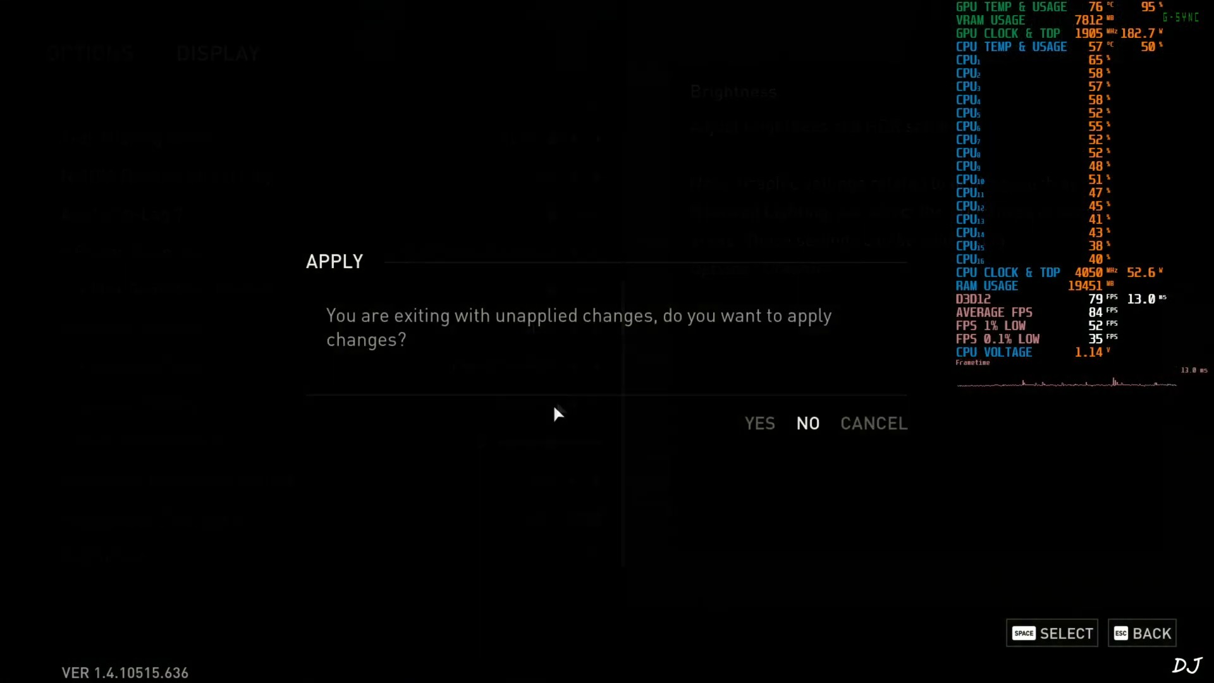
click(806, 422)
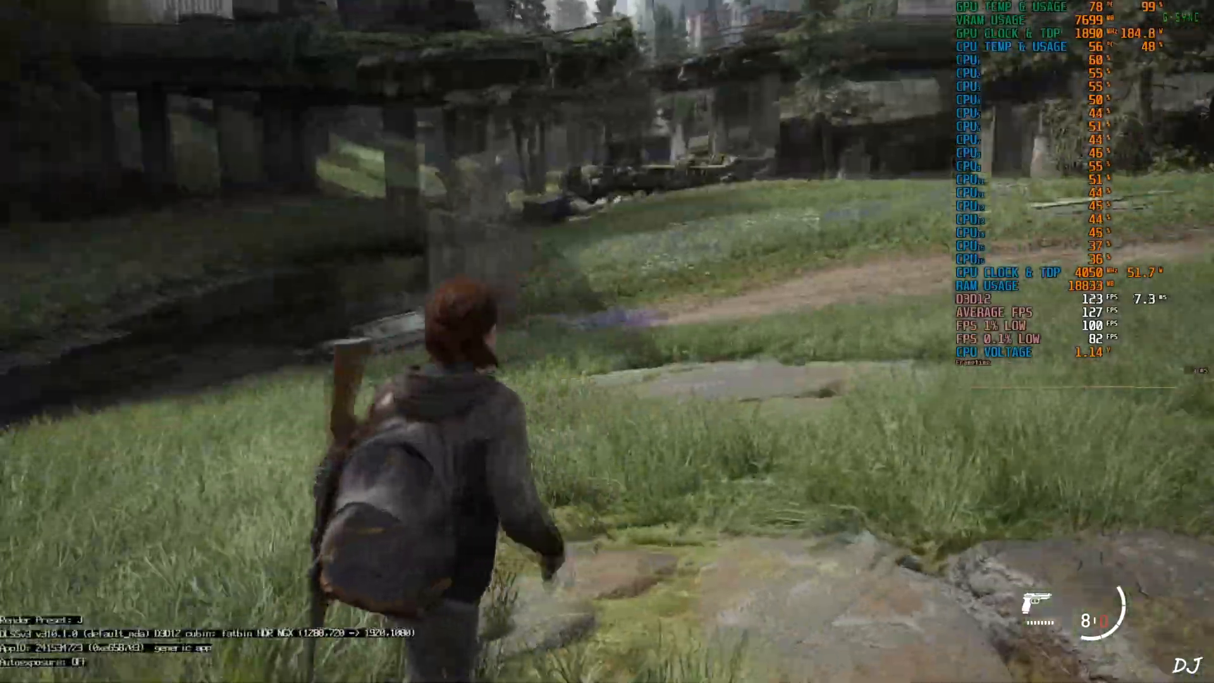
mouse_move(607, 341)
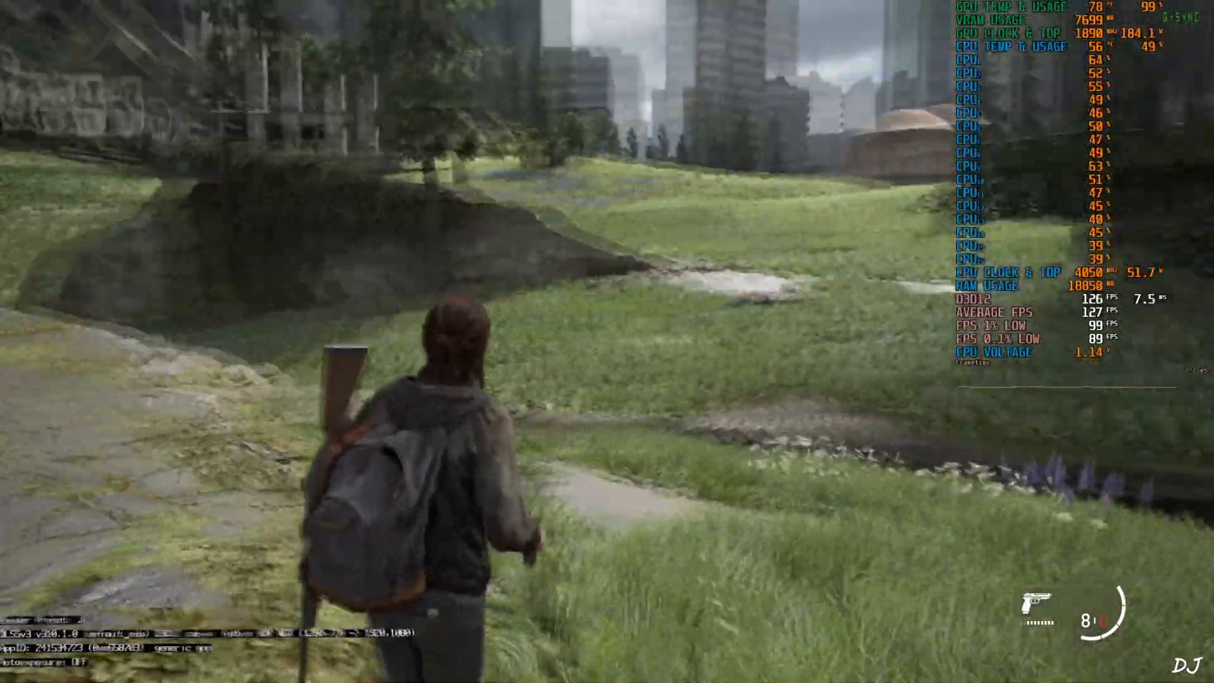
key(w)
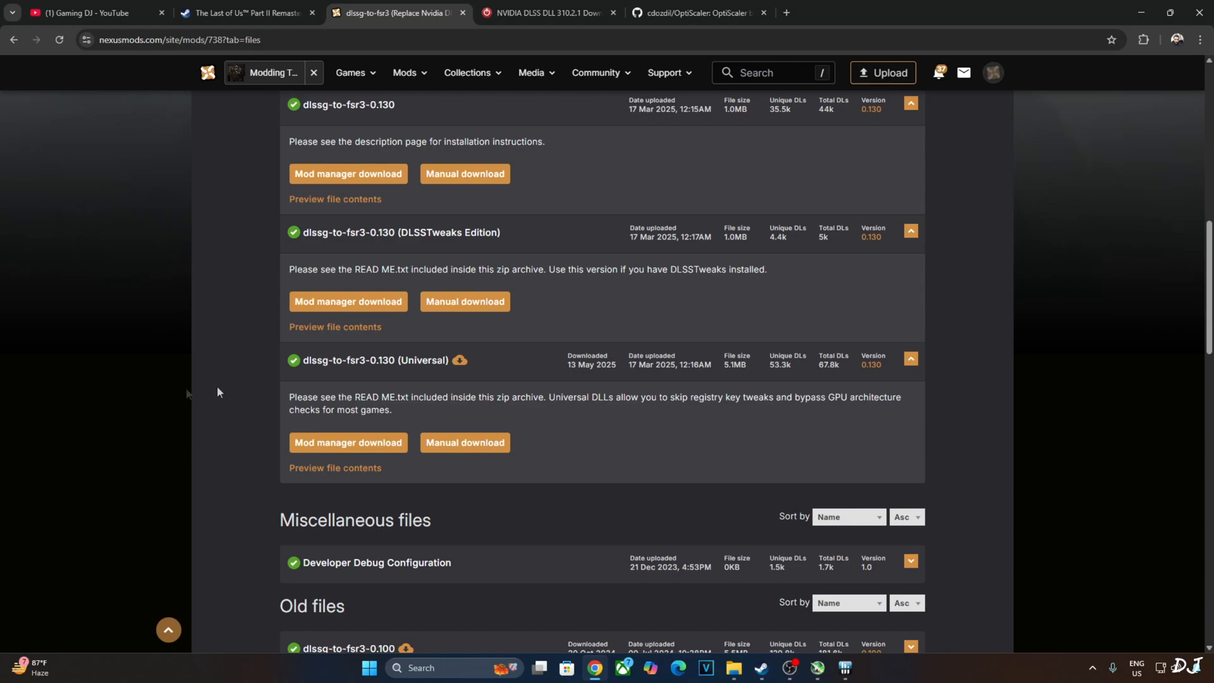
mouse_move(694, 353)
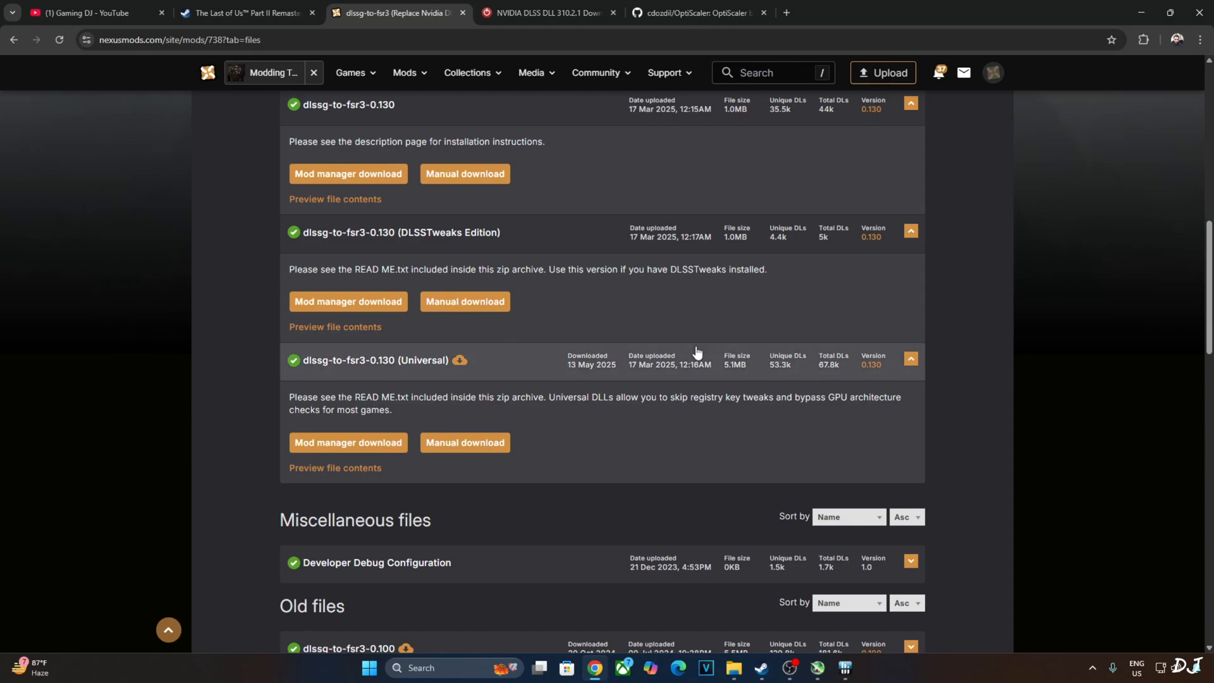
mouse_move(533, 318)
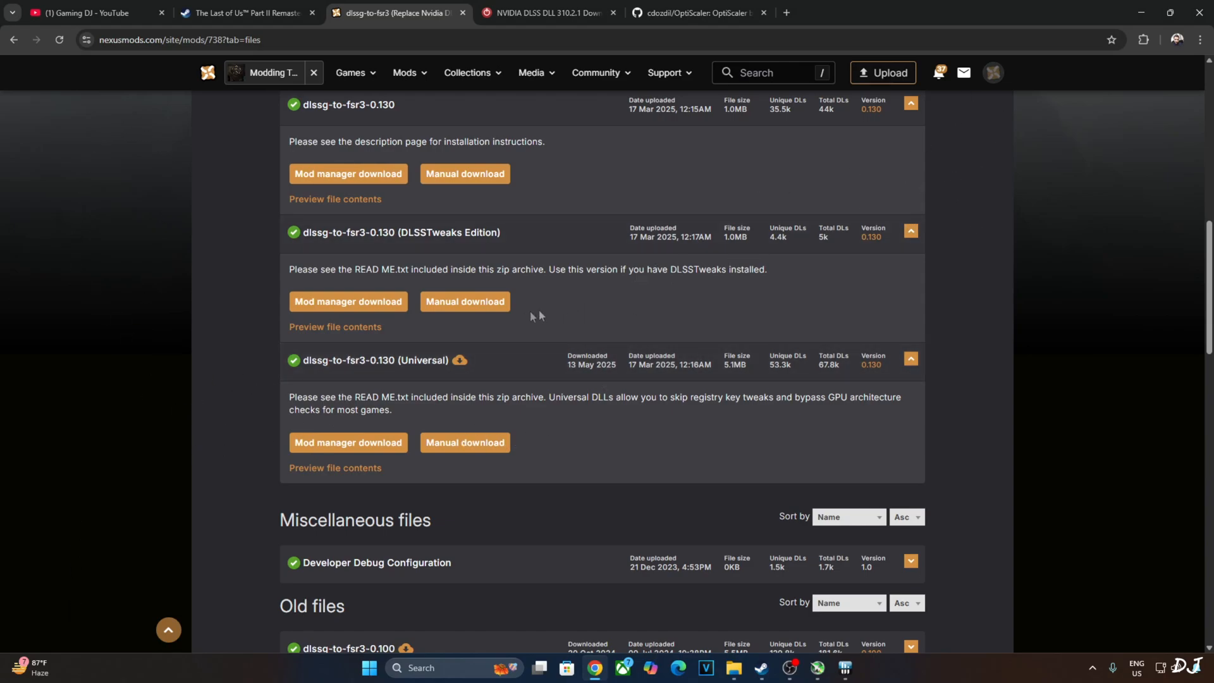
mouse_move(444, 468)
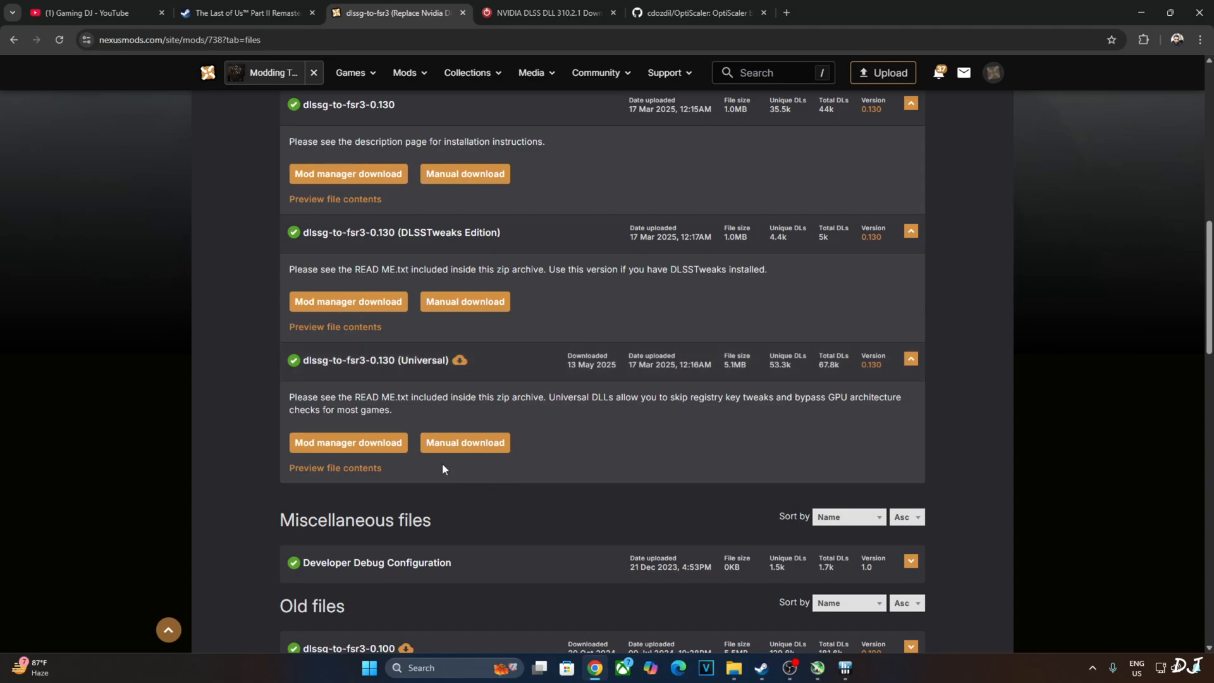
- Start the manual download of the Universal dlssg-to-fsr3 0.130 build
click(464, 442)
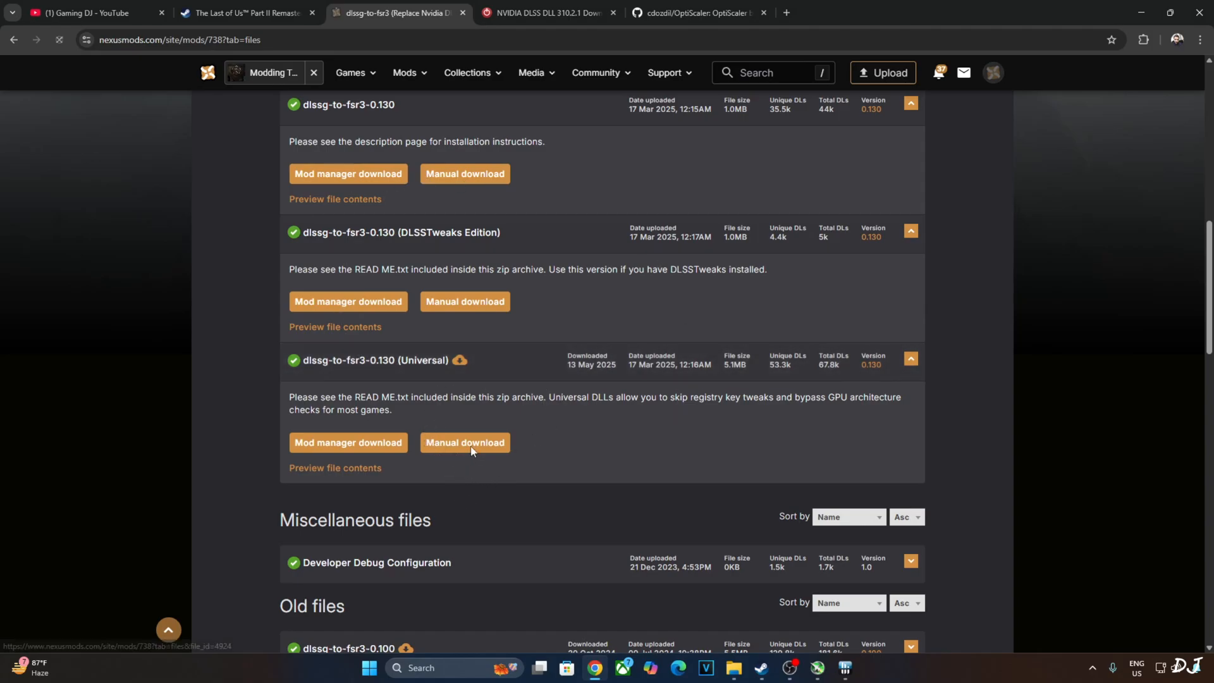
click(464, 442)
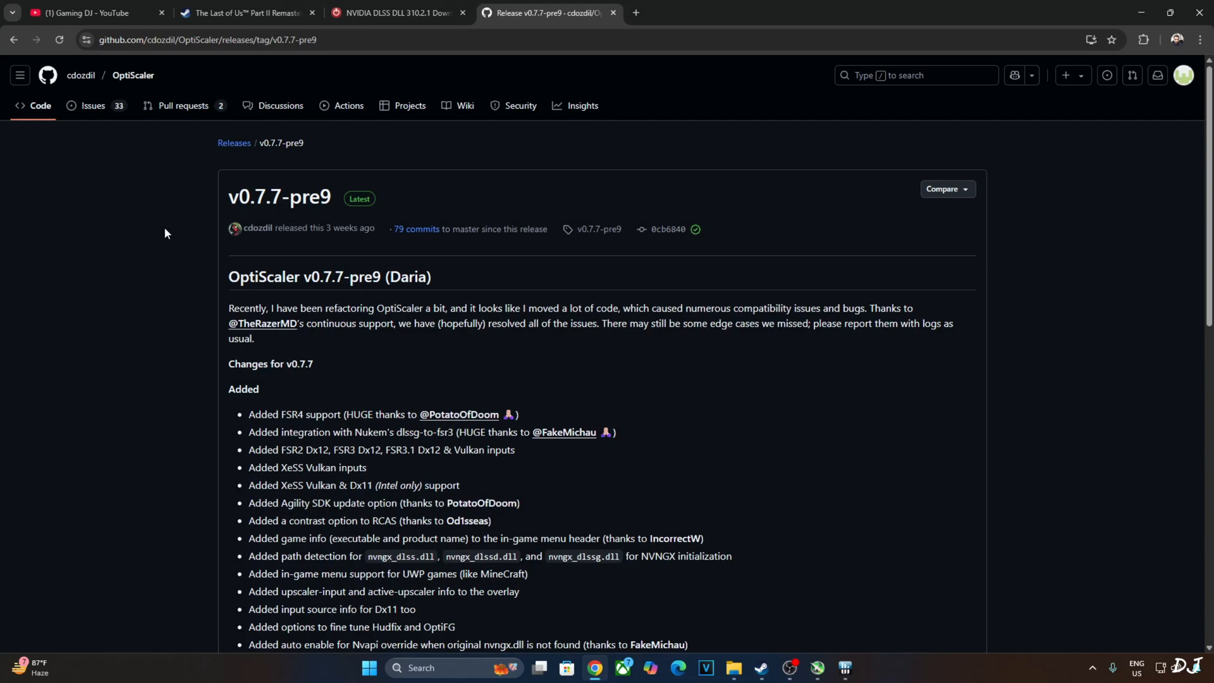
mouse_move(354, 213)
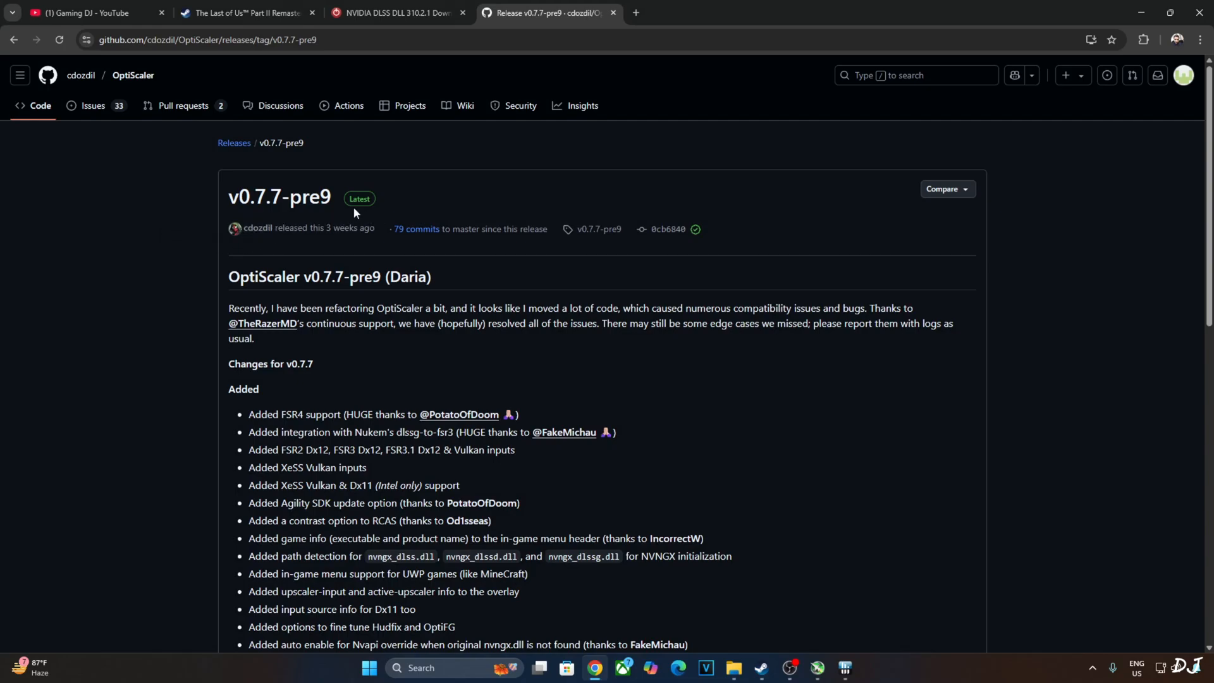
- Scroll the OptiScaler v0.7.7-pre9 release notes down to the Assets list with the Daria 7z archive
scroll(down, 3)
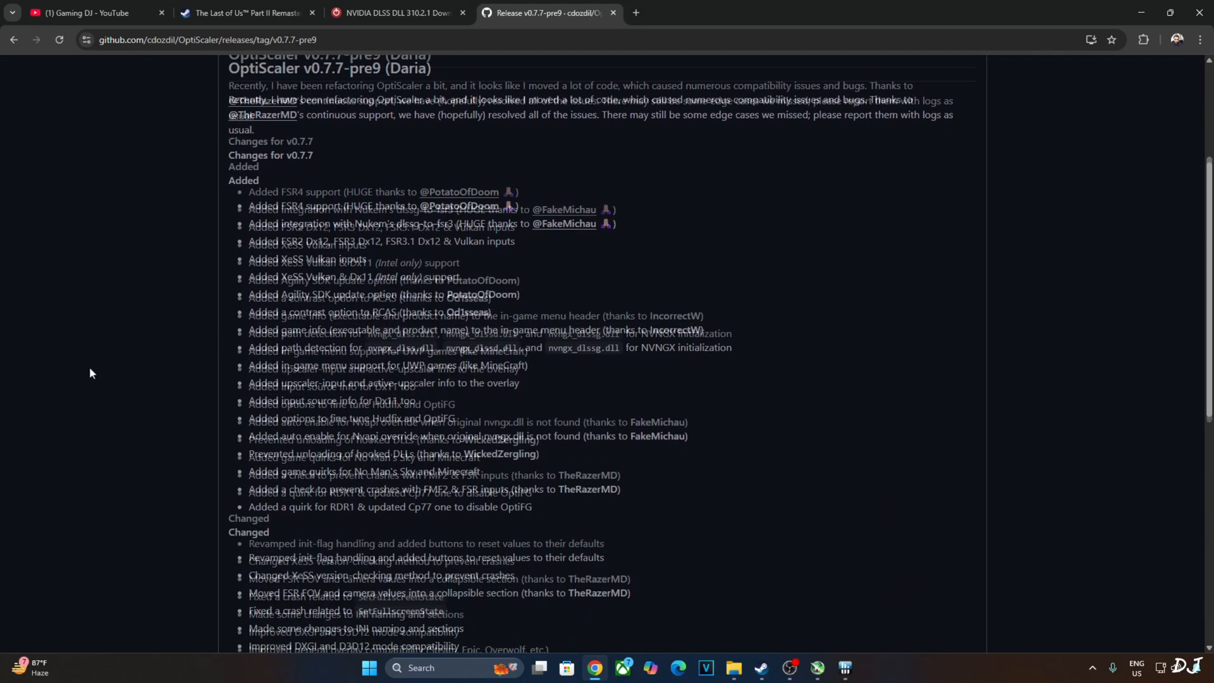
scroll(down, 3)
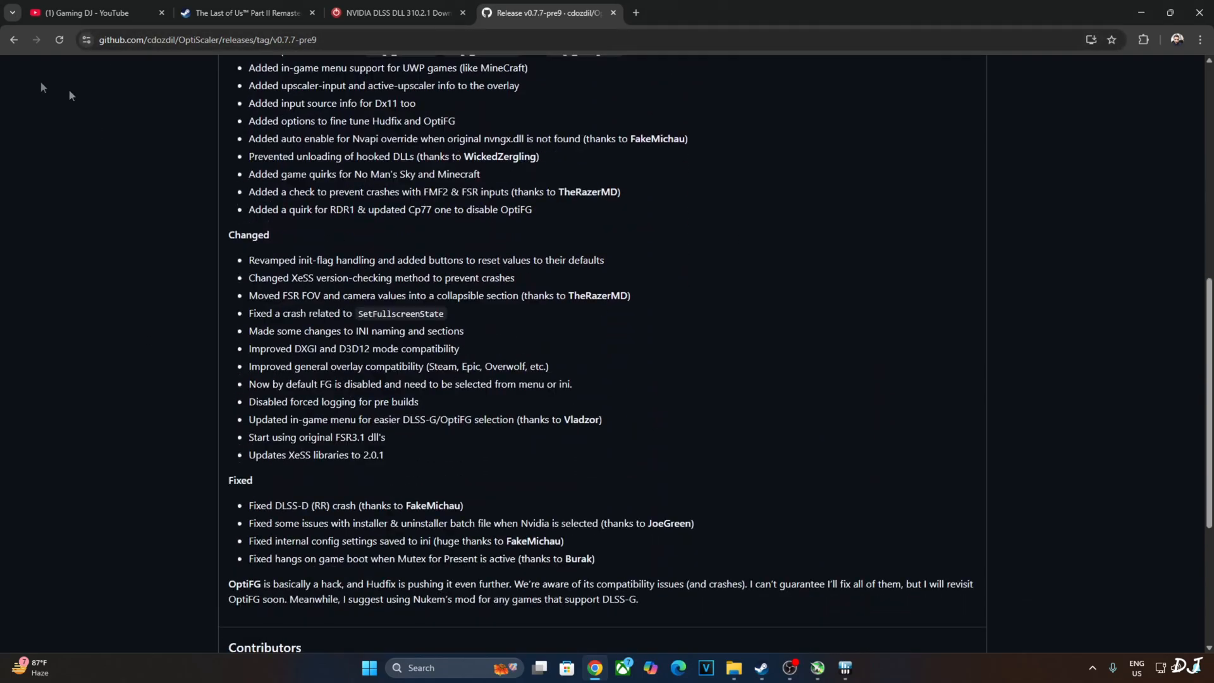
scroll(down, 3)
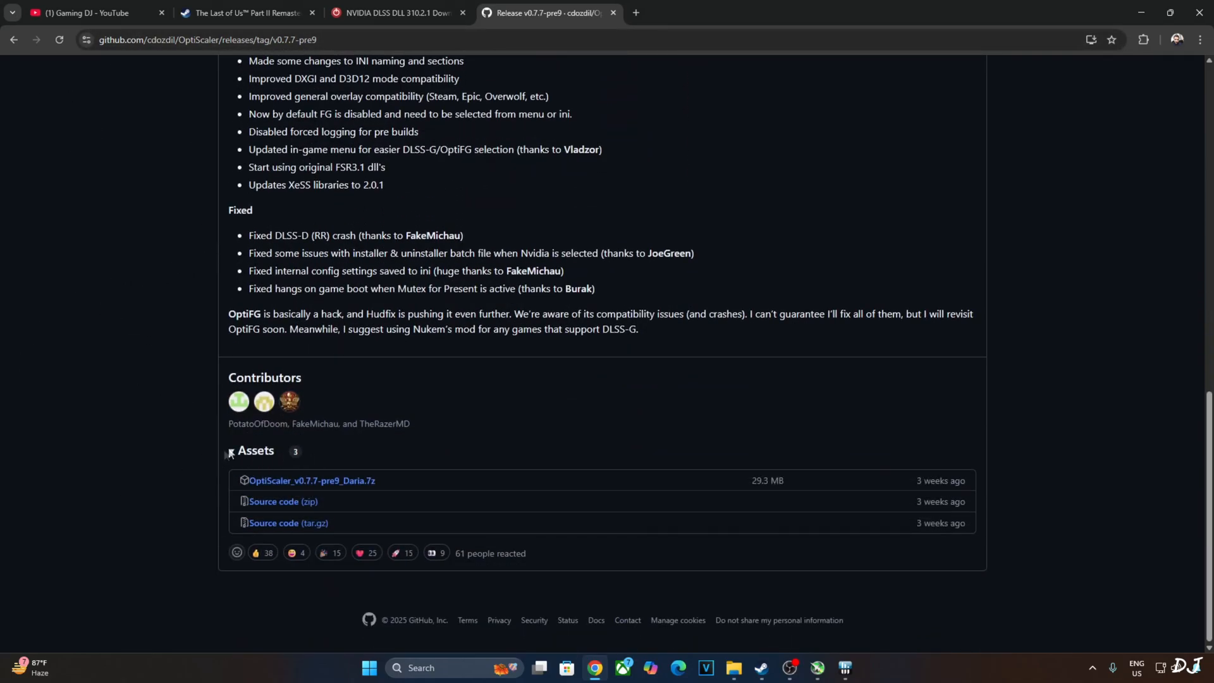
mouse_move(358, 497)
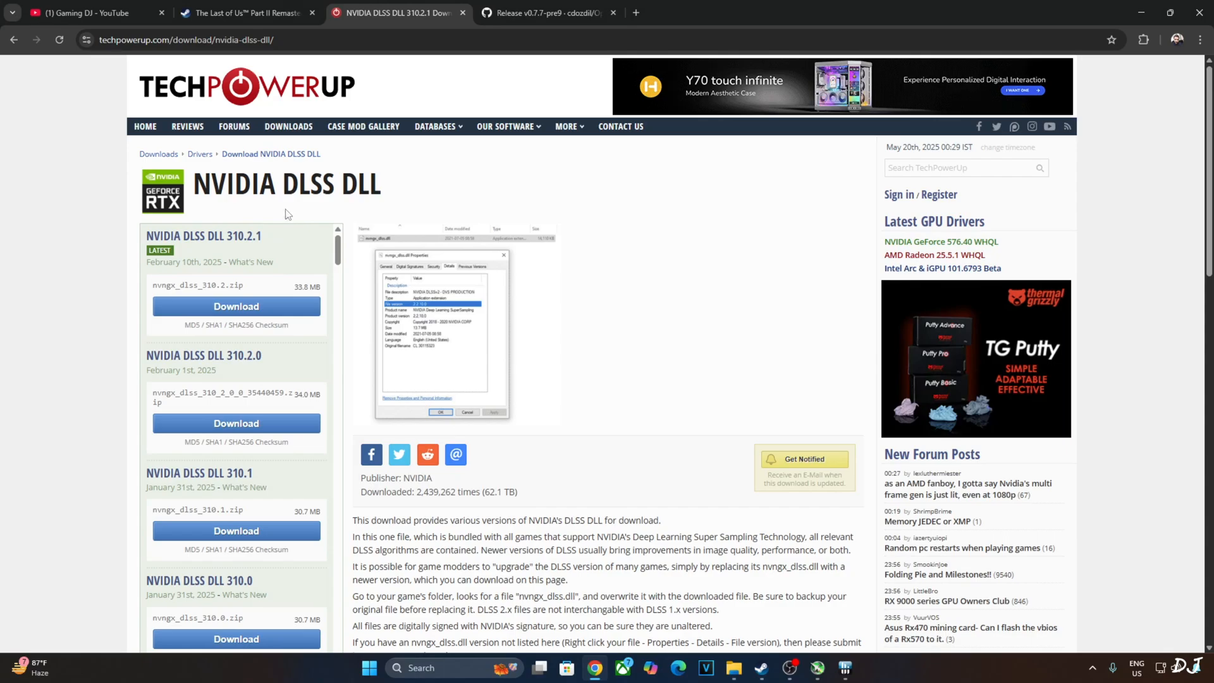
mouse_move(258, 268)
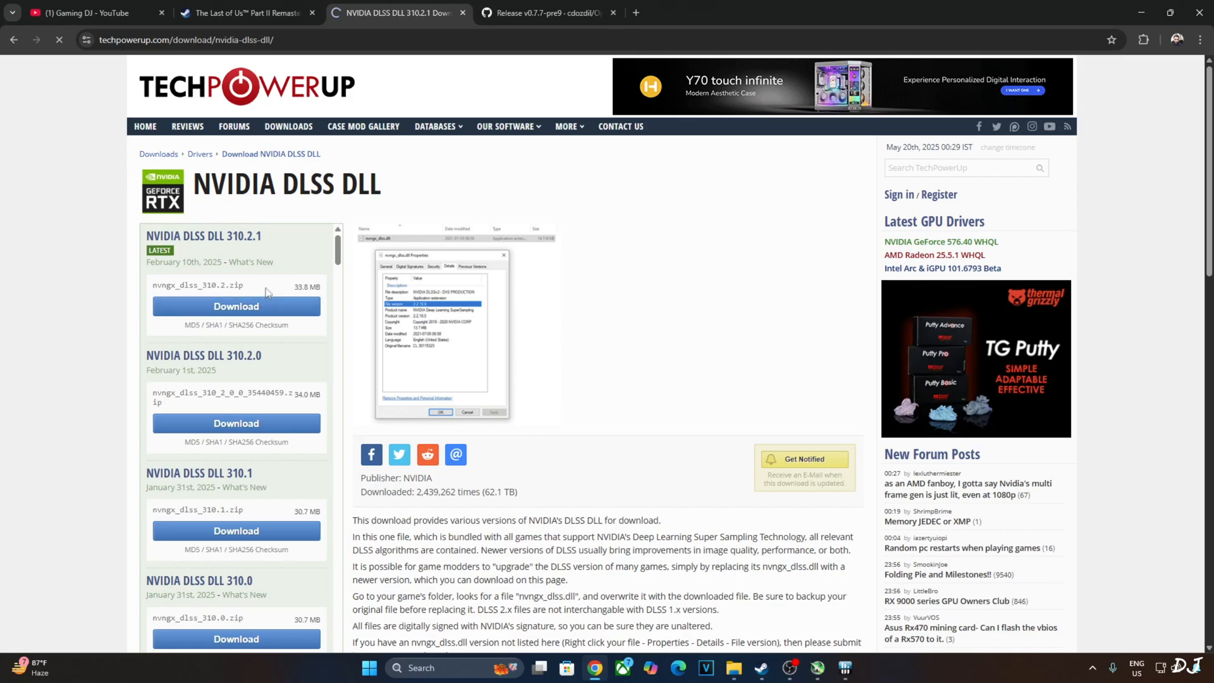
- Download the NVIDIA DLSS DLL 310.2.1 package from TechPowerUp
click(236, 306)
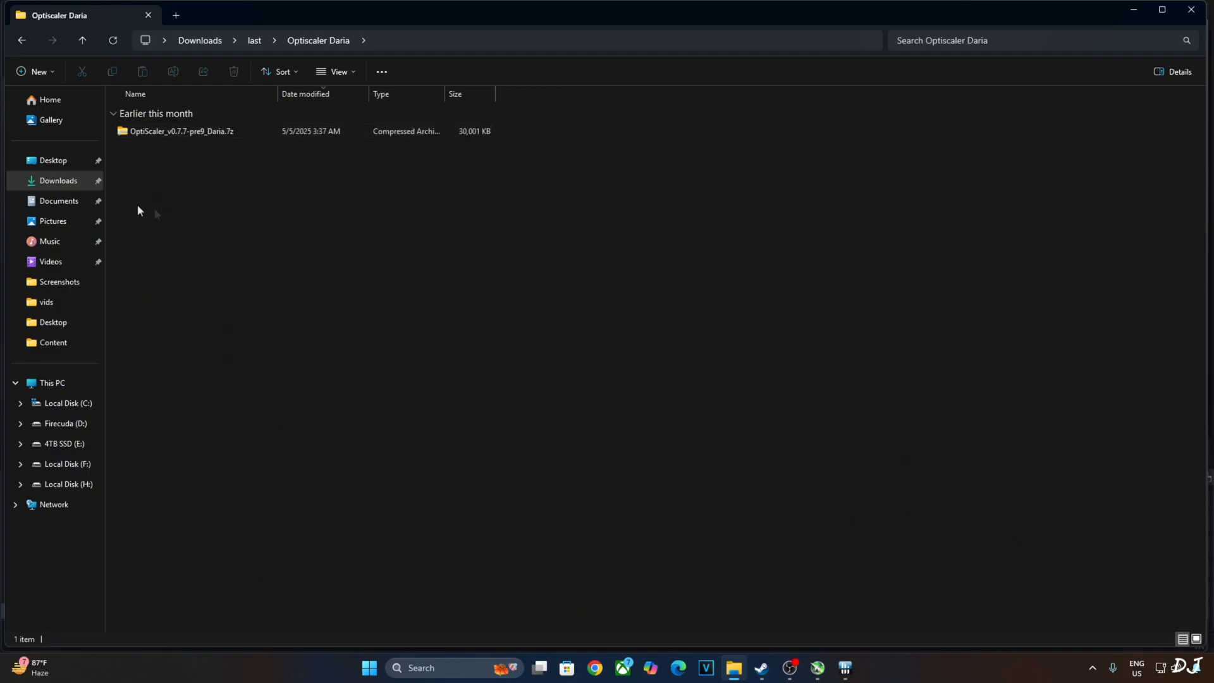
- Open The Last of Us Part II's local install folder via Steam's Browse local files
double_click(181, 130)
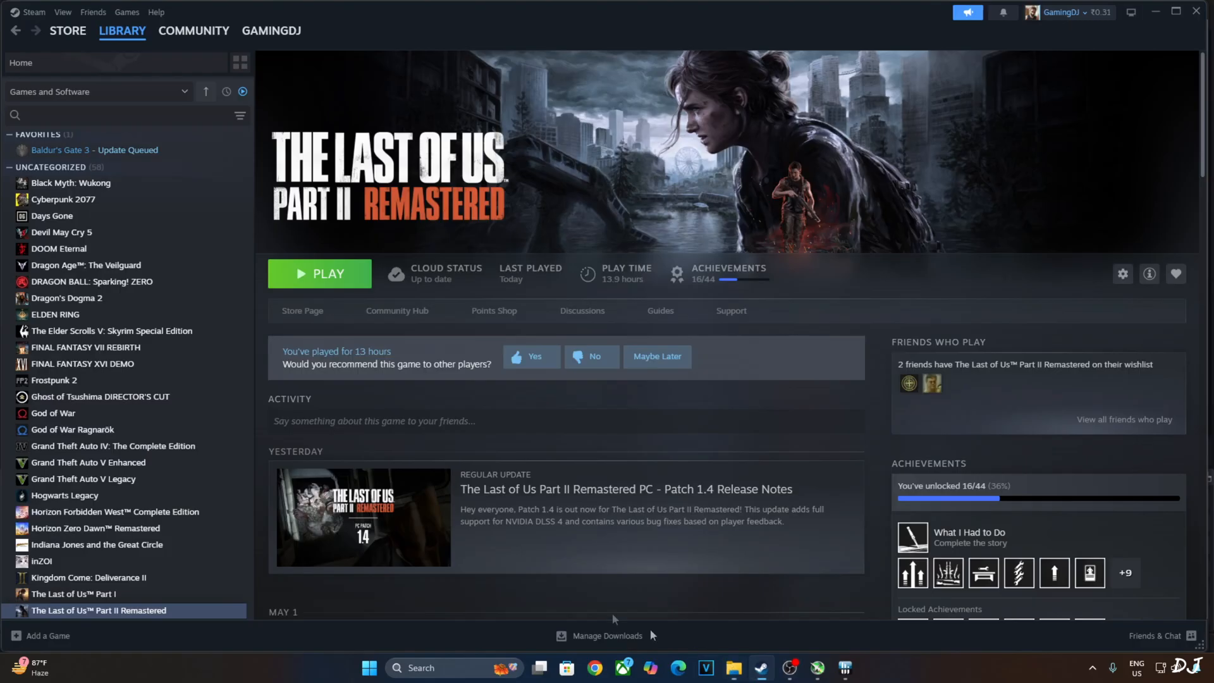
right_click(98, 610)
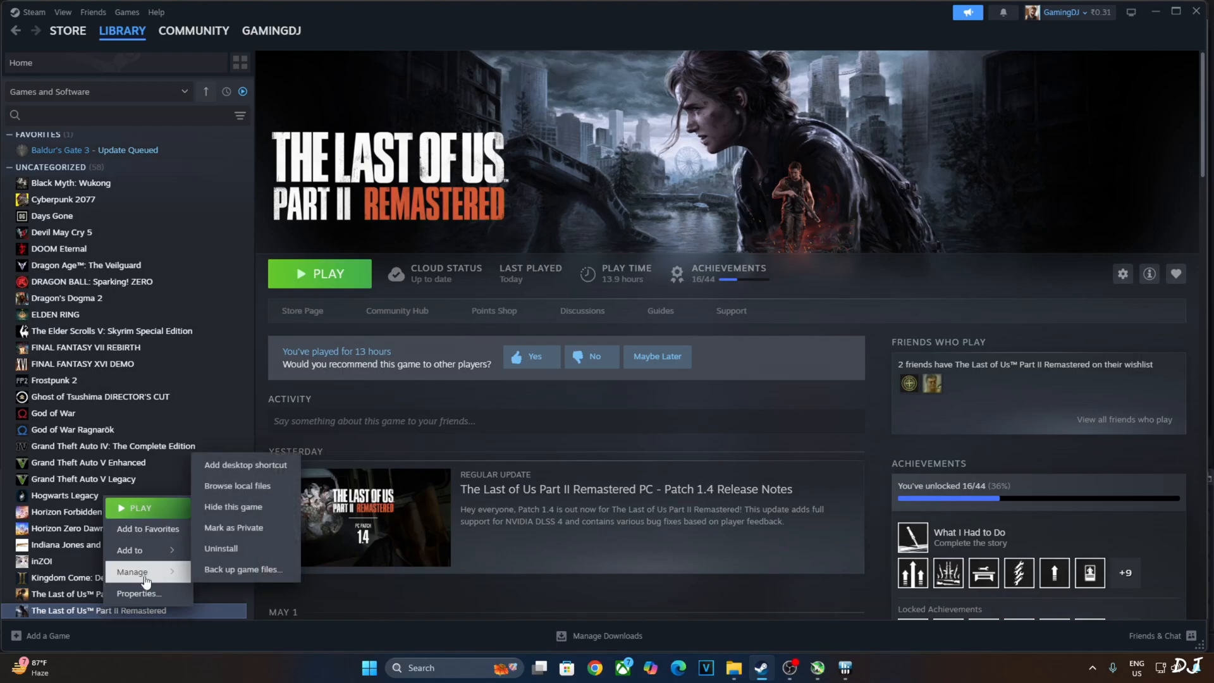
click(237, 485)
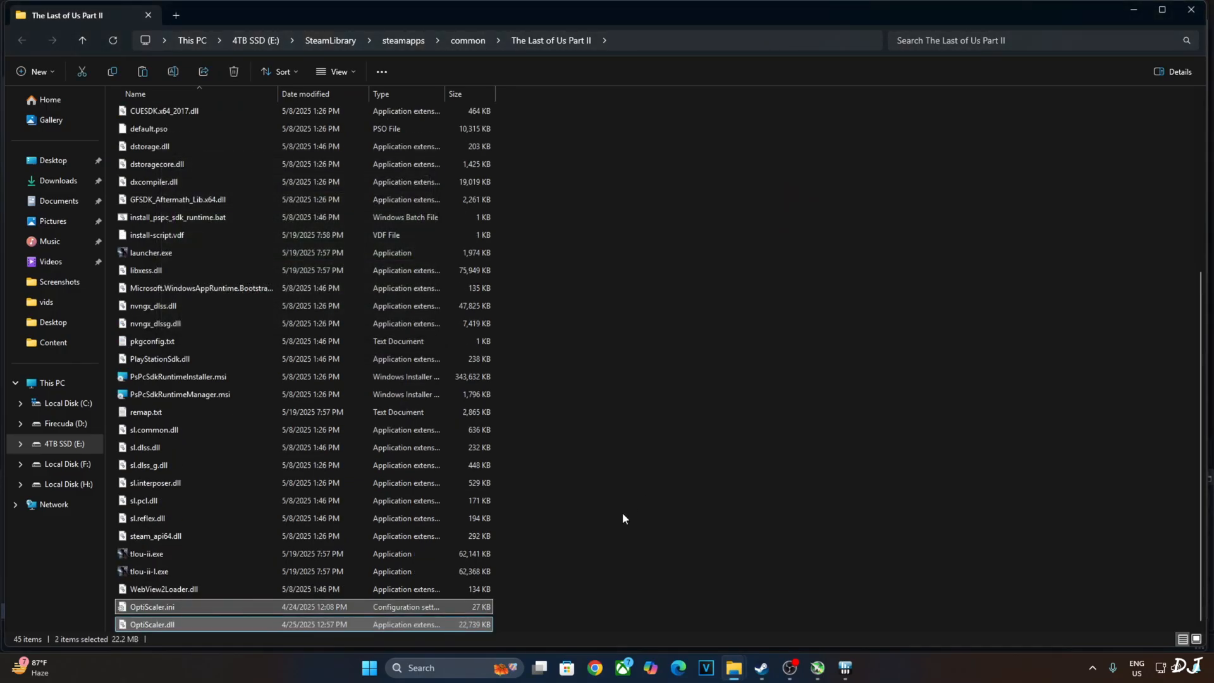
- Rename OptiScaler.dll in the game folder to dxgi.dll
right_click(150, 624)
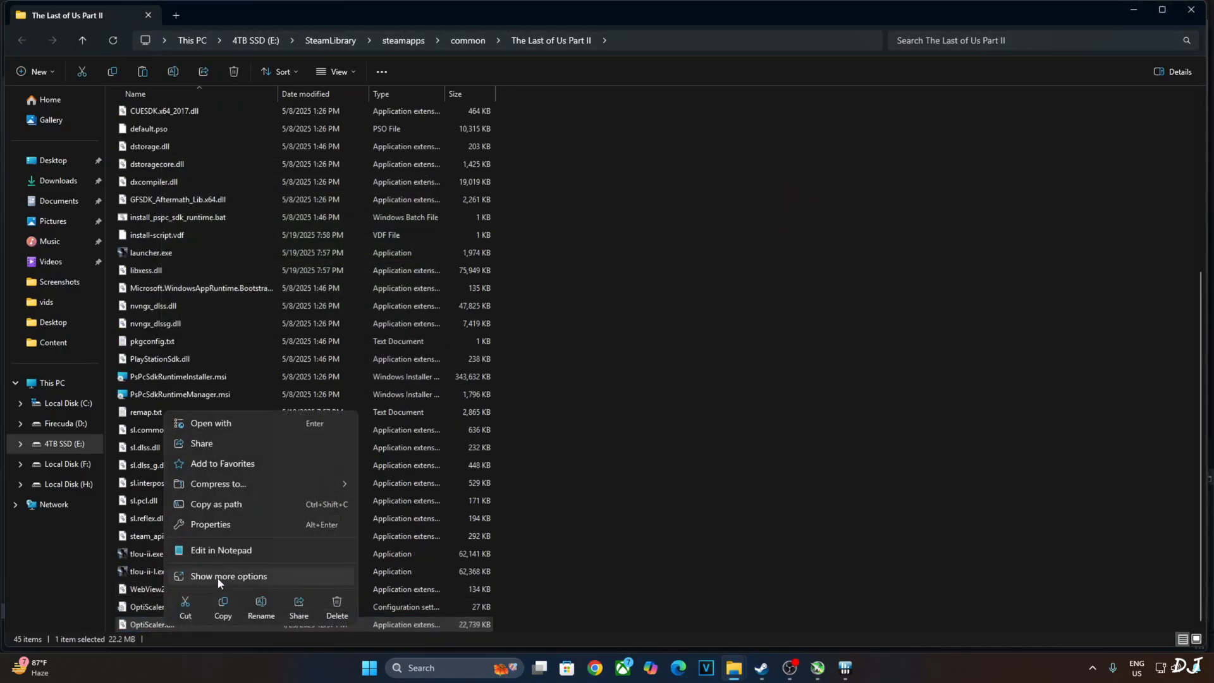
click(260, 612)
text(dxgi)
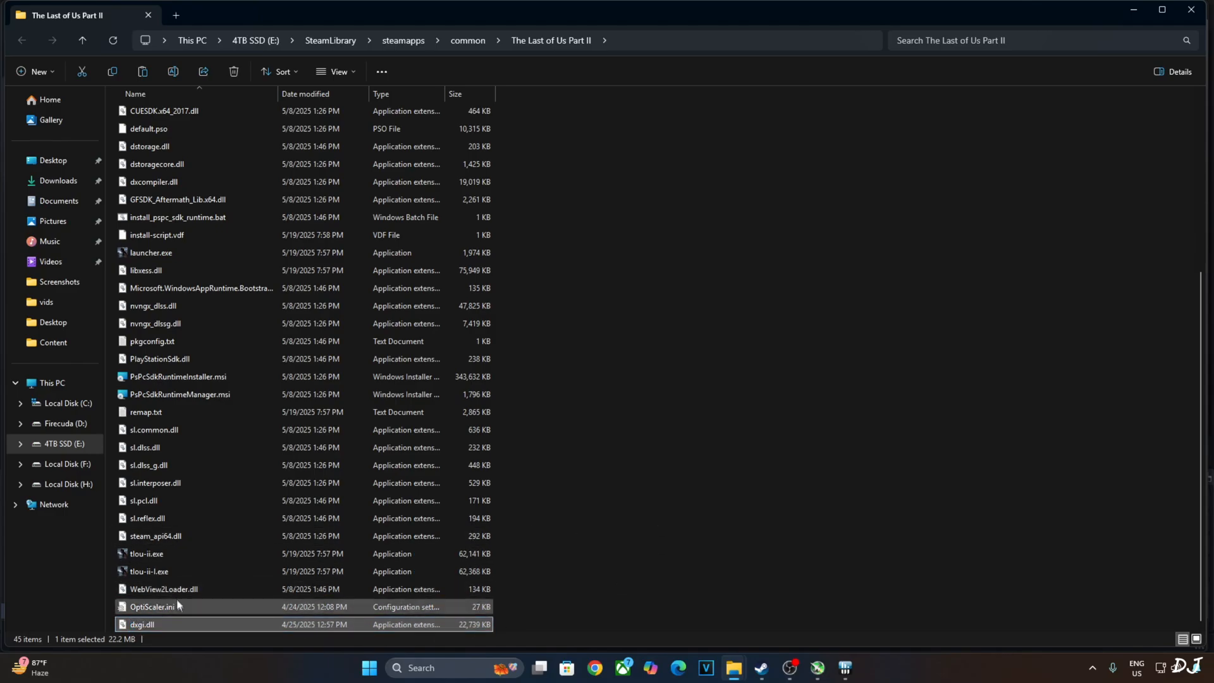
- In OptiScaler.ini set Dx12Upscaler=dlss and FGType=nukems, then close the file
double_click(151, 606)
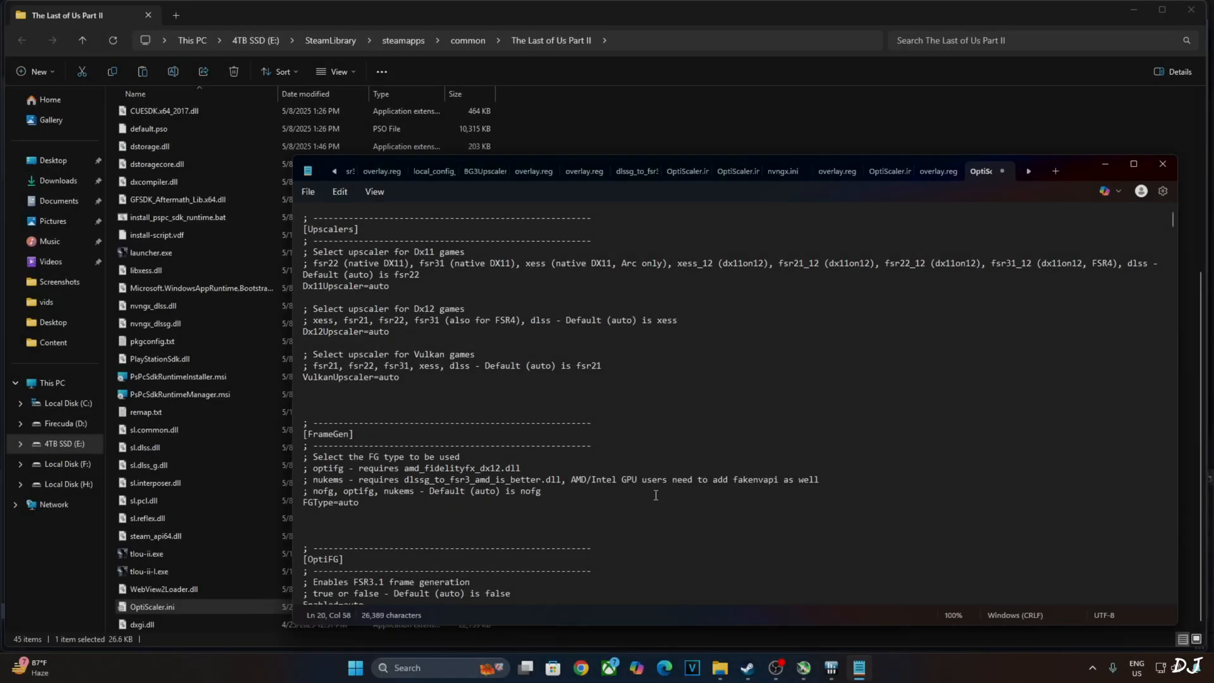
double_click(379, 334)
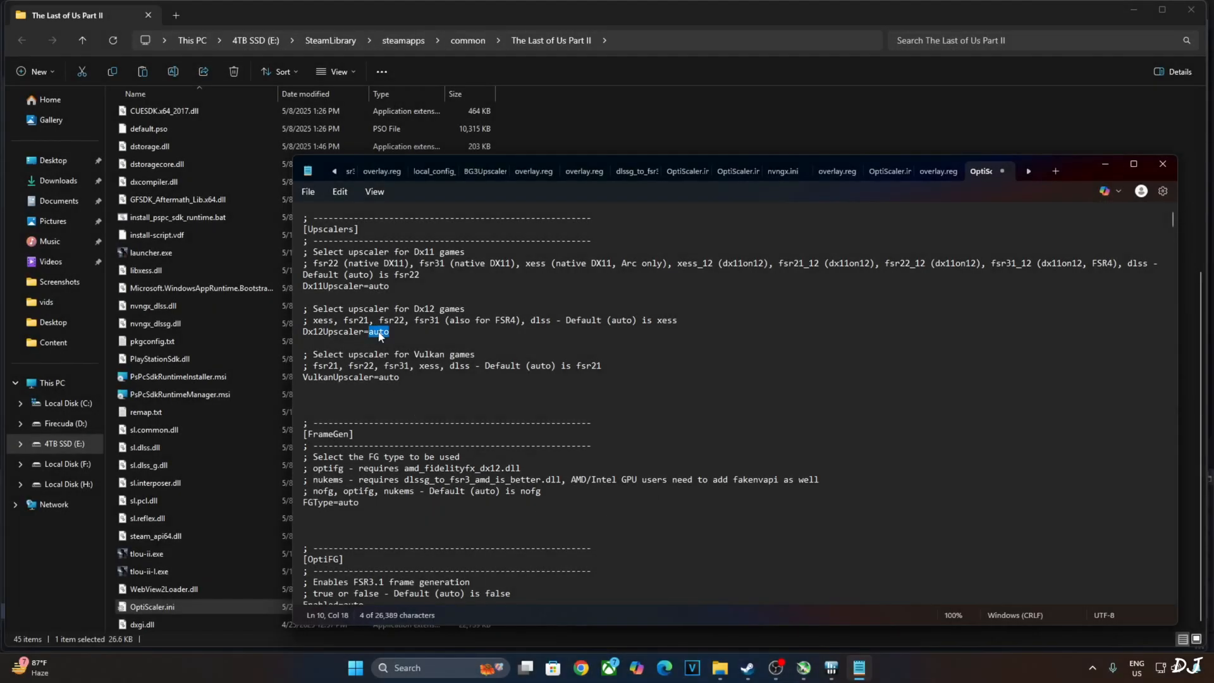
text(dlss)
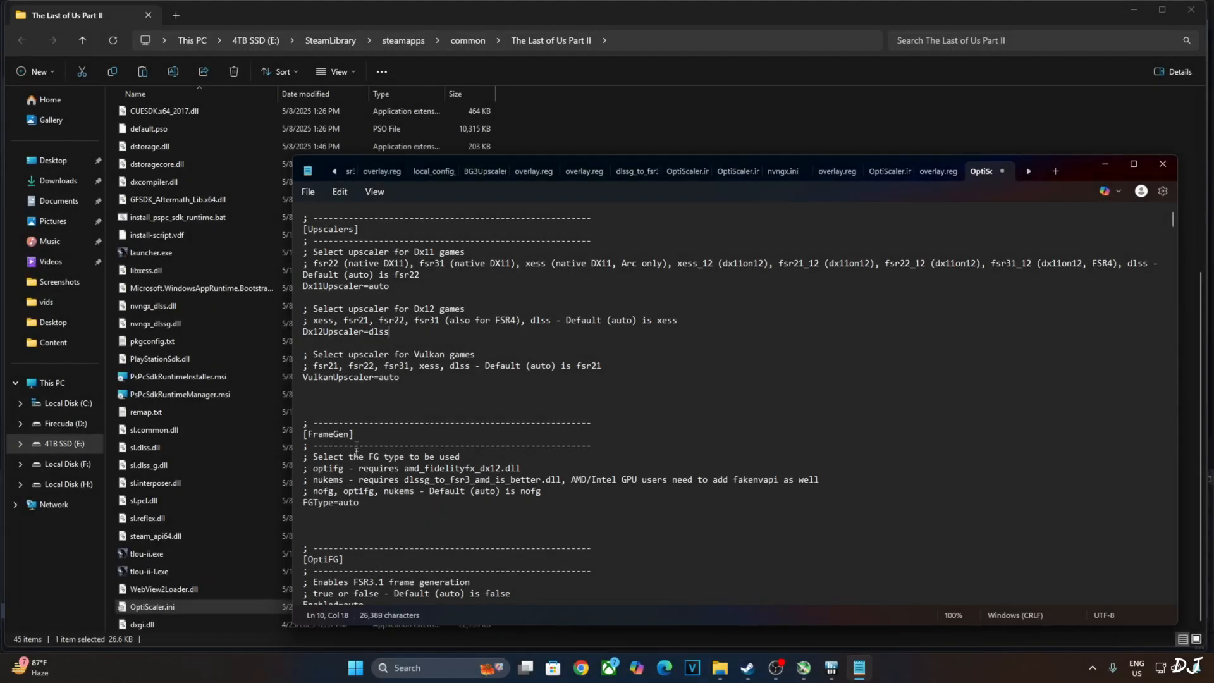
double_click(347, 505)
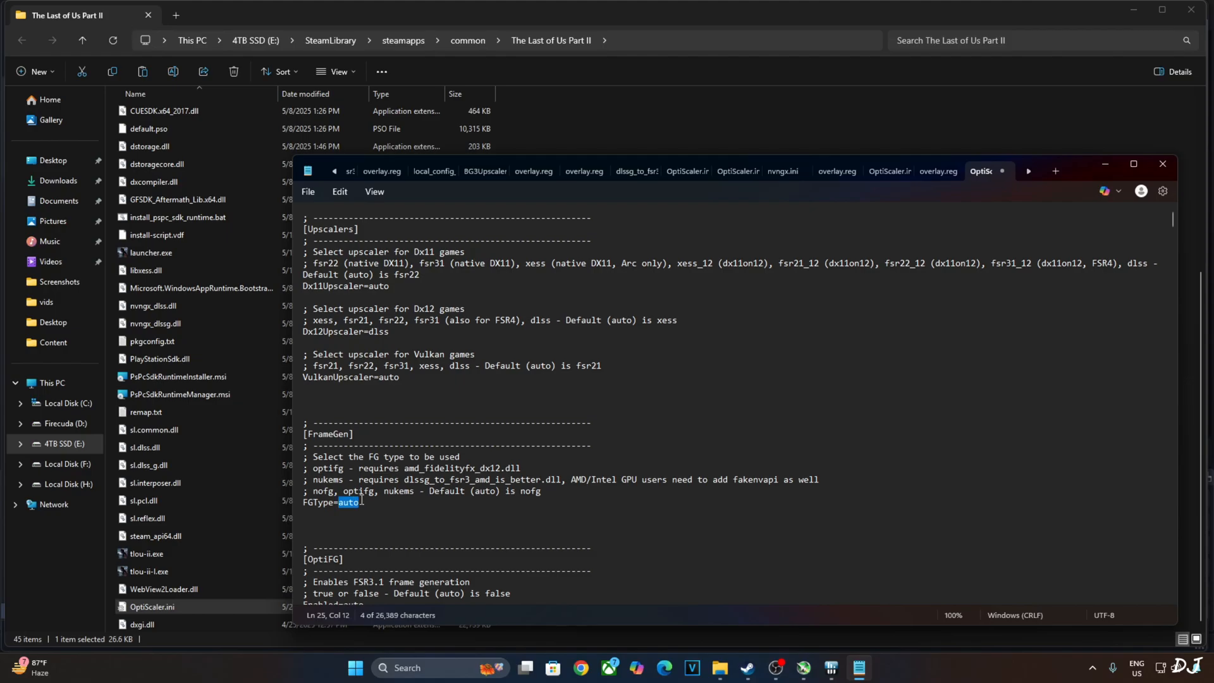
text(nuk)
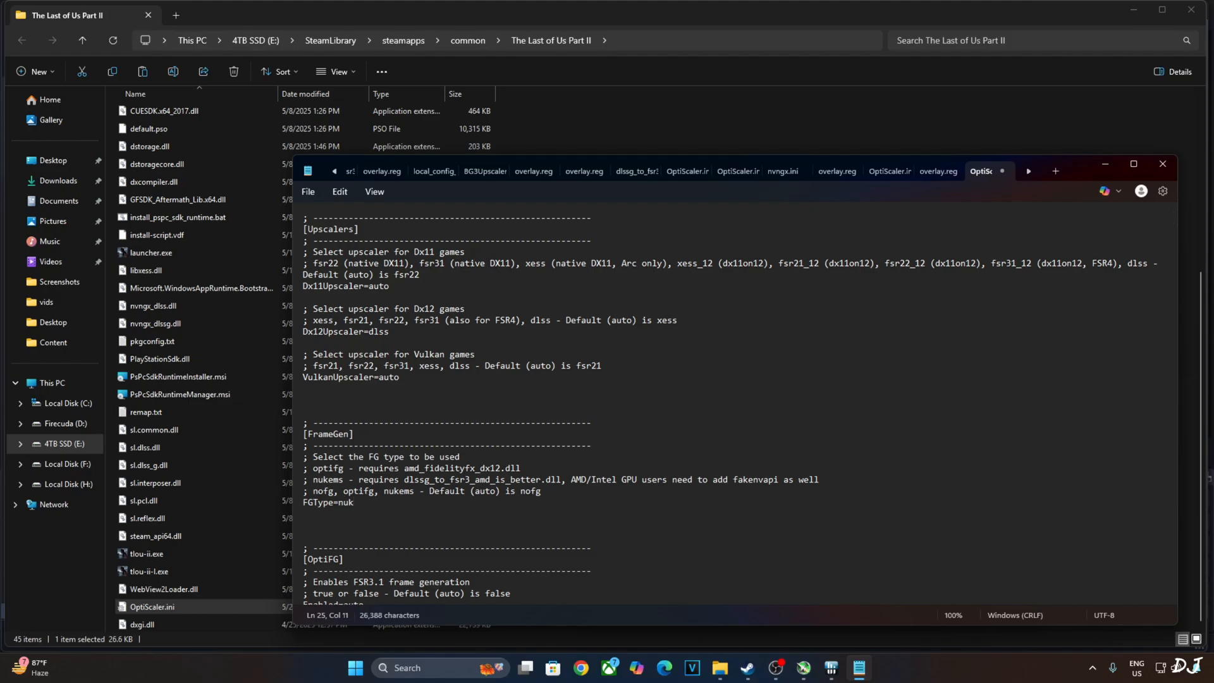
text(ems)
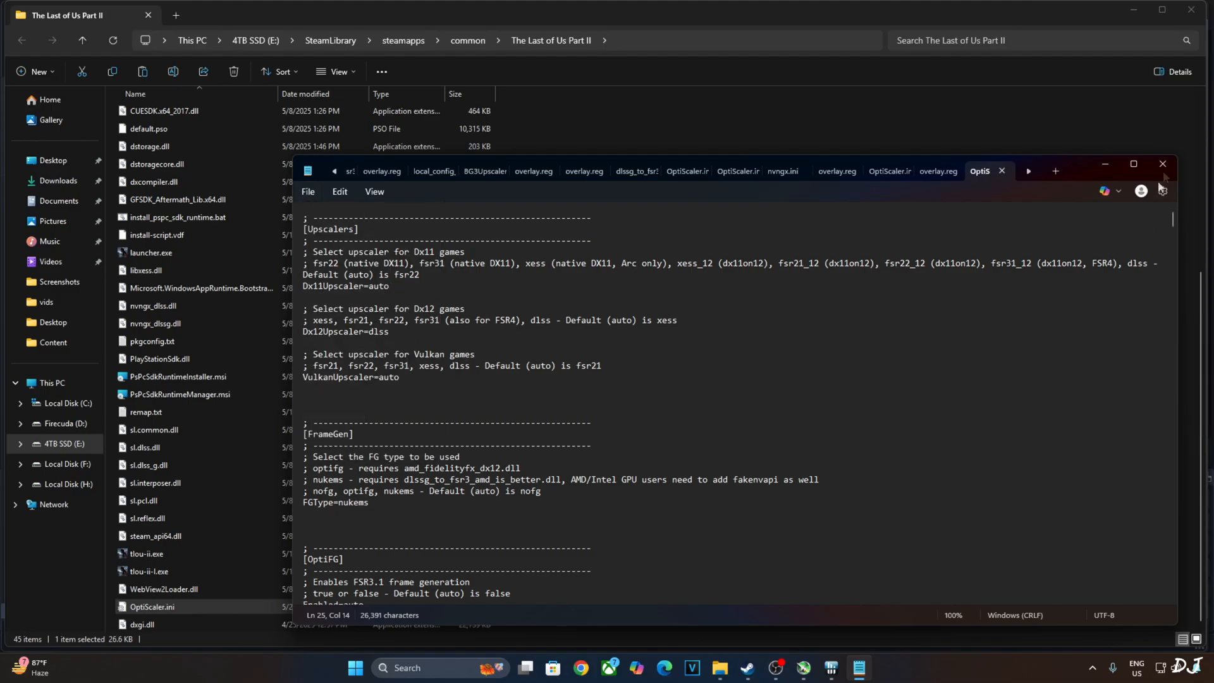
click(1163, 164)
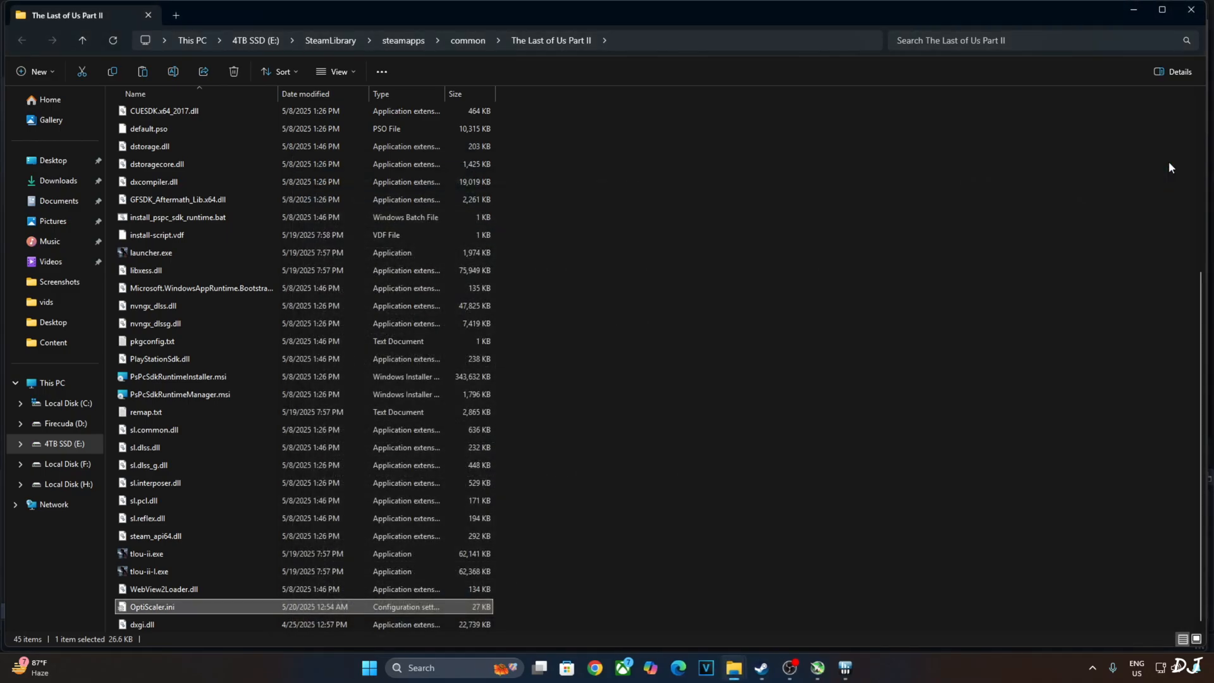
- Copy dlssg_to_fsr3_amd_is_better.dll from the Nukem archive's dll_version folder into the game folder
click(233, 15)
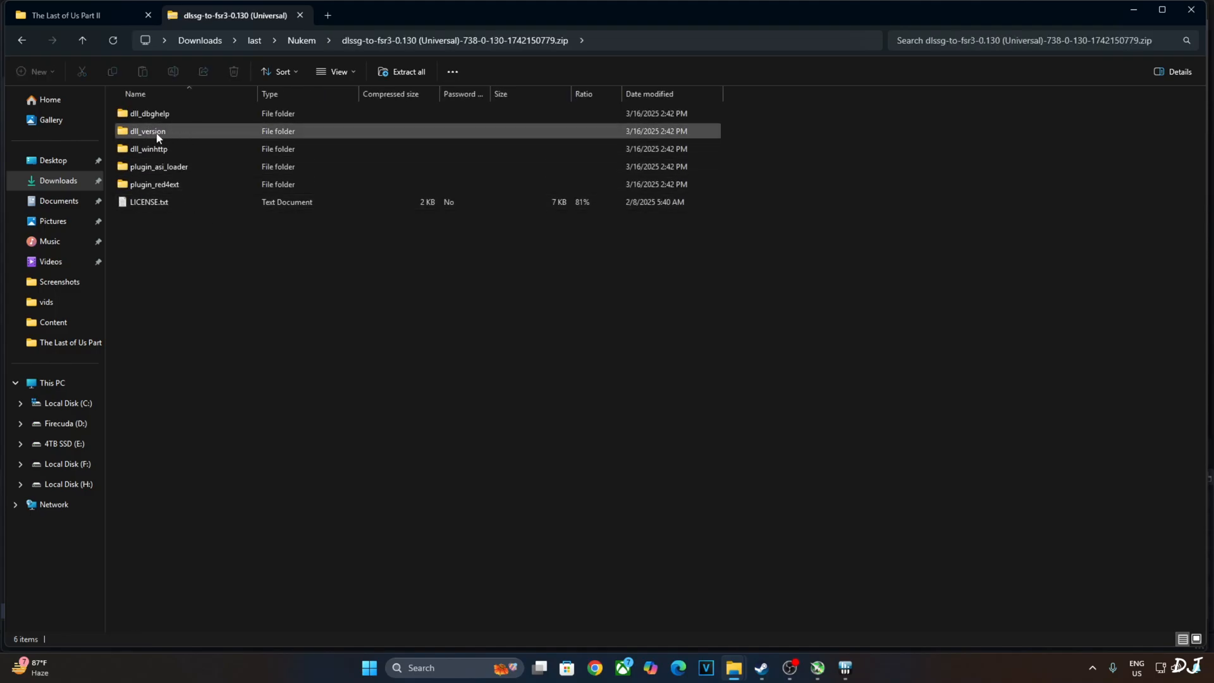
double_click(146, 130)
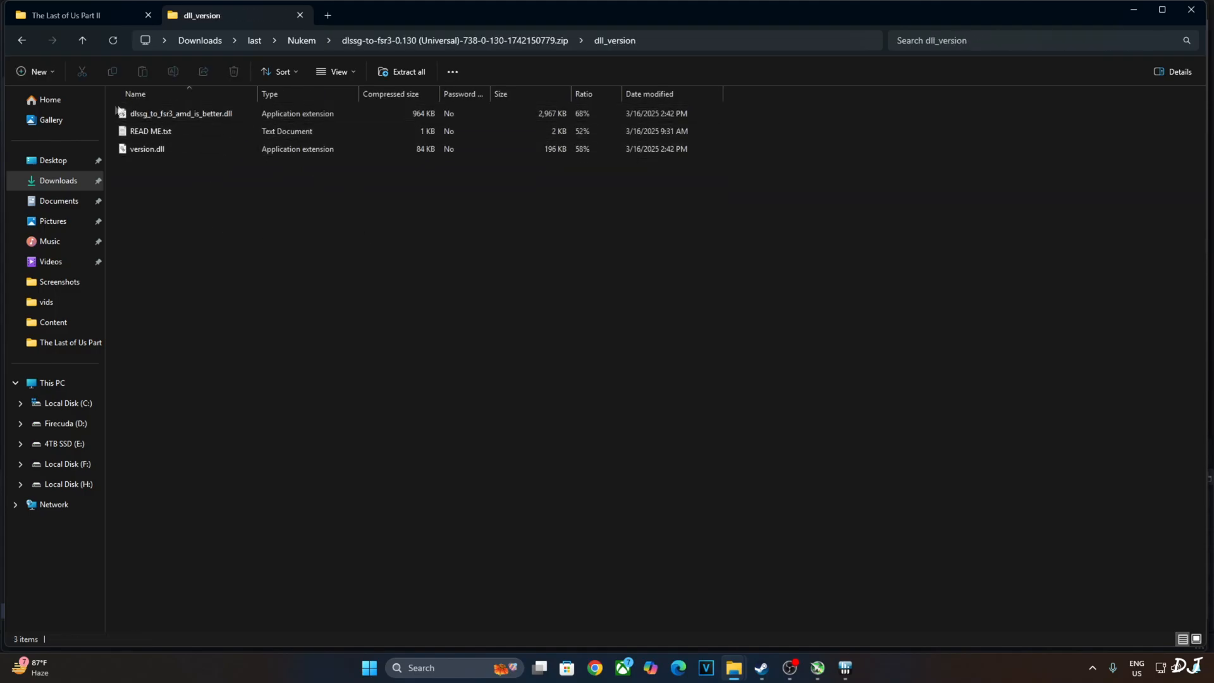
right_click(181, 113)
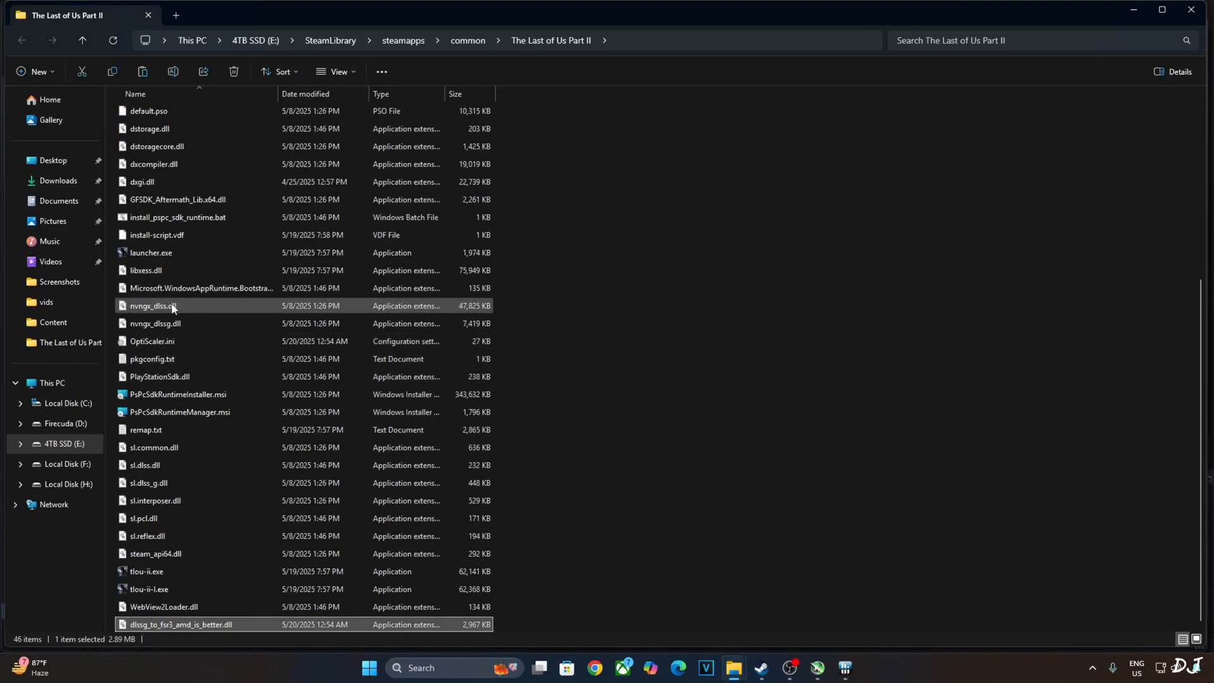
mouse_move(182, 244)
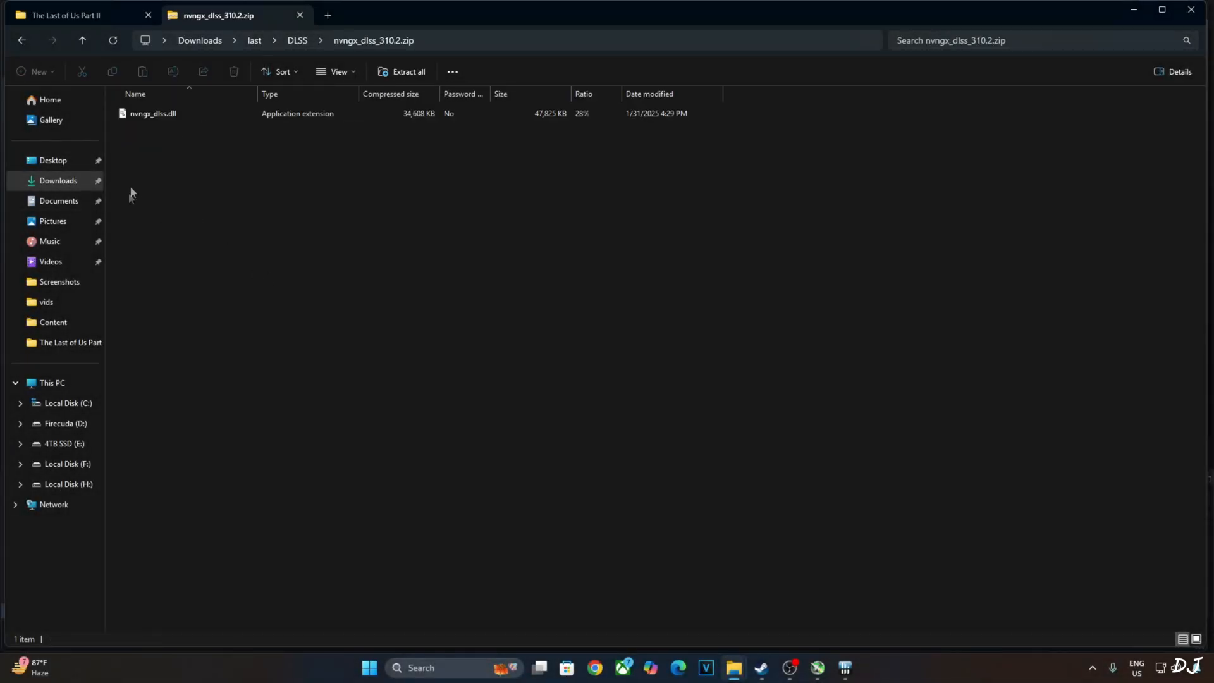
- Browse The Last of Us Part II's local files from Steam and paste in the 310.2 nvngx_dlss.dll, replacing the old one
click(153, 113)
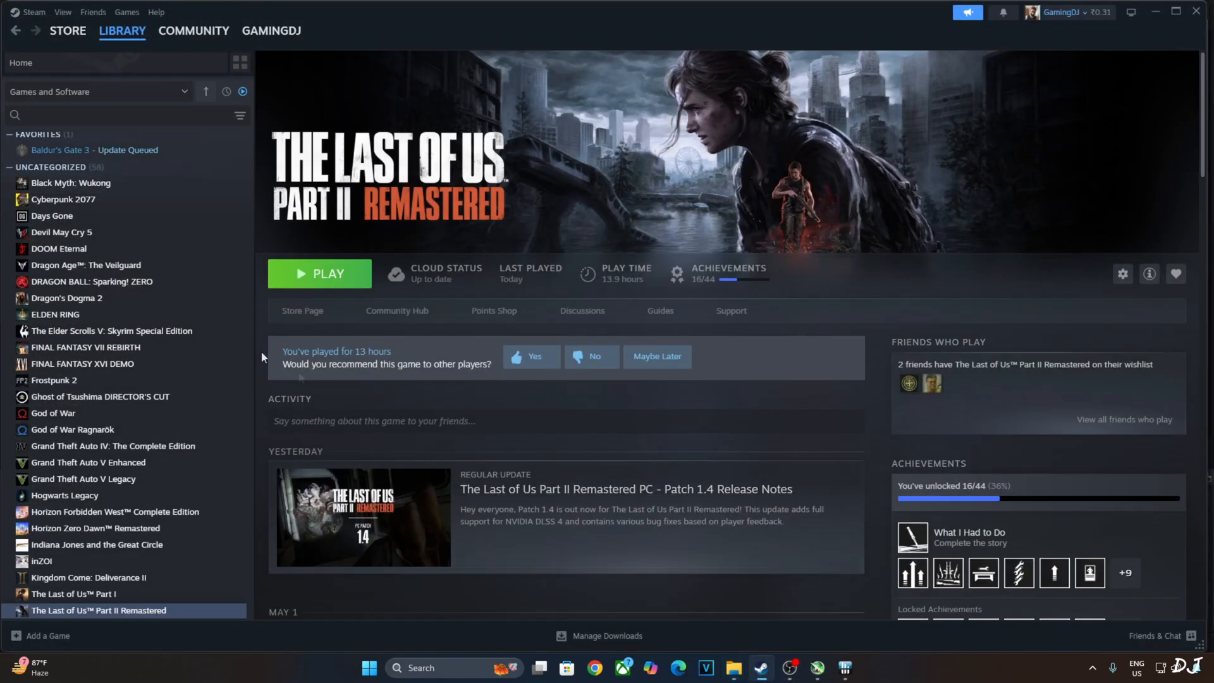
right_click(99, 609)
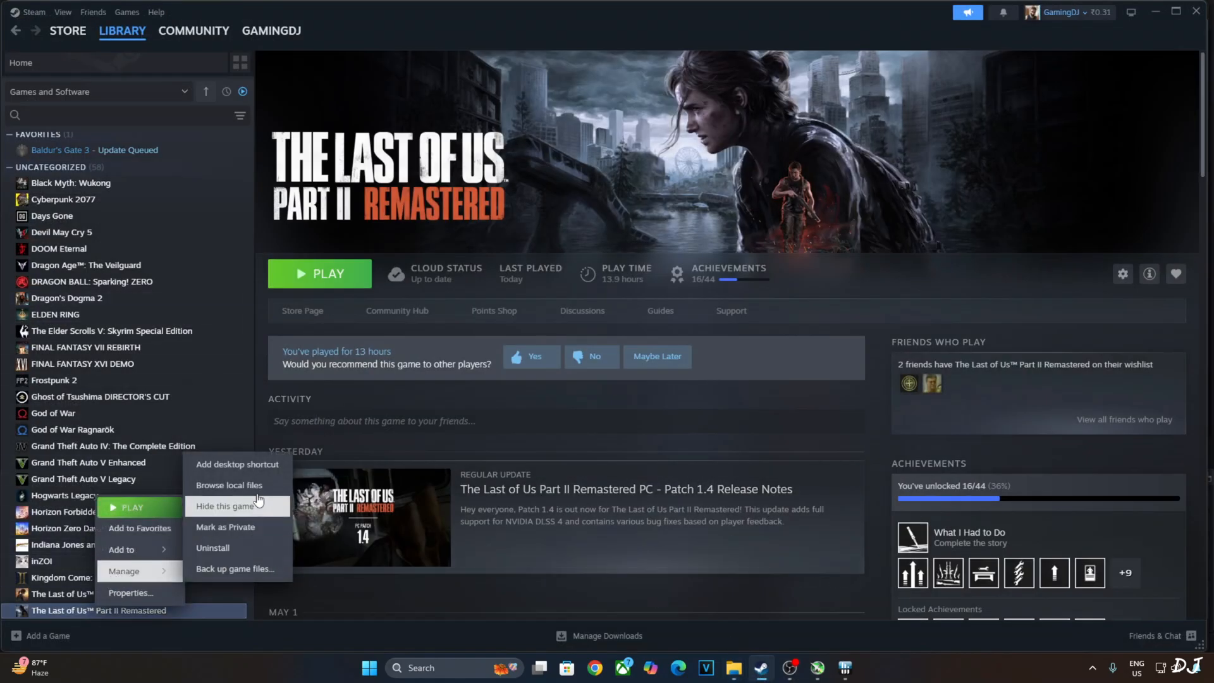
click(229, 484)
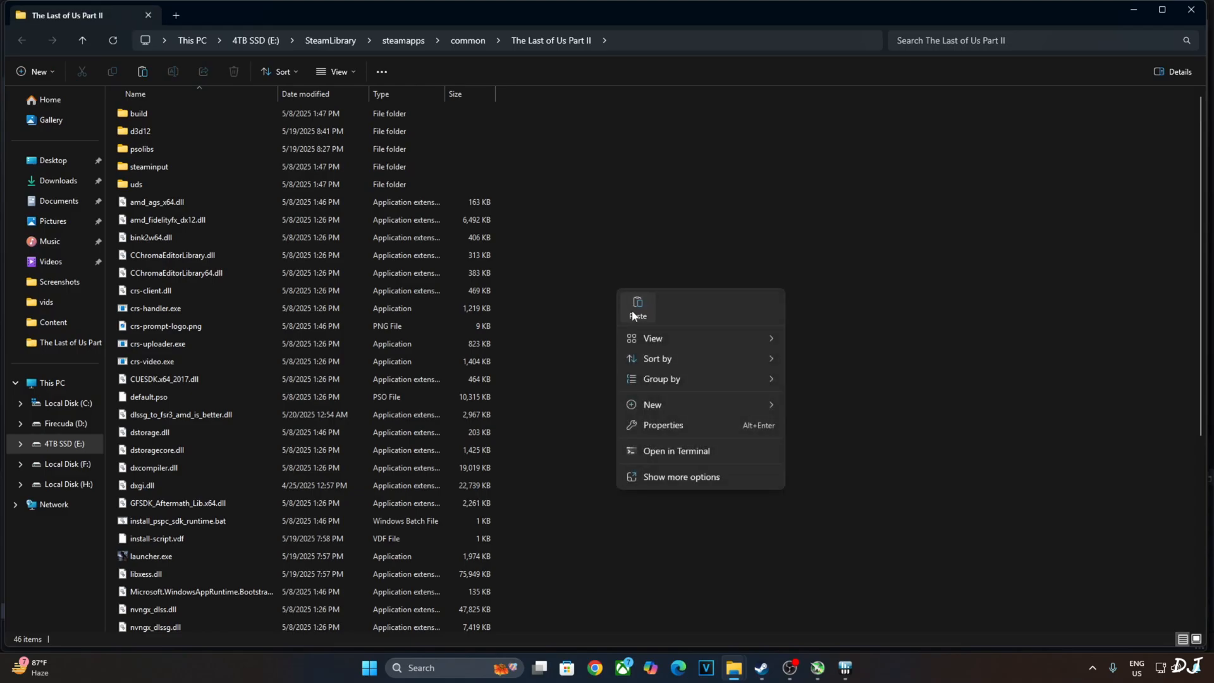
click(638, 306)
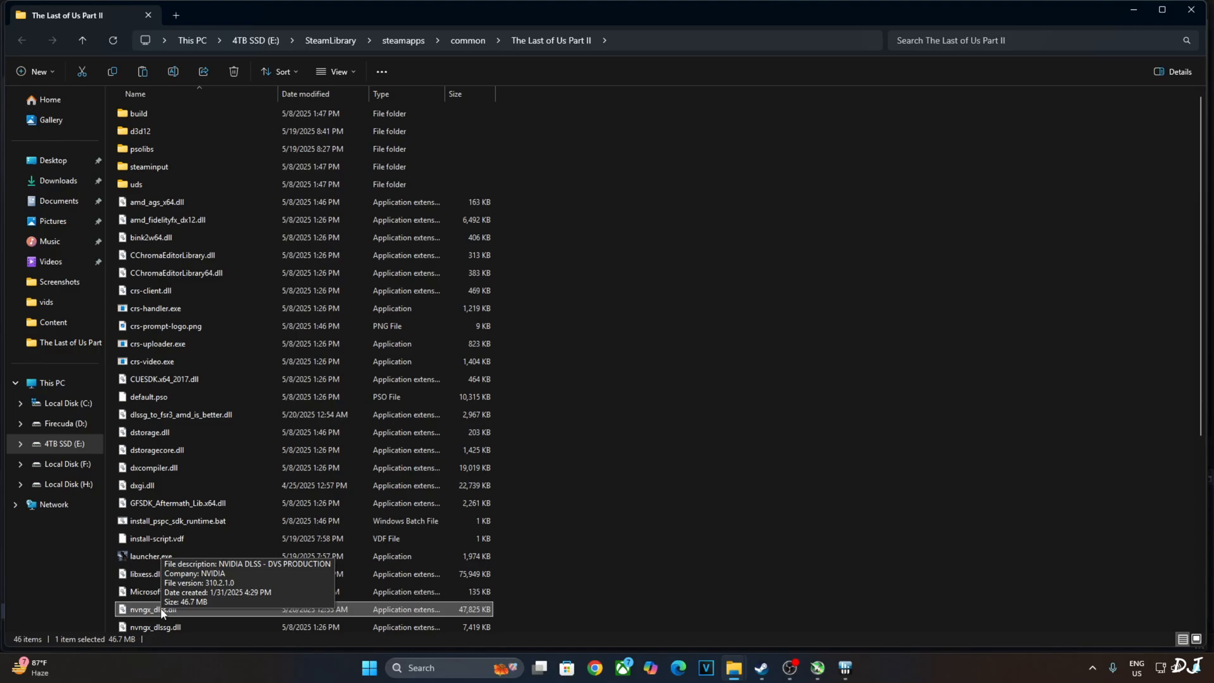
click(635, 484)
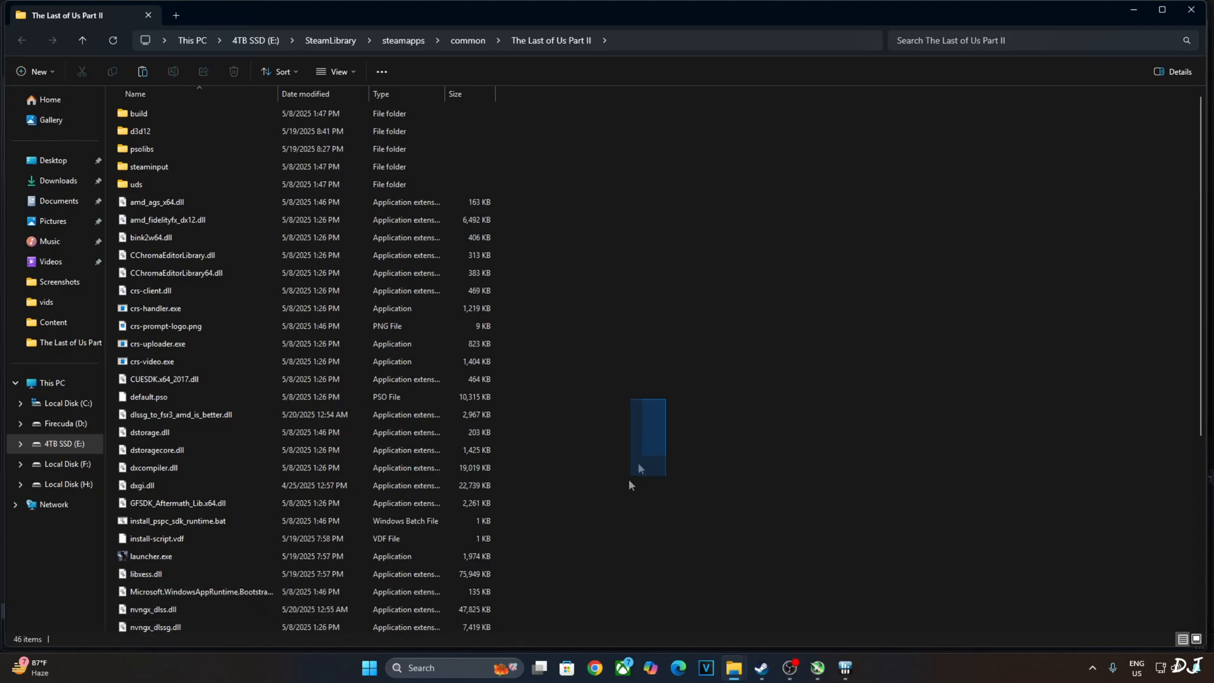
mouse_move(1033, 185)
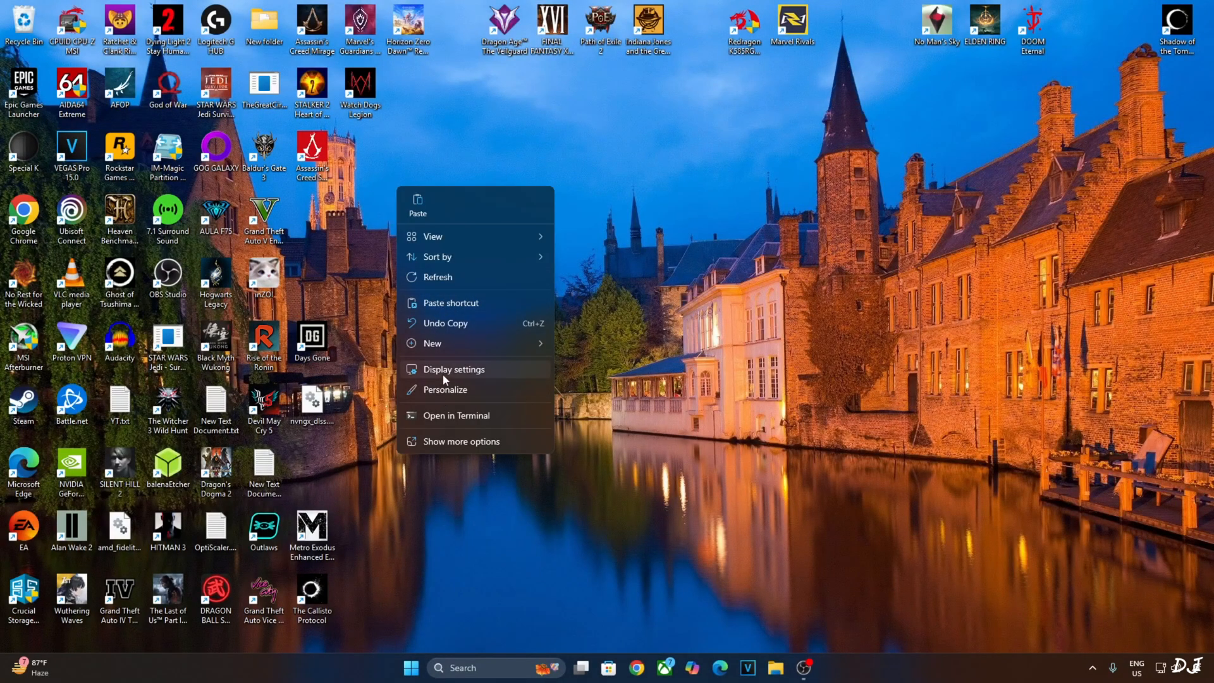
- Confirm GPU scheduling and variable refresh rate are on in Display settings, then search for NVIDIA Control Panel
click(454, 369)
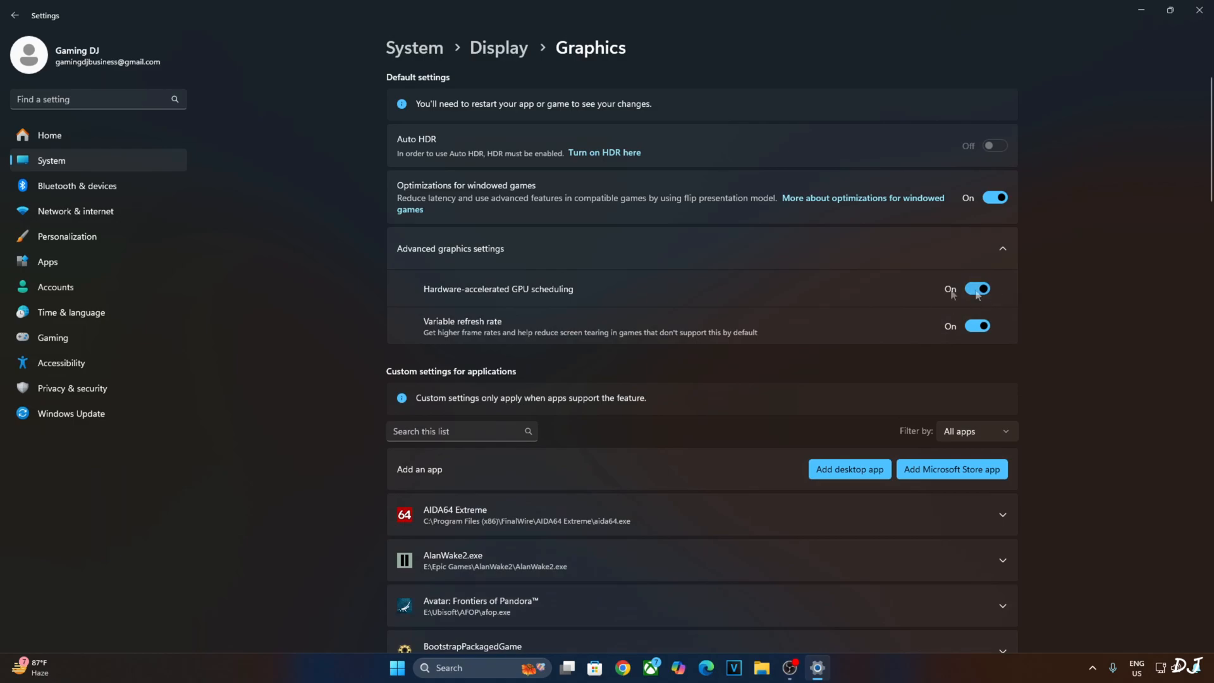
mouse_move(815, 288)
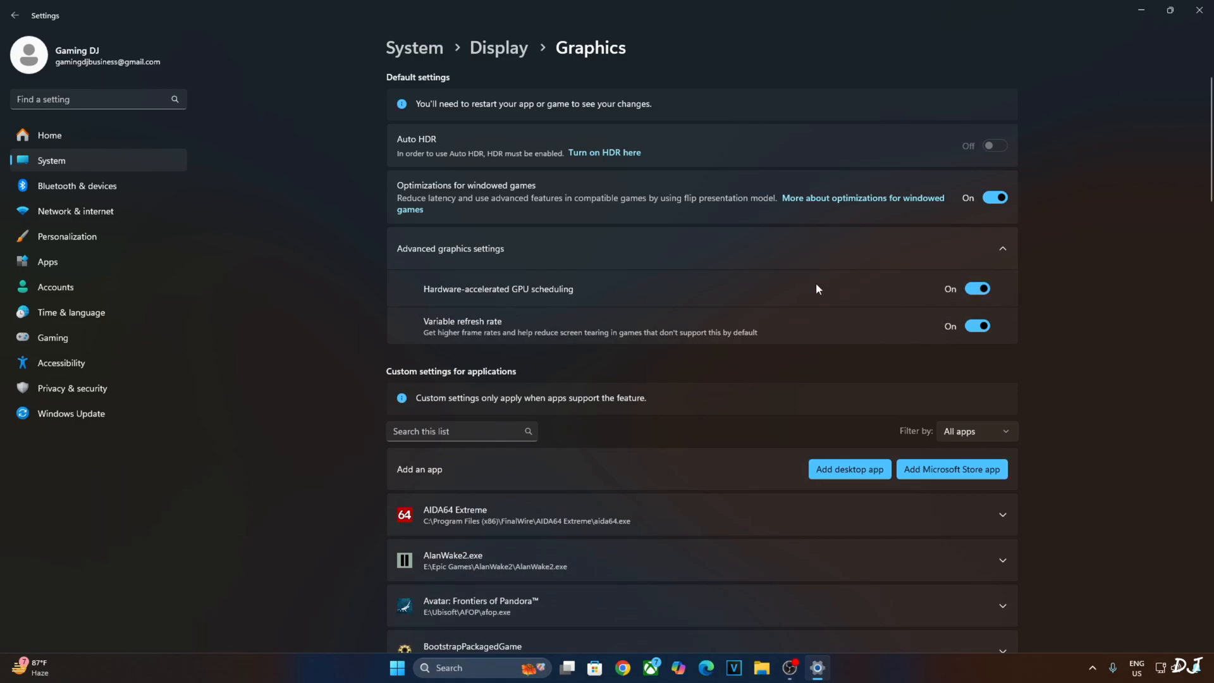
mouse_move(257, 300)
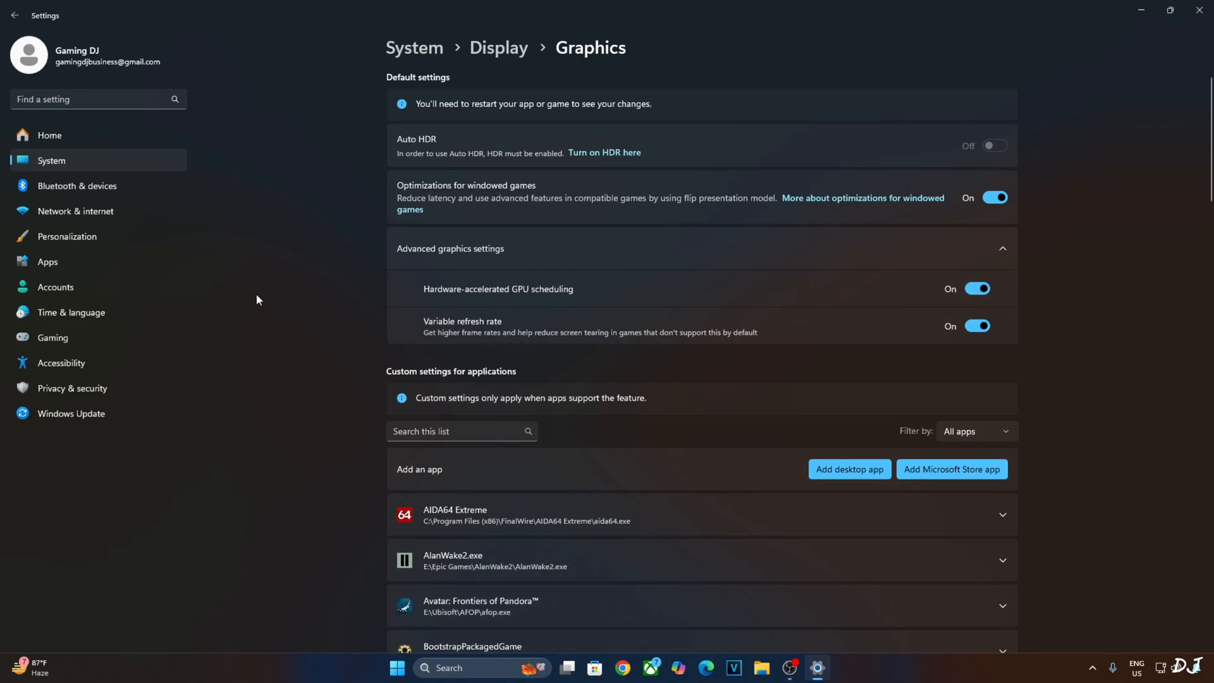
text(nVIDIA Control Panel)
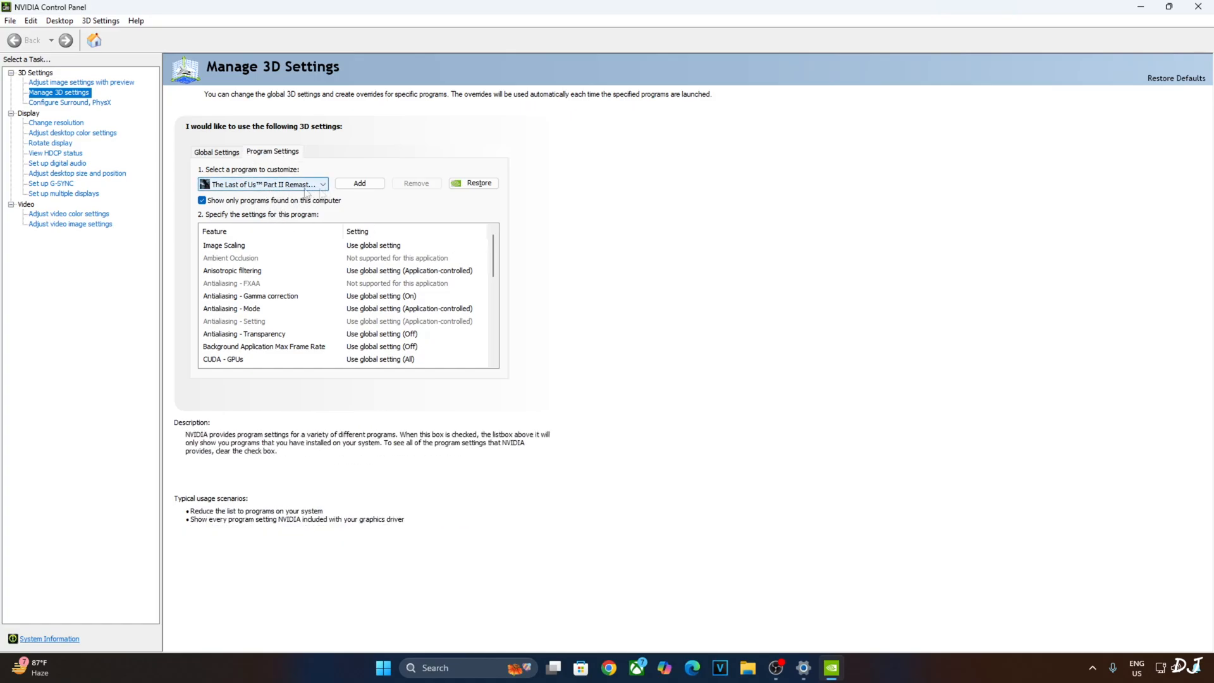
- Set Vertical sync to On in The Last of Us Part II's program-specific 3D settings
scroll(down, 3)
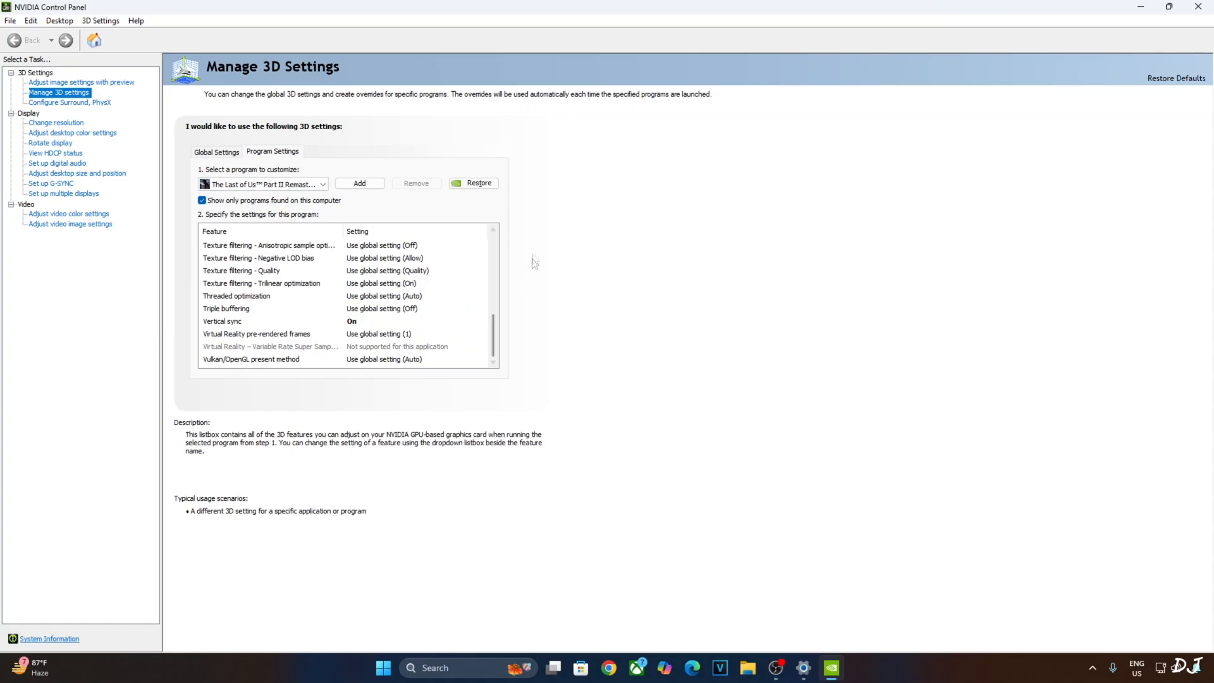
click(250, 357)
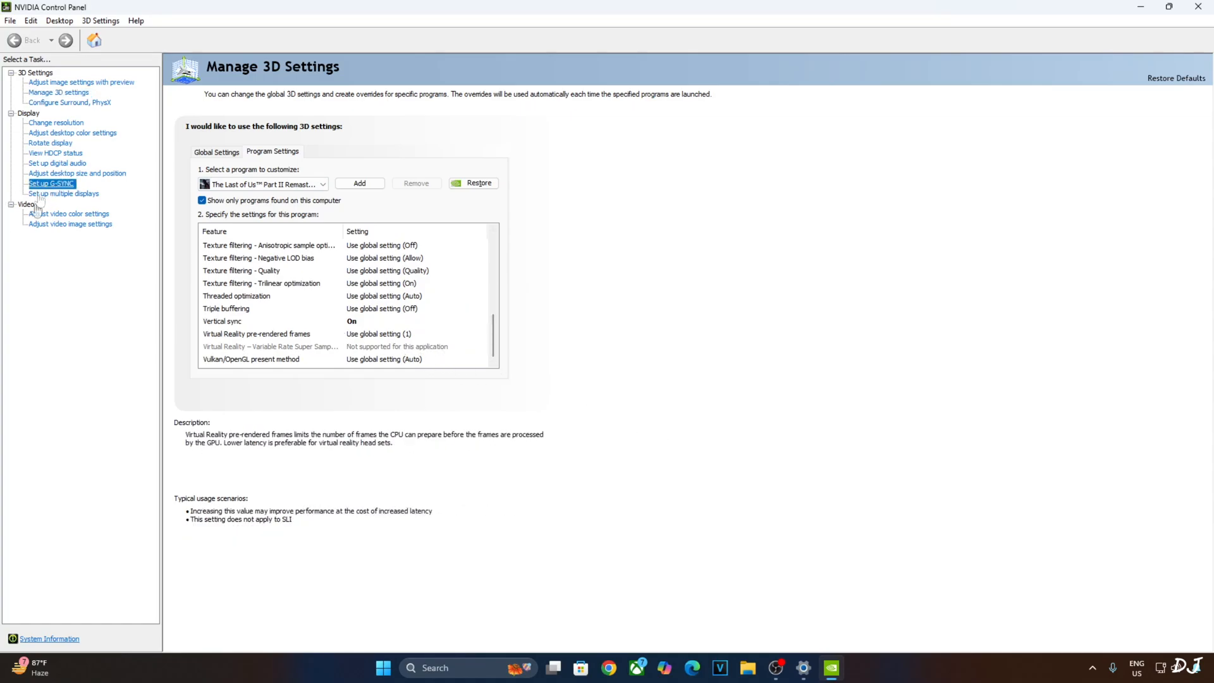
- Enable G-SYNC Compatible for full screen mode on the Set up G-SYNC page and apply
click(51, 184)
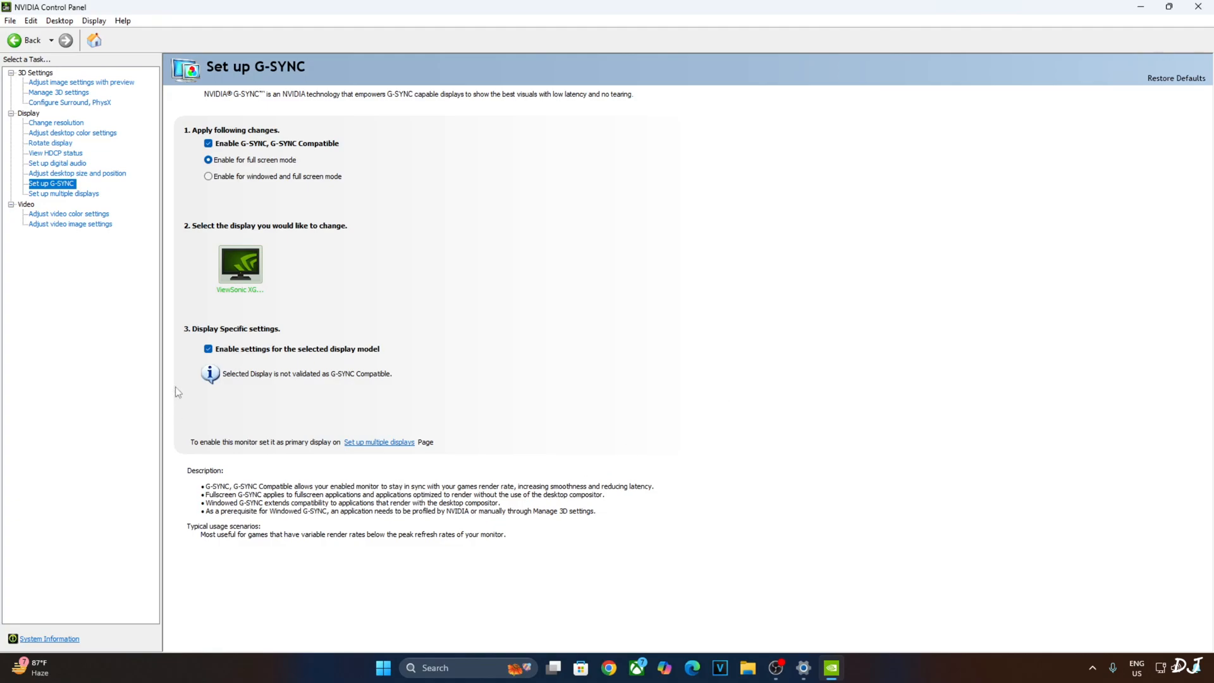
mouse_move(137, 359)
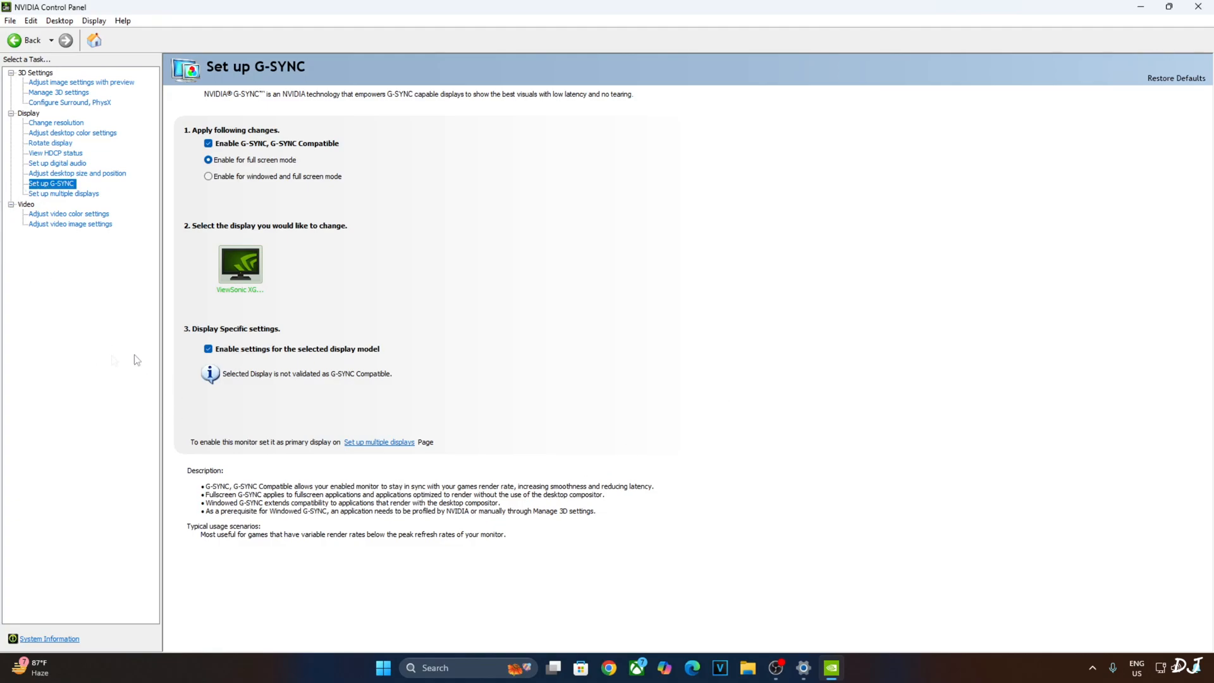
mouse_move(271, 158)
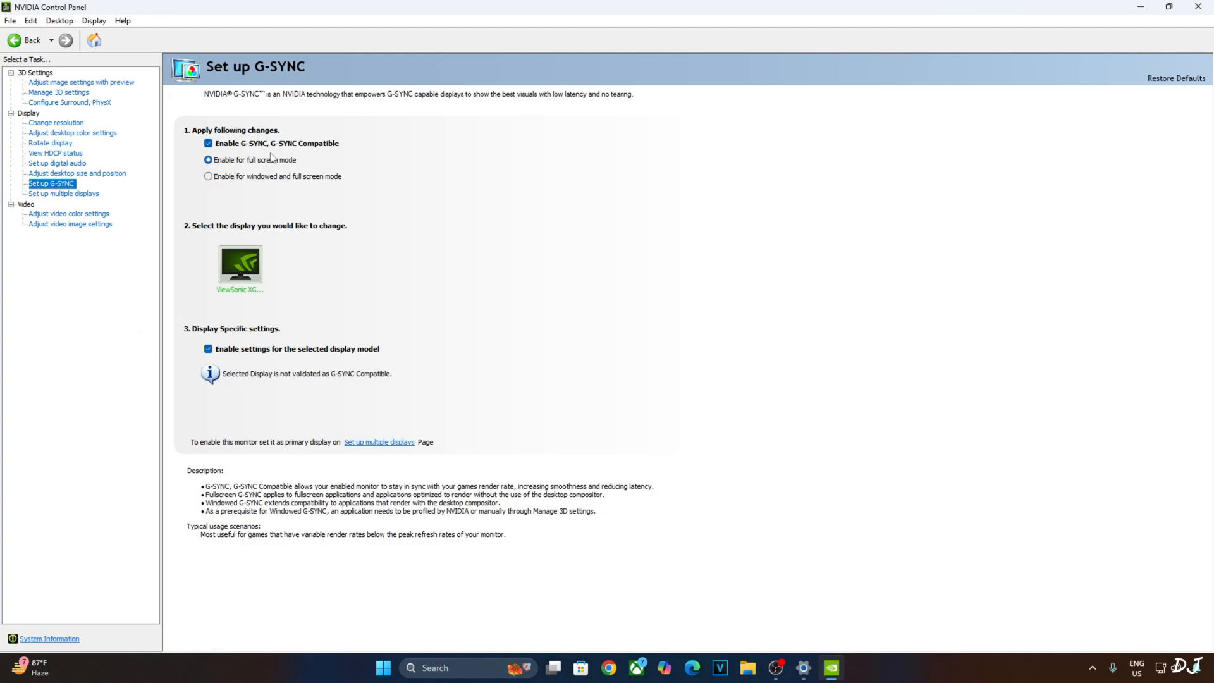
mouse_move(308, 208)
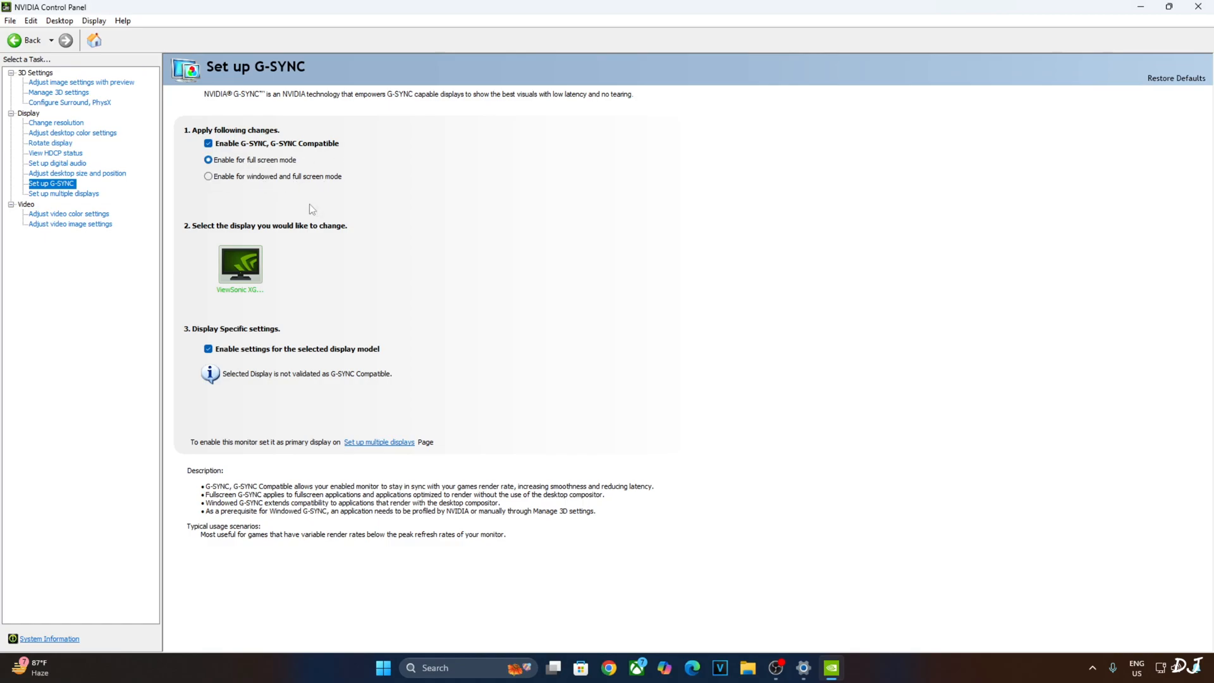
mouse_move(481, 337)
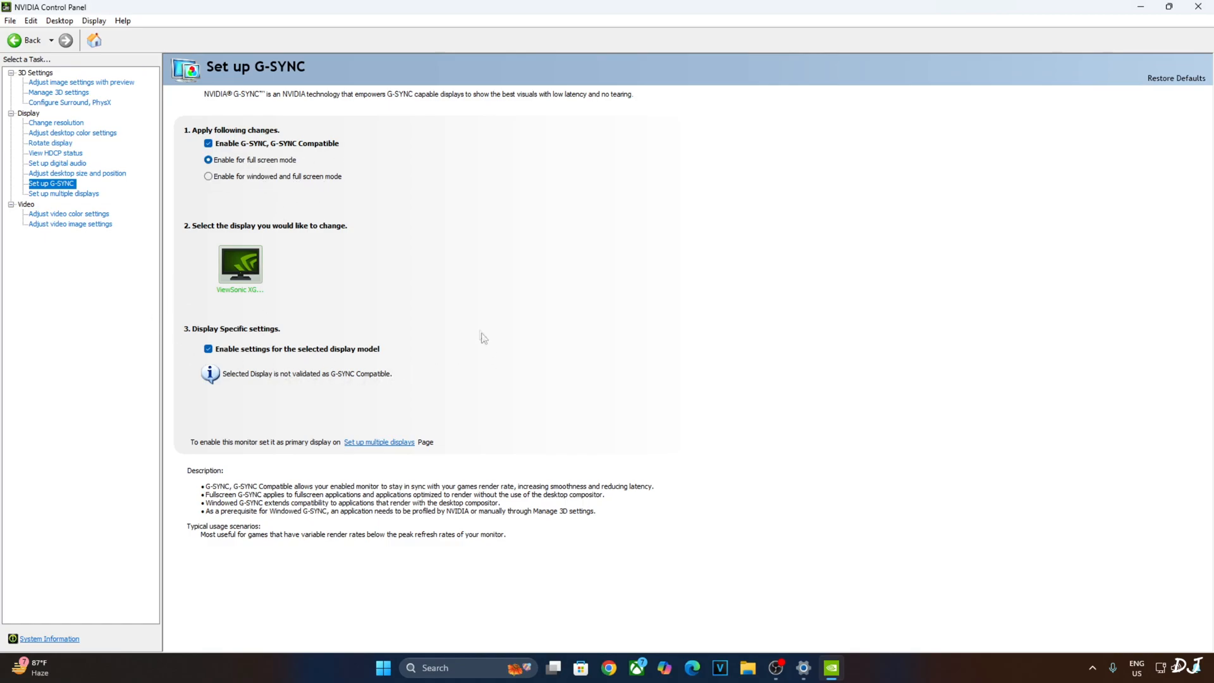
mouse_move(81, 82)
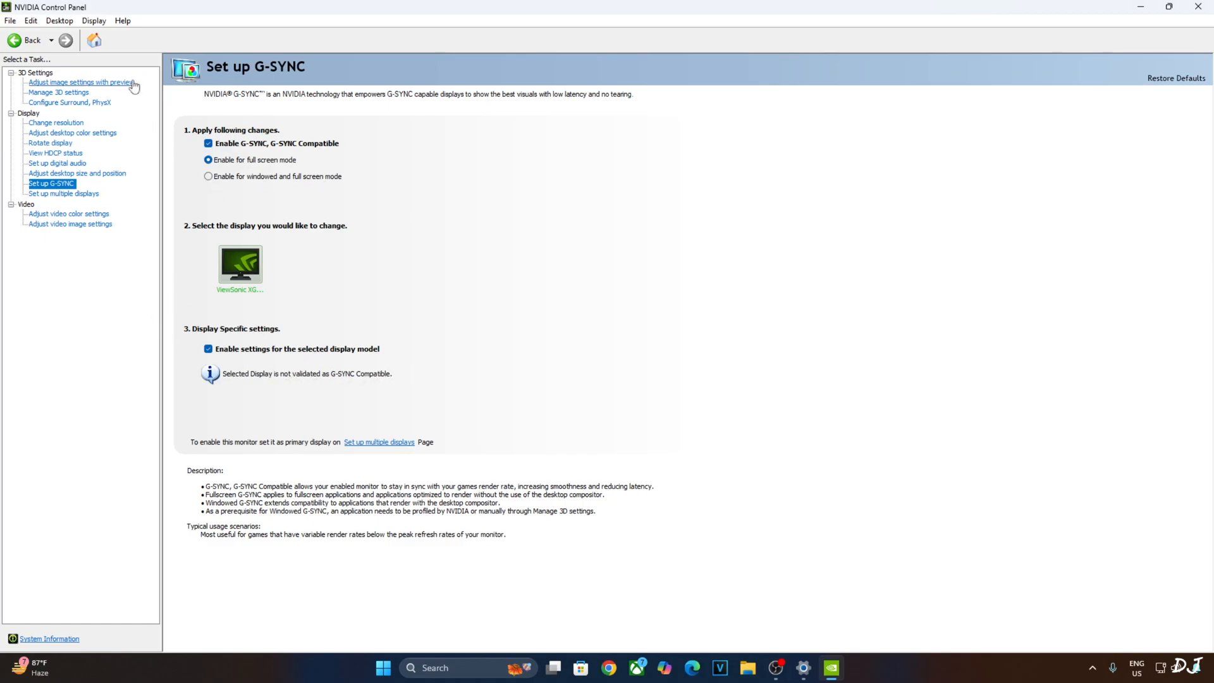
mouse_move(124, 275)
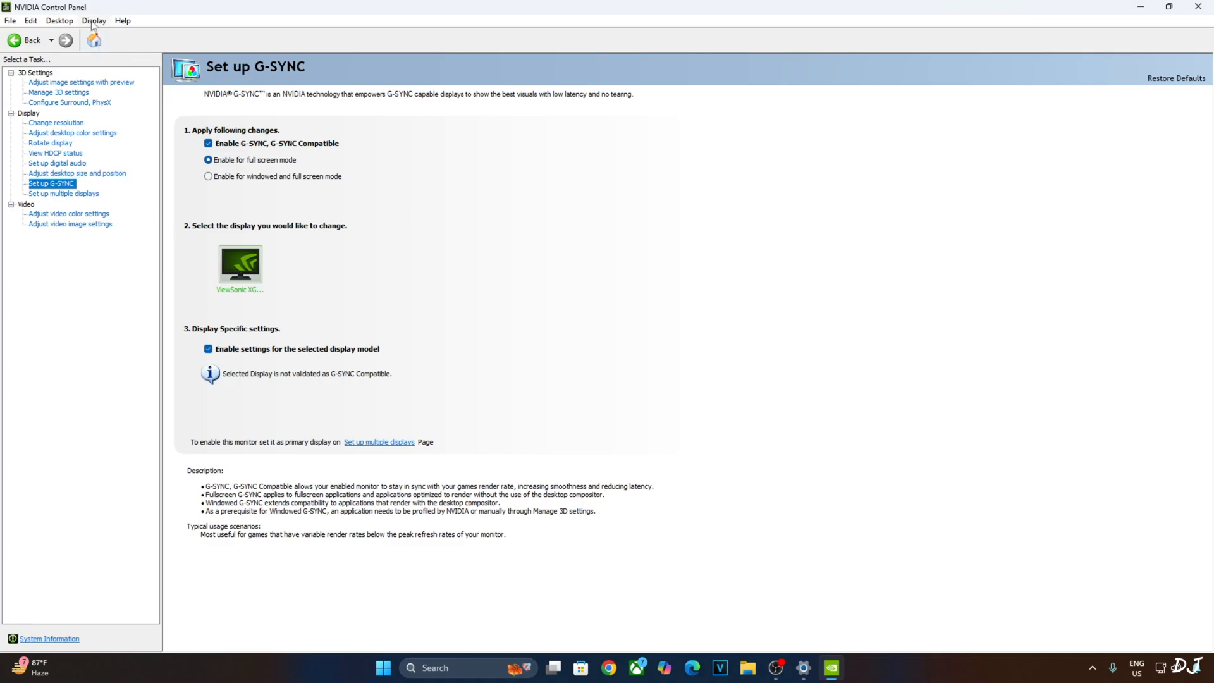
click(92, 21)
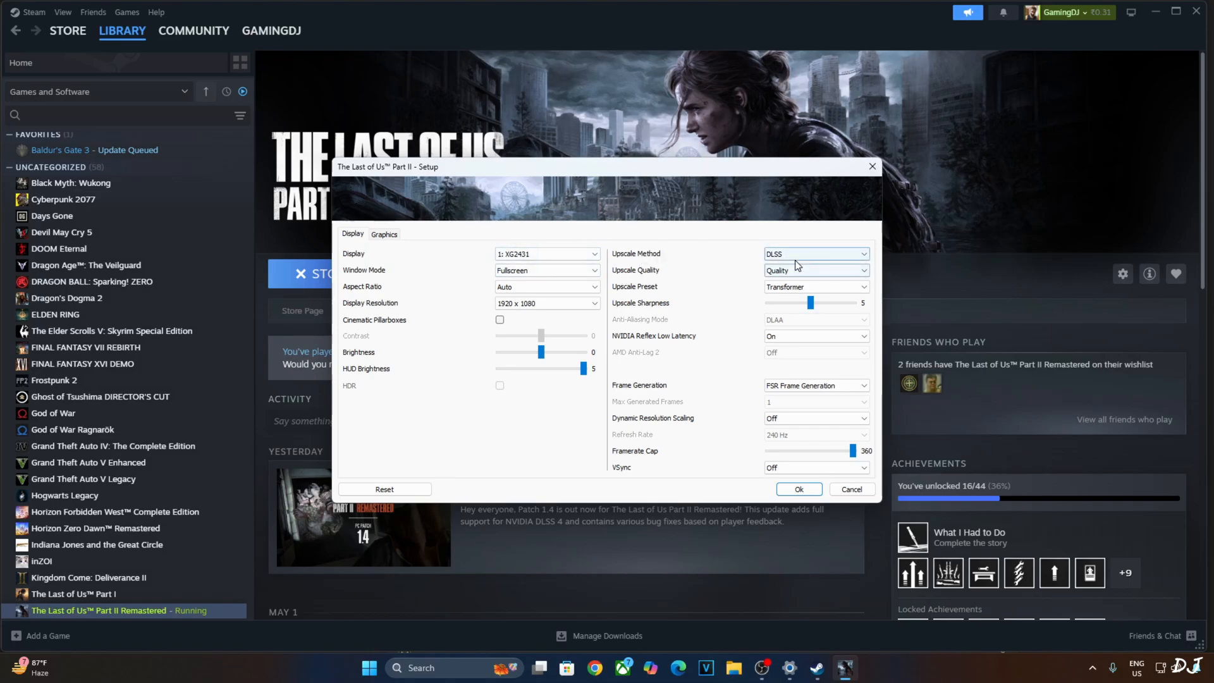
mouse_move(619, 360)
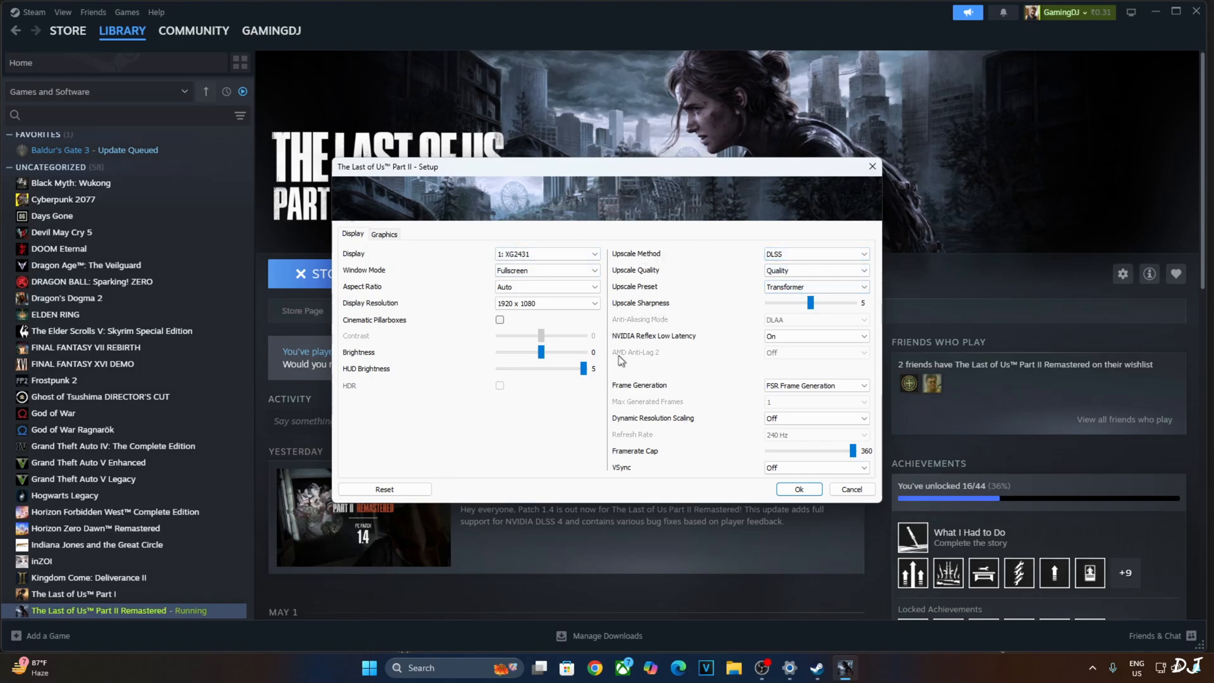
mouse_move(783, 403)
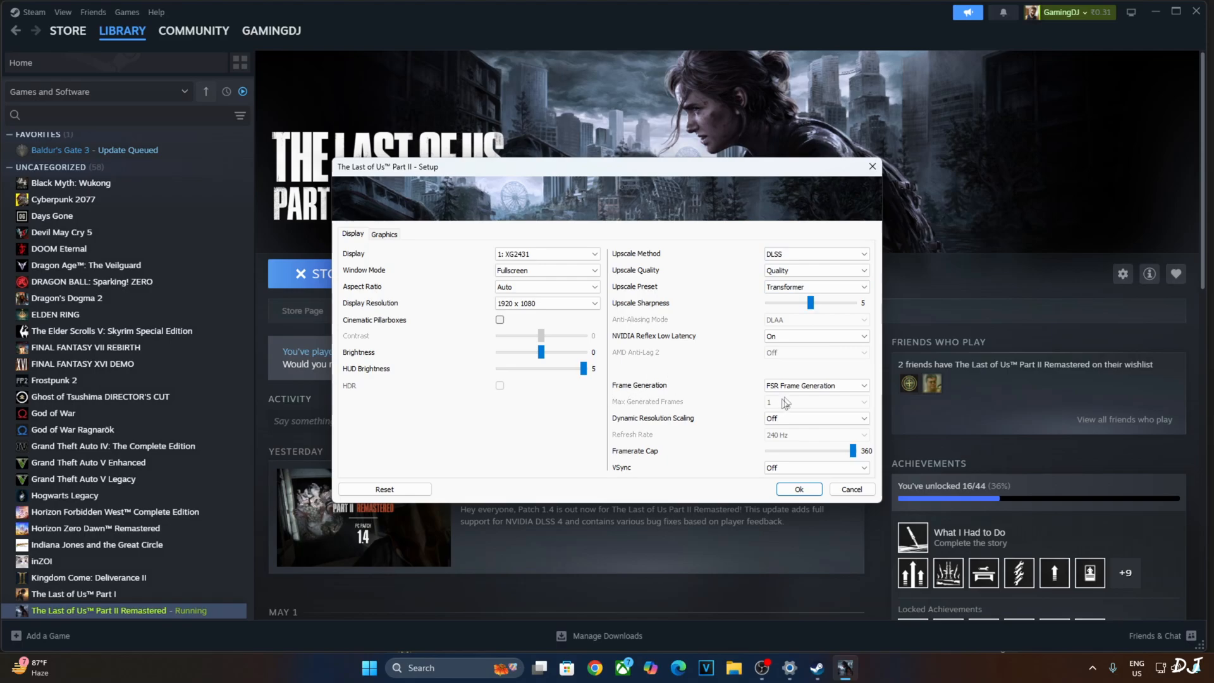
- Select DLSS Frame Generation in the Setup dialog's Display settings and review the Graphics settings
click(816, 385)
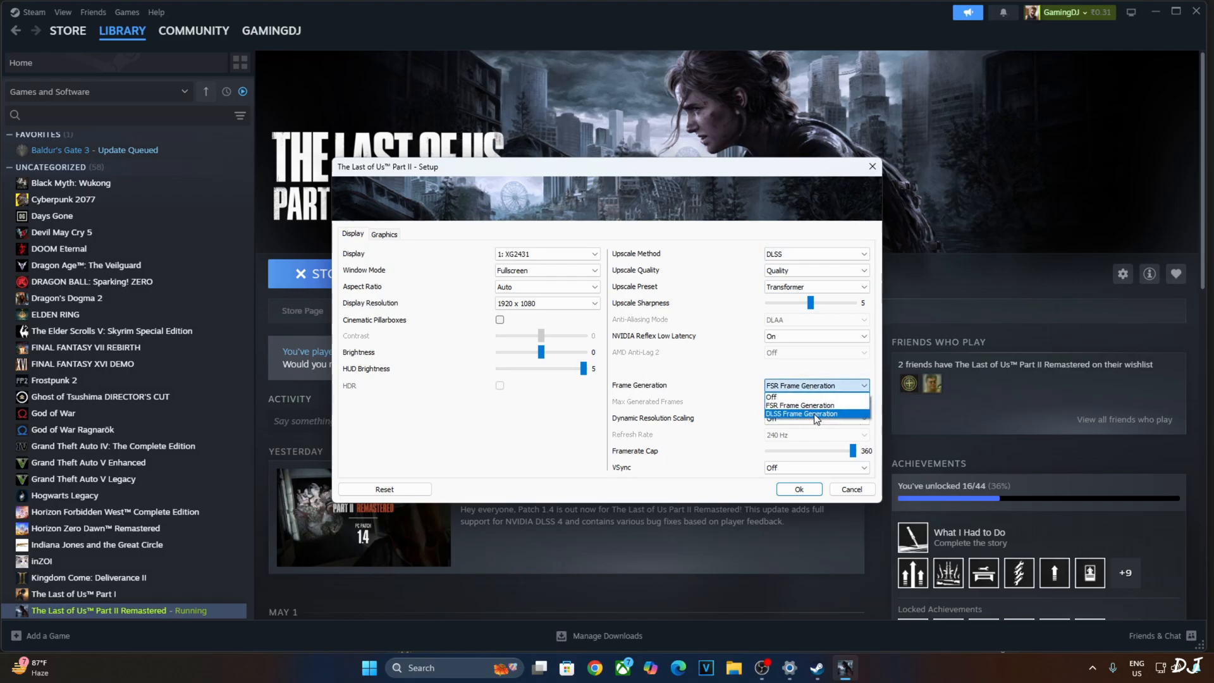
click(801, 412)
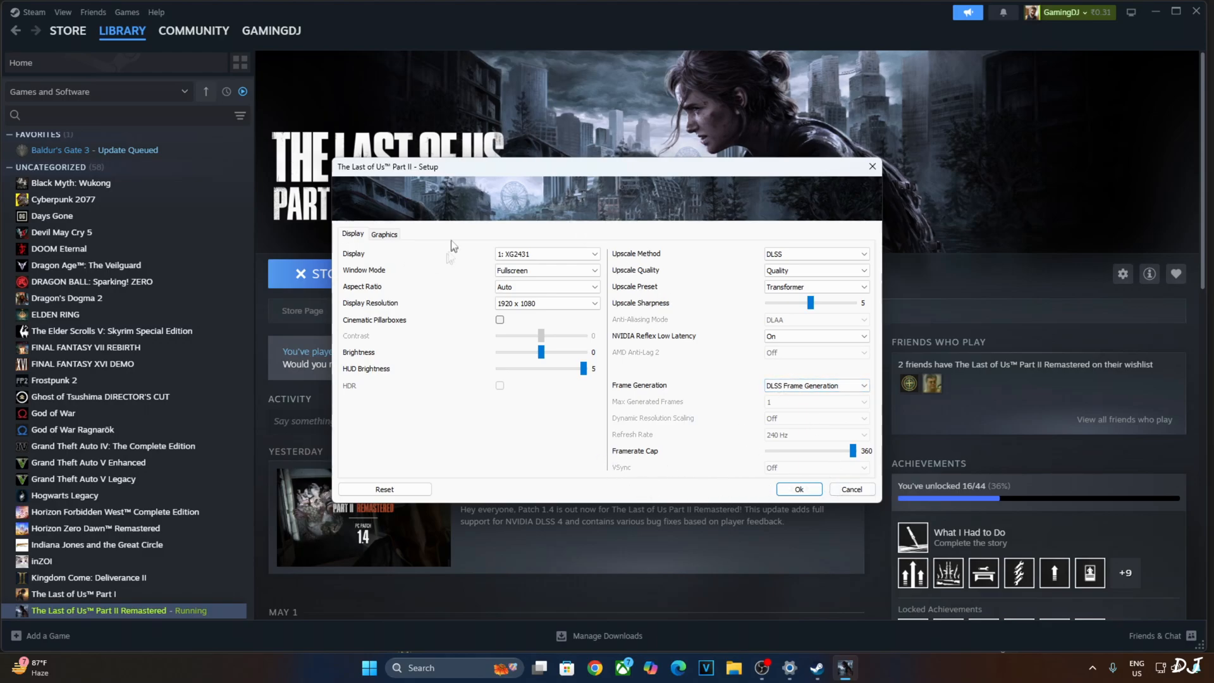
click(384, 234)
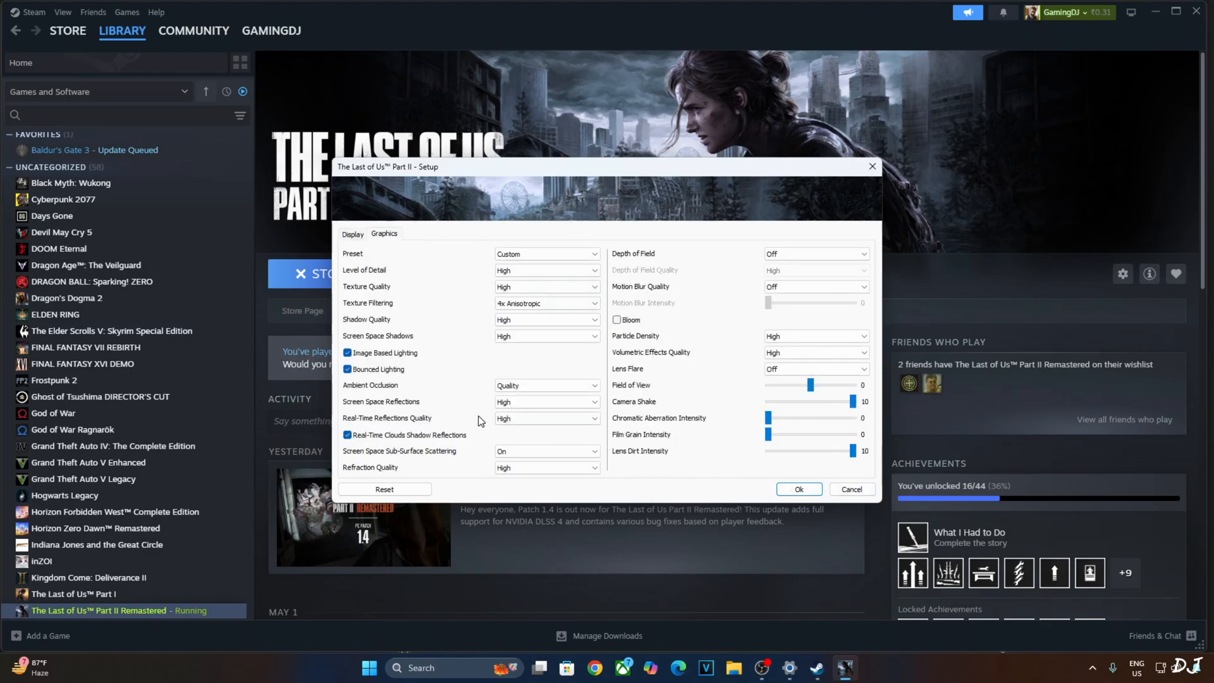
mouse_move(761, 457)
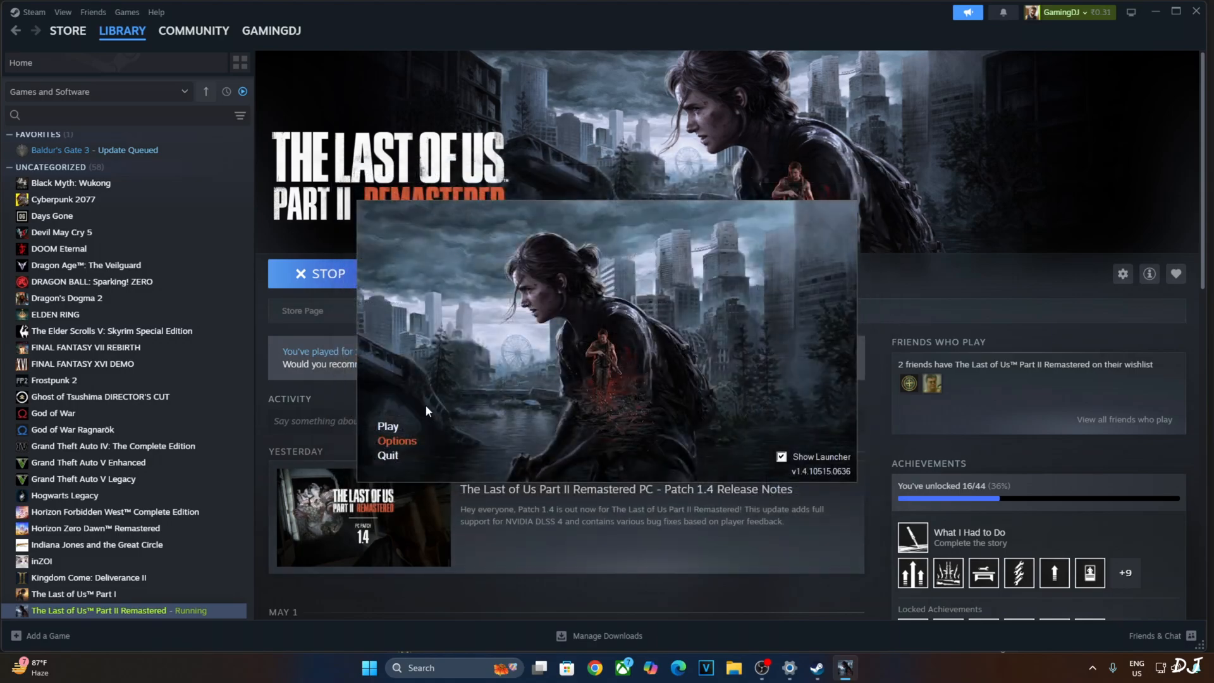
- Launch the game and, in OptiScaler, enable Auto Exposure and override the render preset to PRESET K, applying changes
click(388, 426)
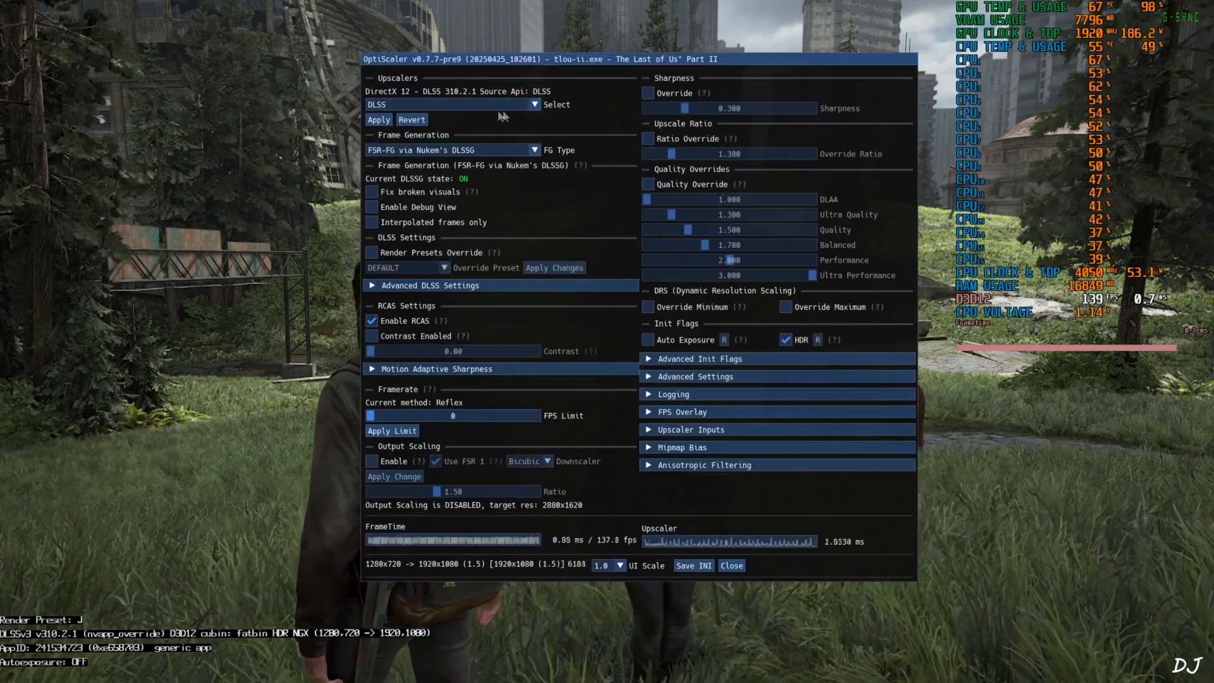
click(532, 103)
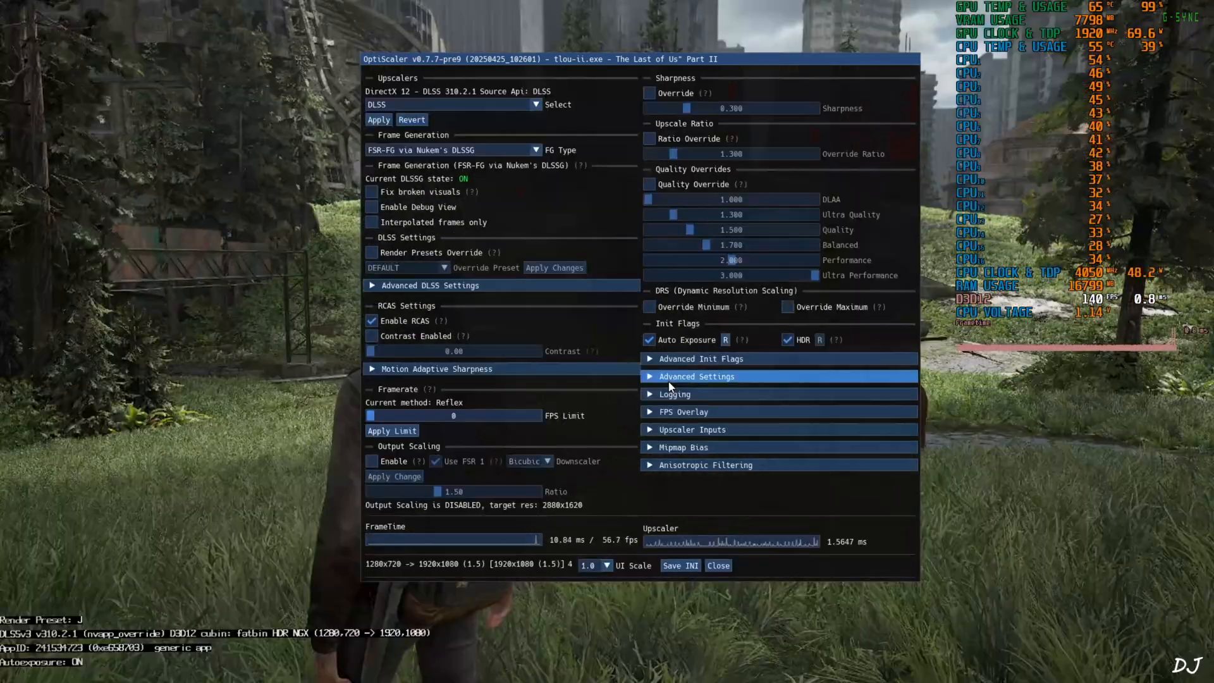
mouse_move(92, 664)
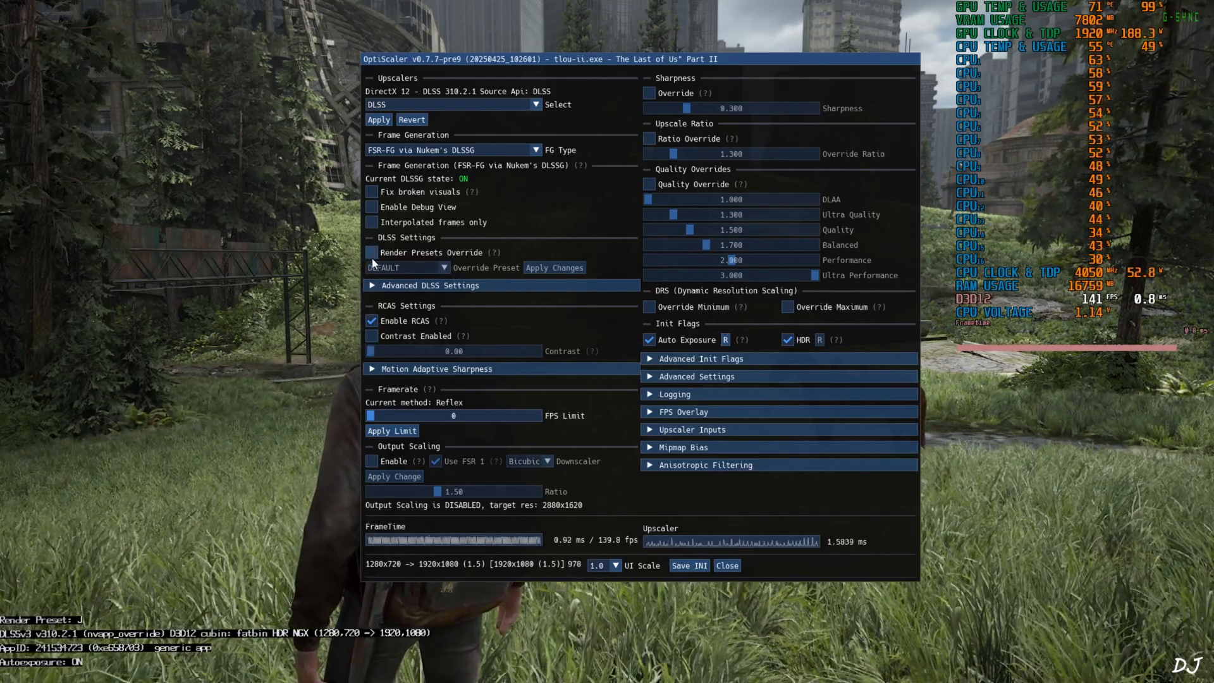
click(372, 252)
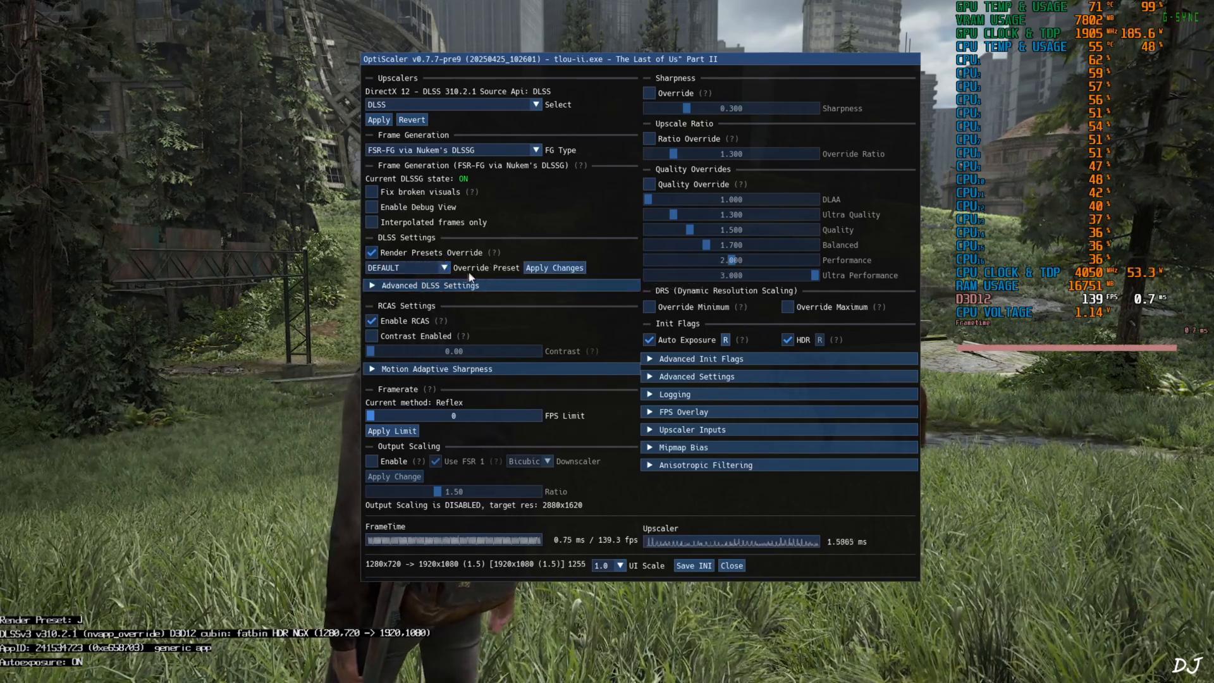
click(444, 267)
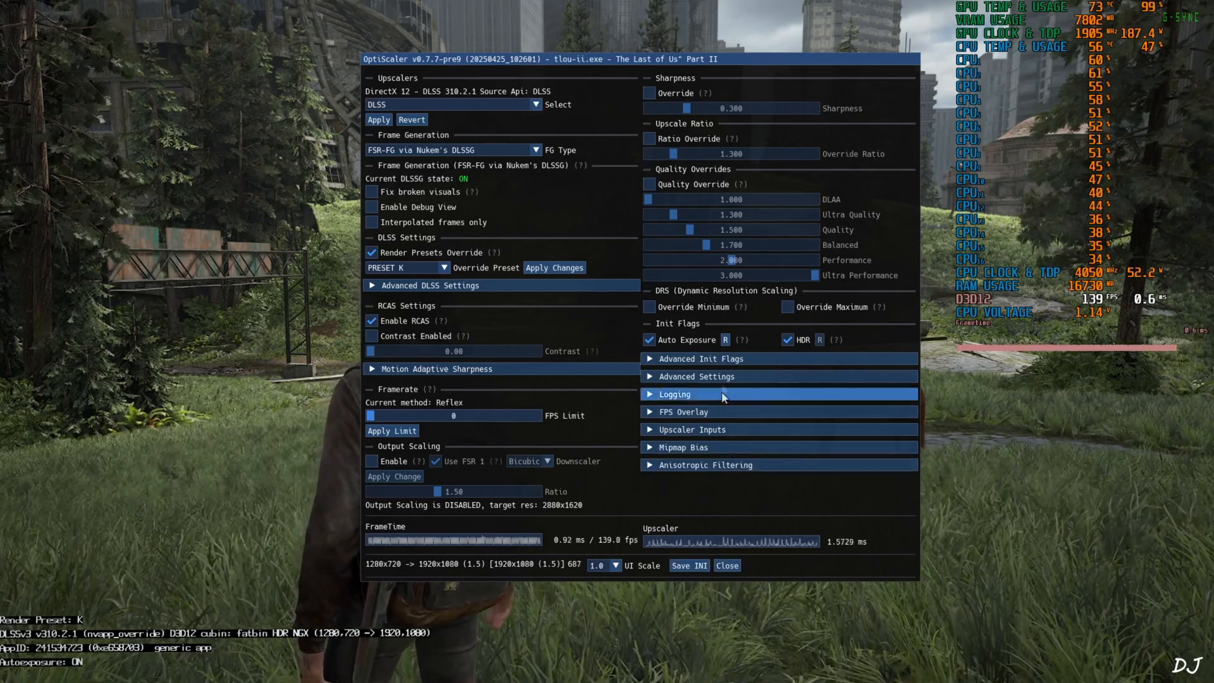
click(725, 565)
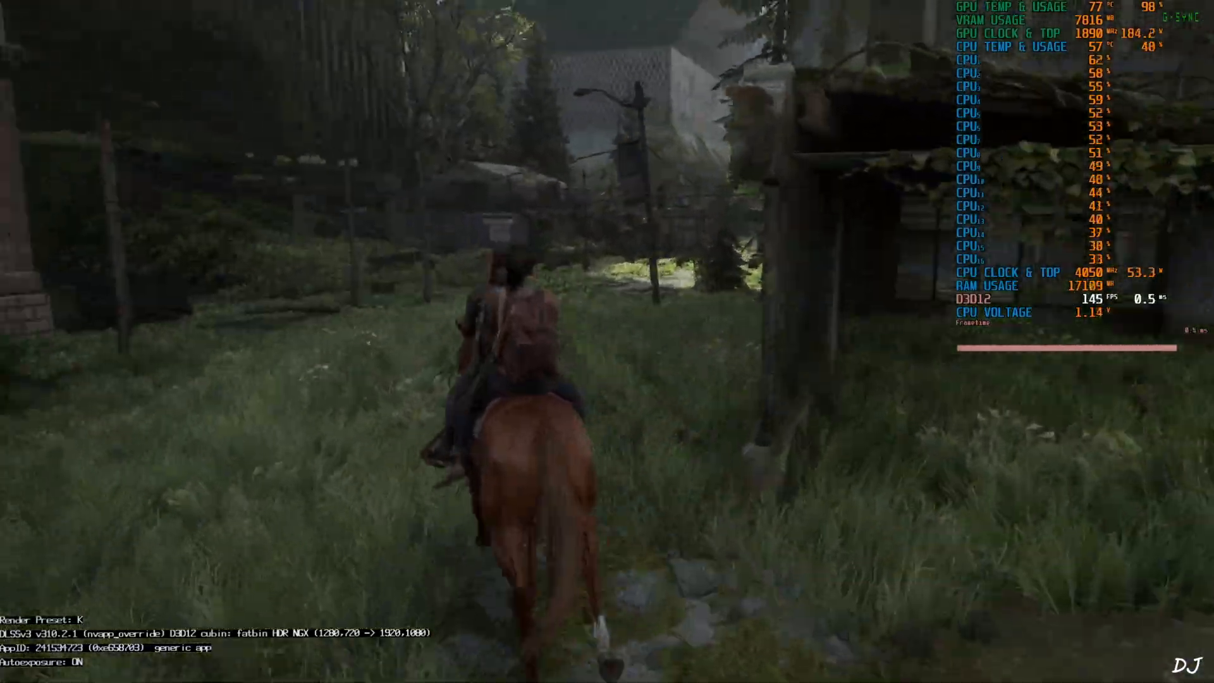
- Walk forward in-game to test Preset K before leaving for the overlay folder
key(w)
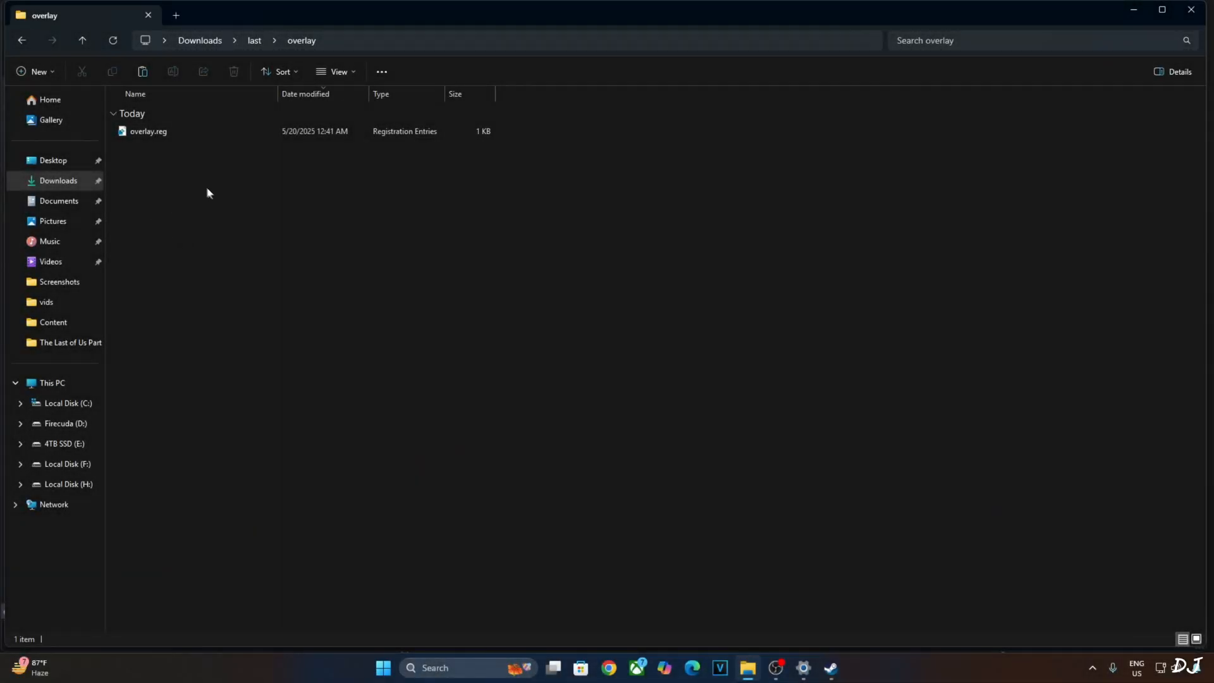
- Edit overlay.reg in Notepad so ShowDlssIndicator is 00000000, save it and select the file
right_click(148, 130)
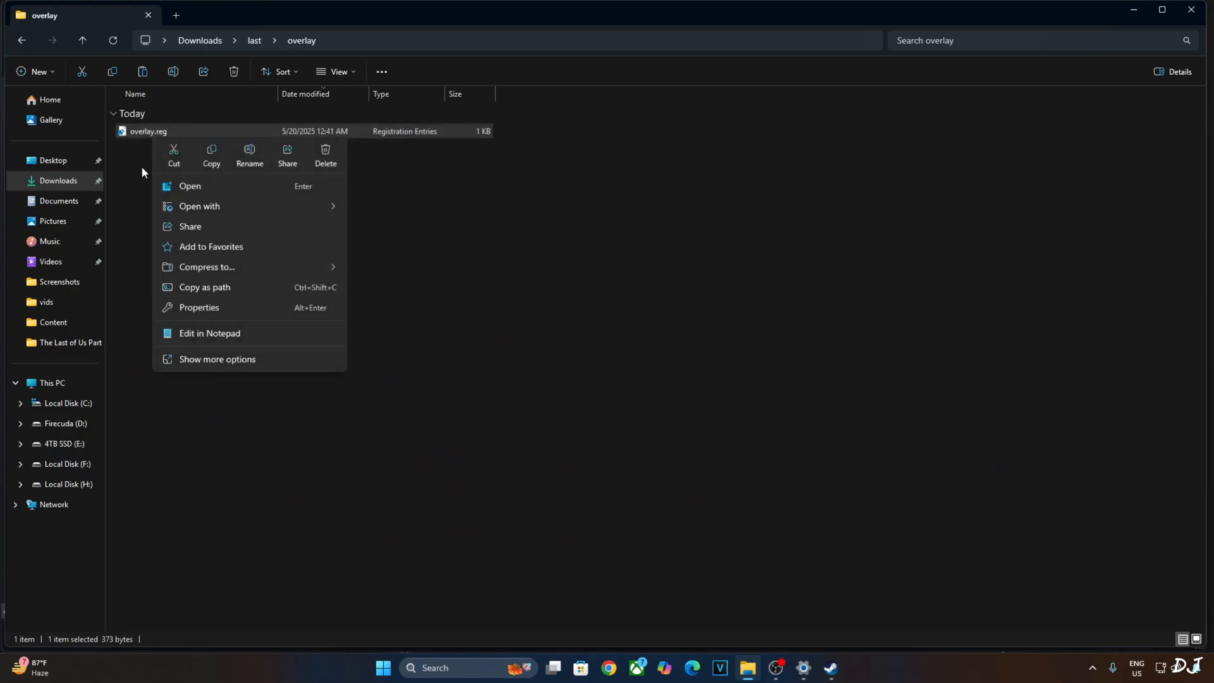
mouse_move(190, 129)
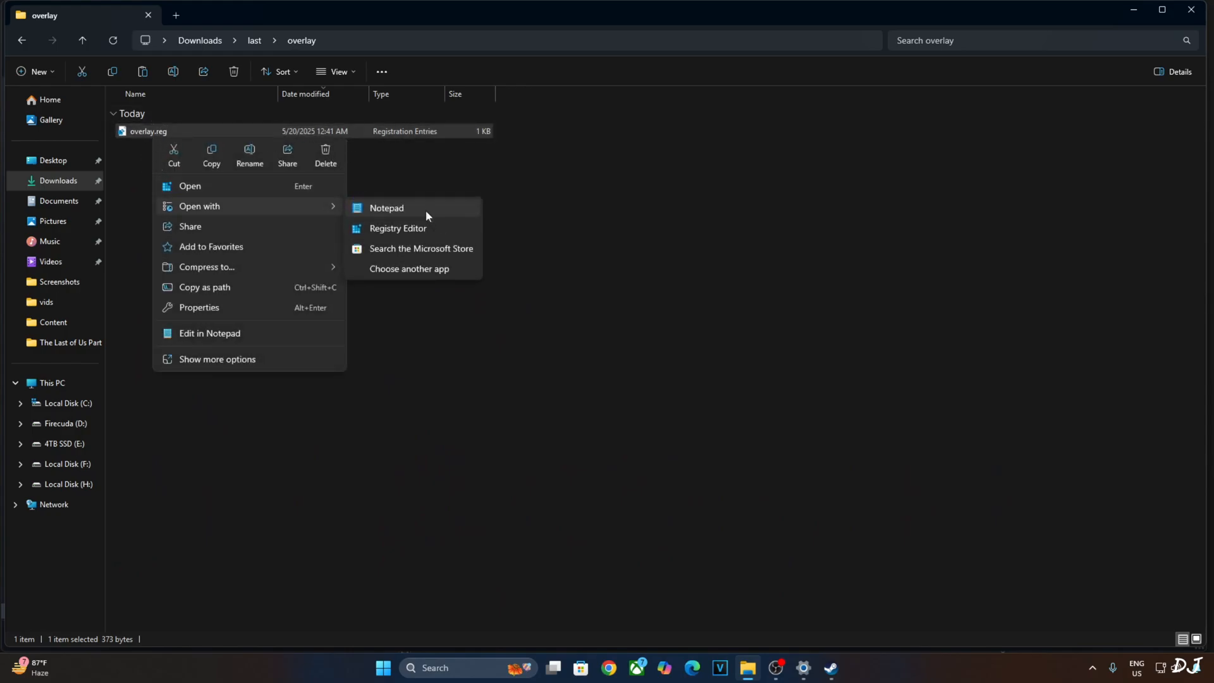
click(386, 207)
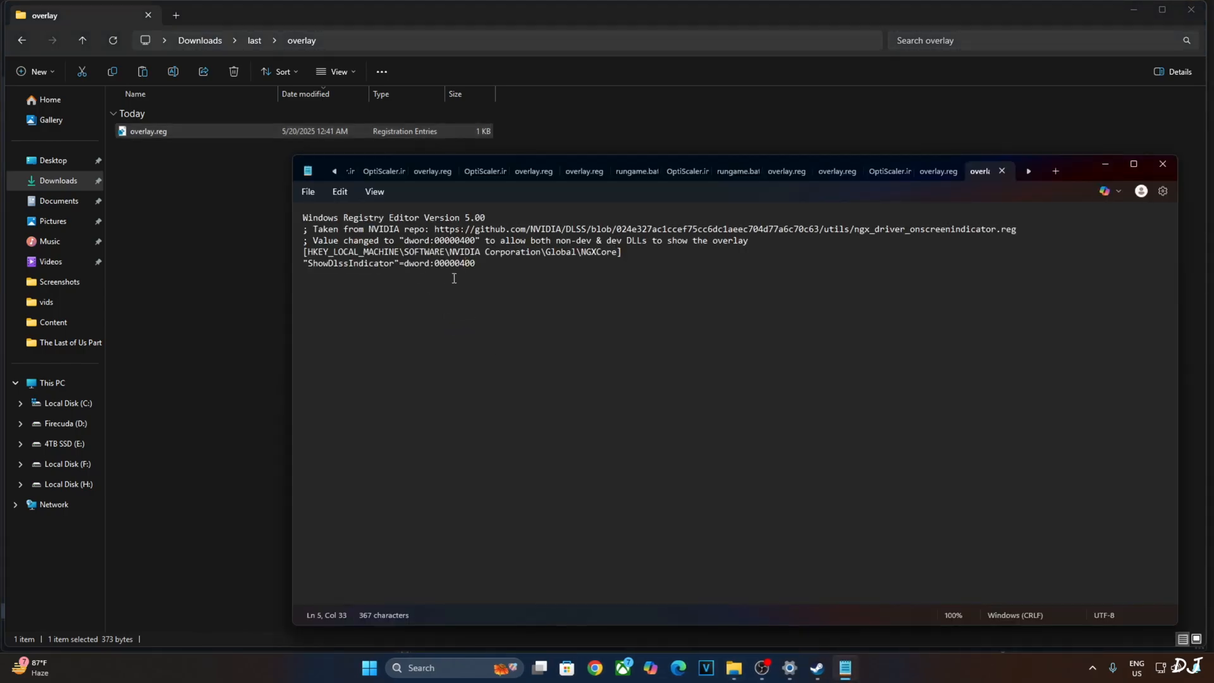
text(00000000)
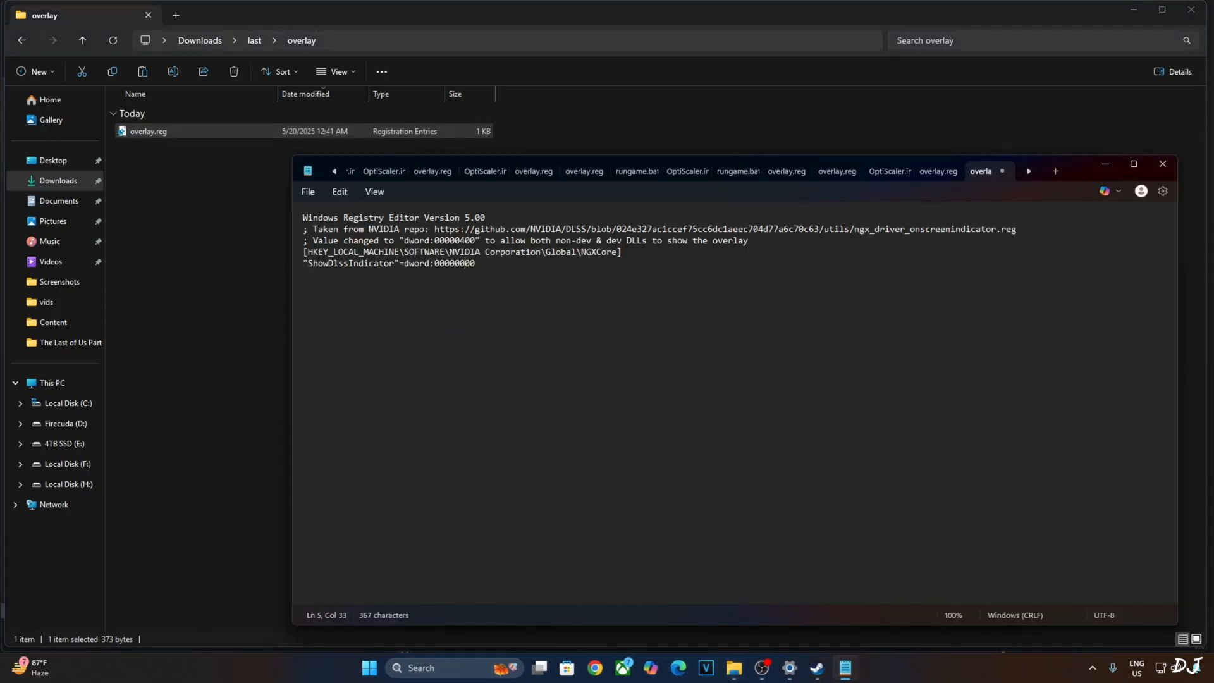
click(308, 192)
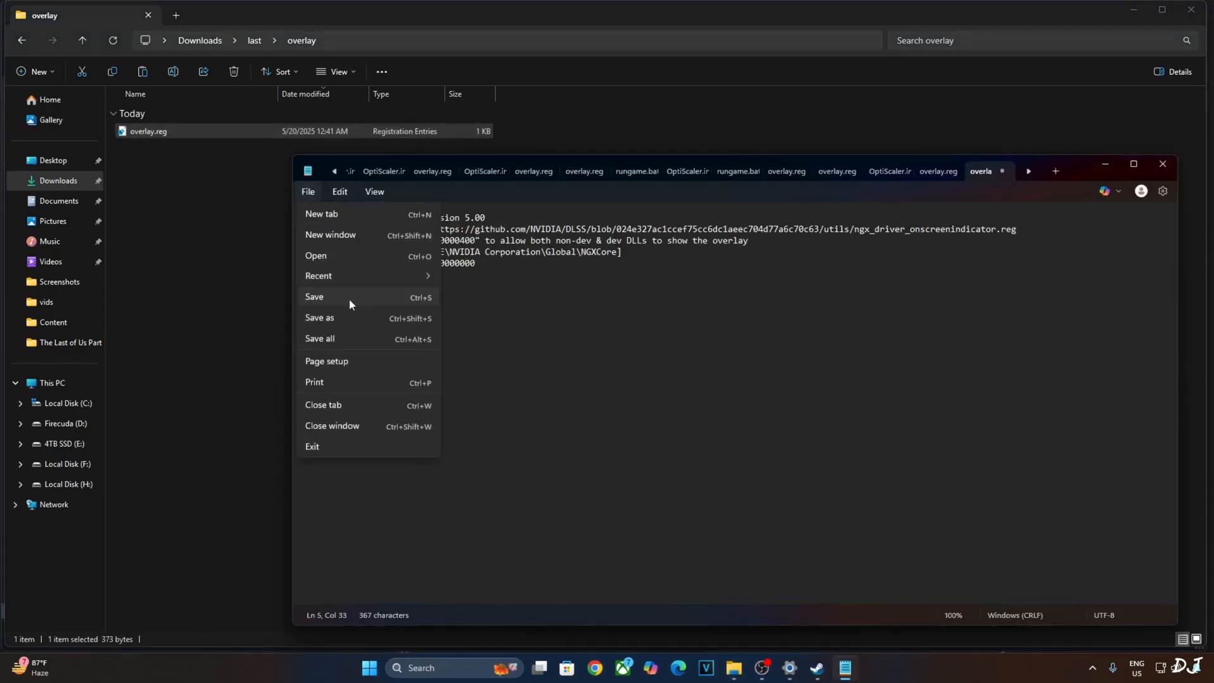
click(315, 297)
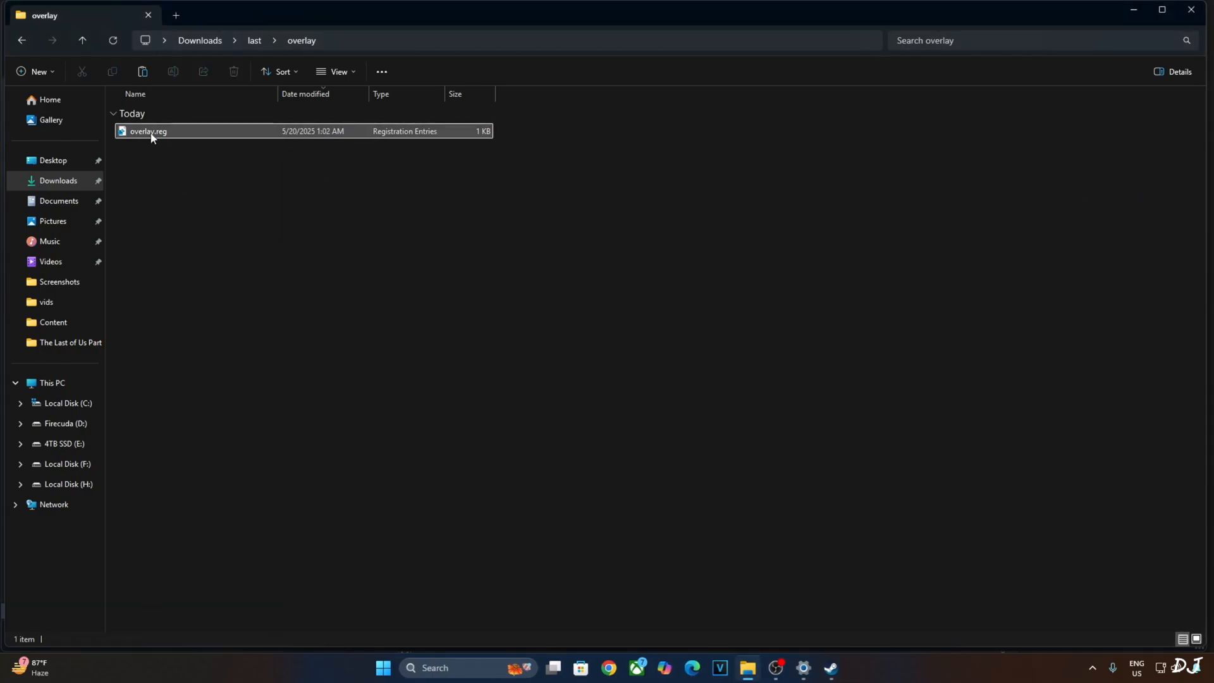
click(148, 130)
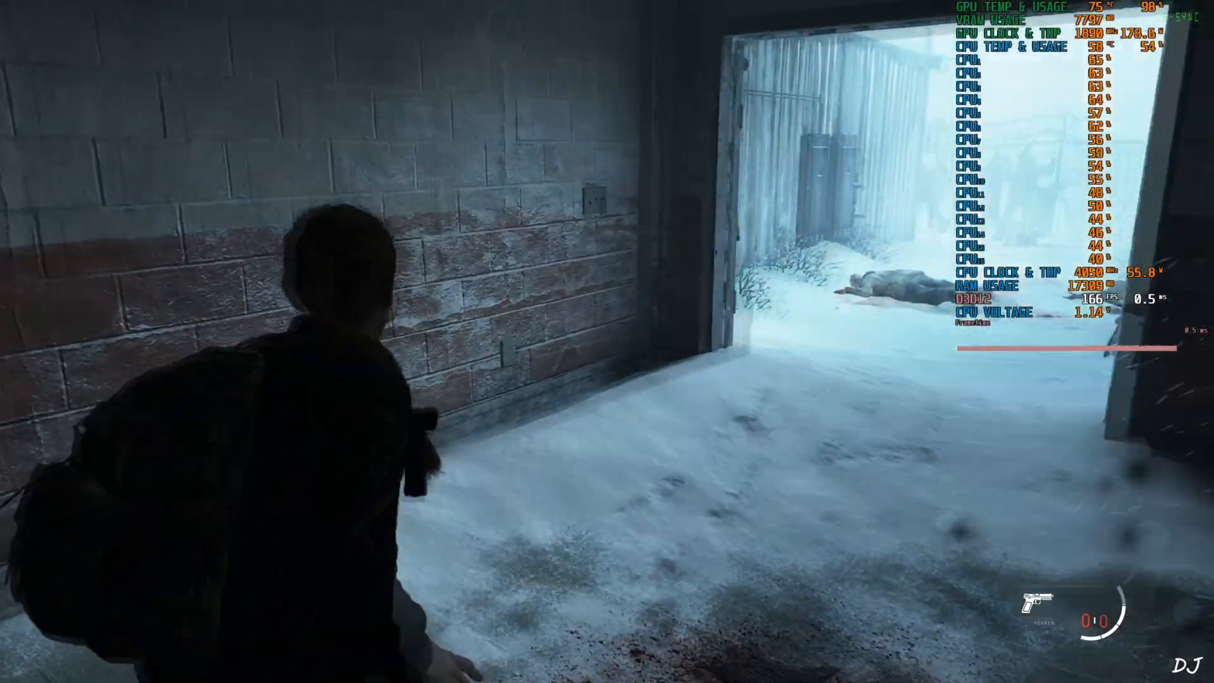
- Walk the character down the snowy alley with the DLSS indicator no longer on screen
key(w)
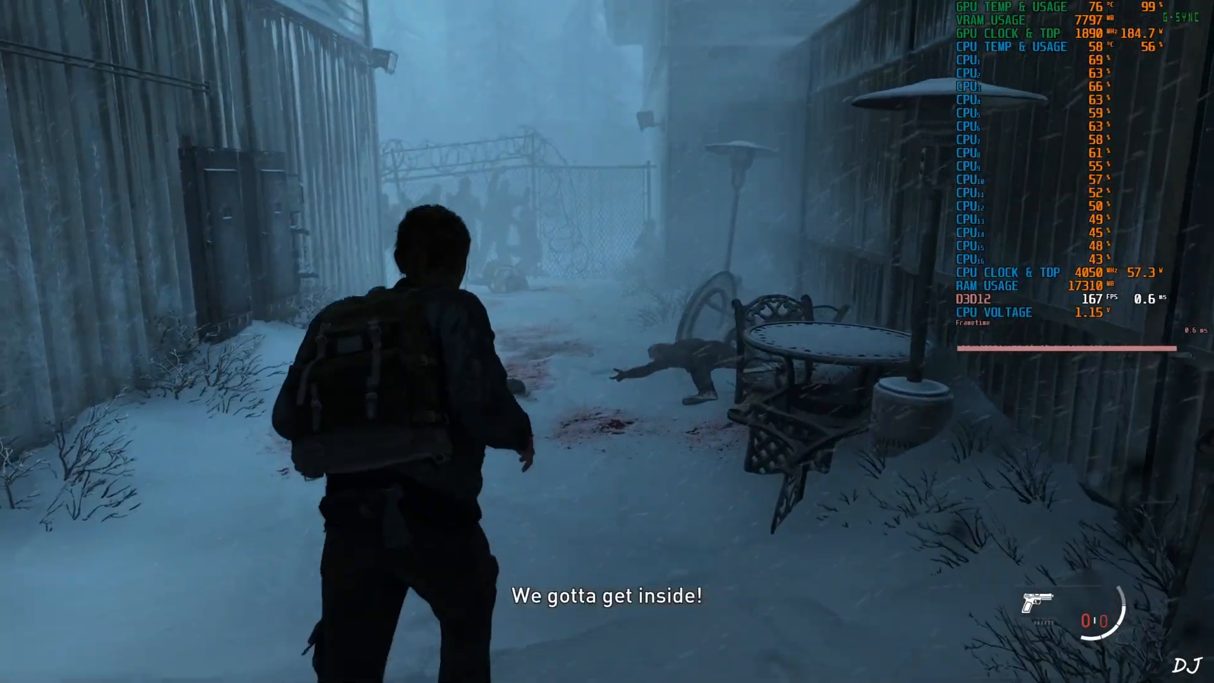